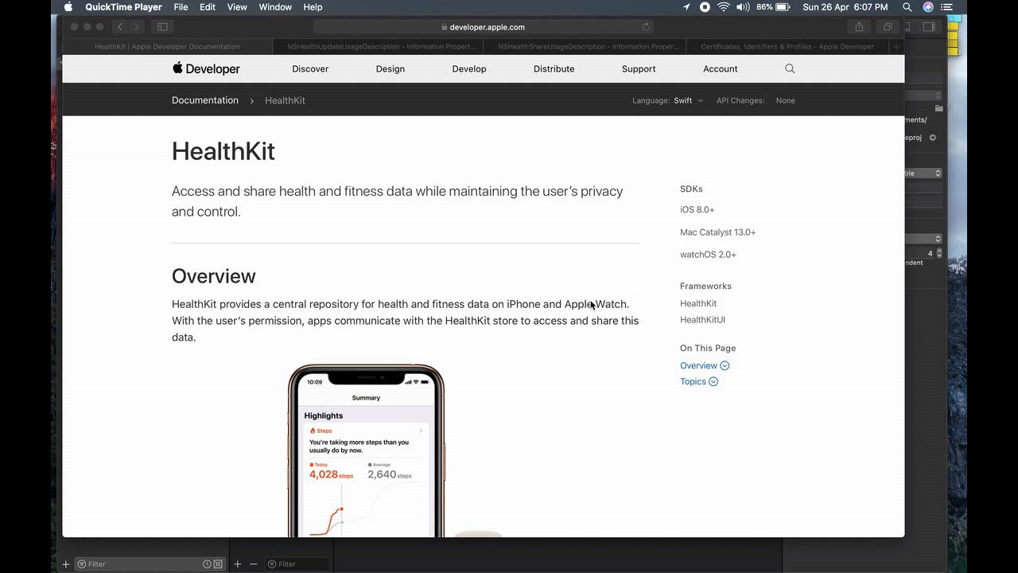
mouse_move(862, 245)
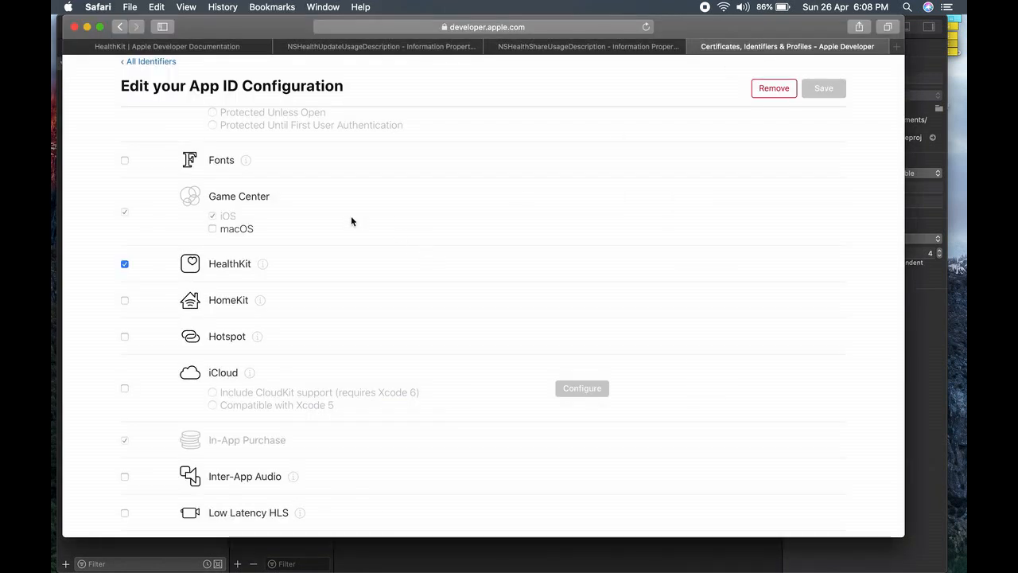
mouse_move(200, 271)
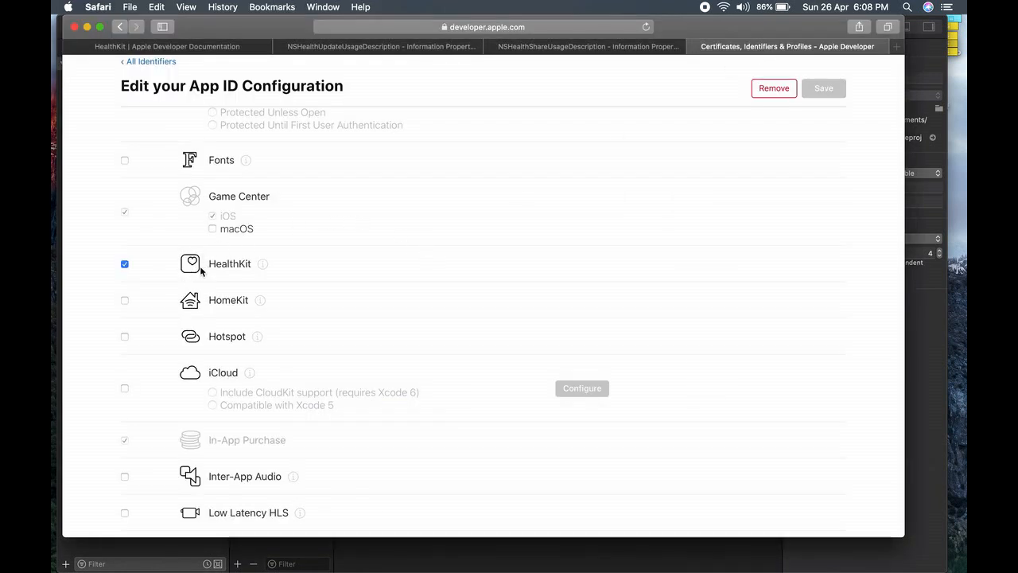
mouse_move(200, 272)
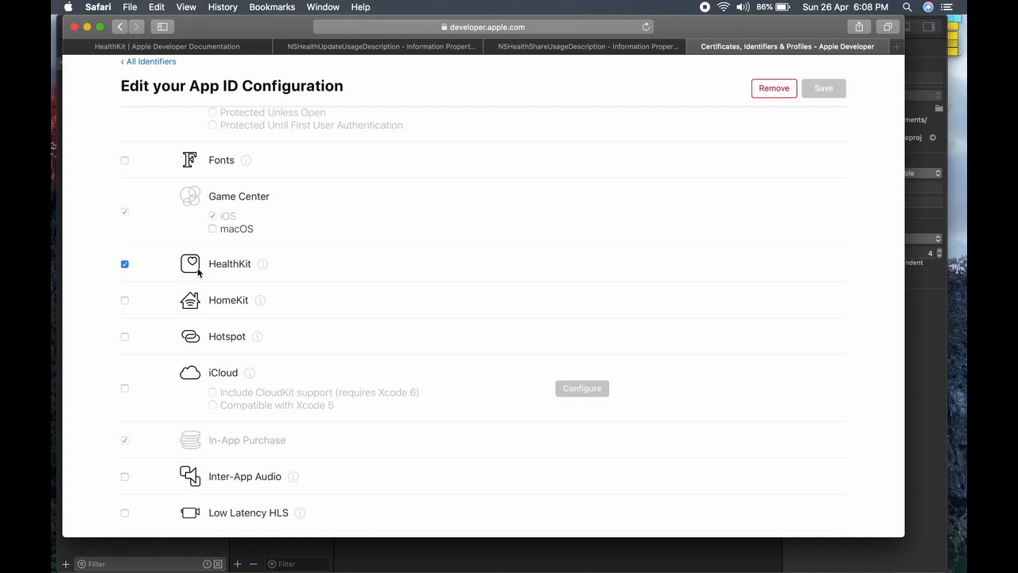
mouse_move(402, 120)
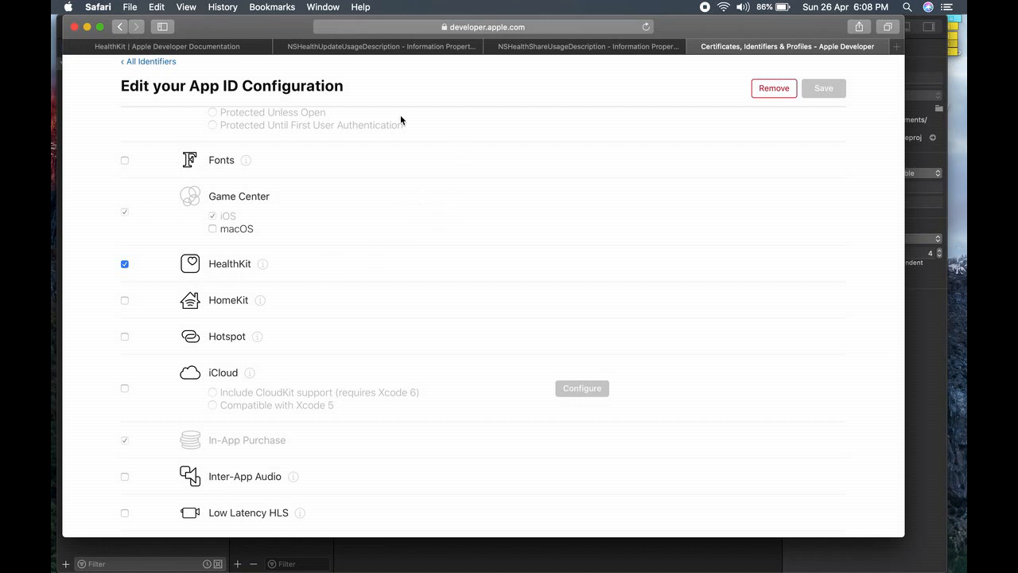
Step: Enable the HealthKit capability in the App ID configuration on the Apple Developer site
click(183, 46)
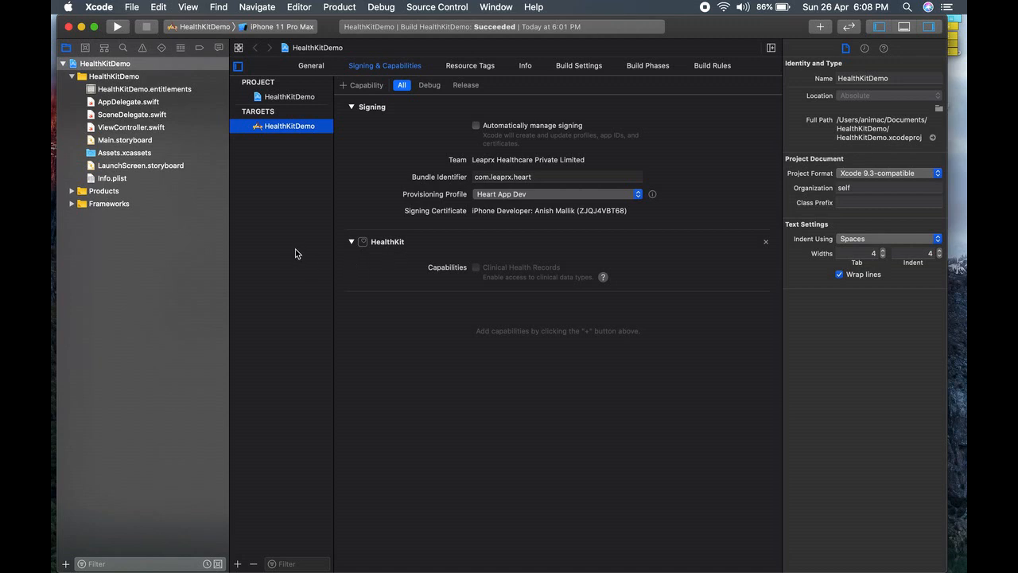
Step: Set HealthKitDemo's deployment target to iOS 11.1, target the physical device, and run a build
click(310, 65)
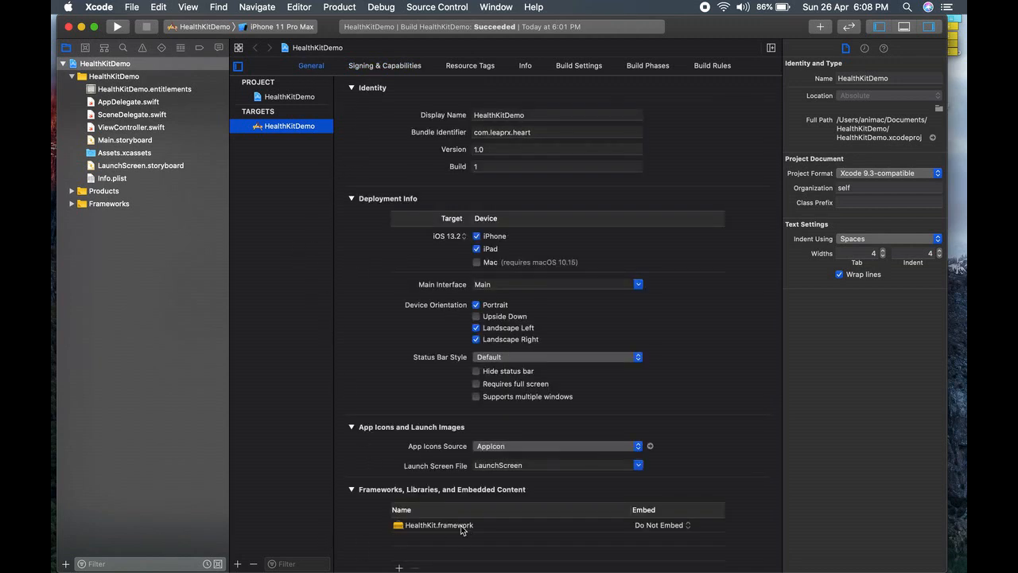
mouse_move(323, 380)
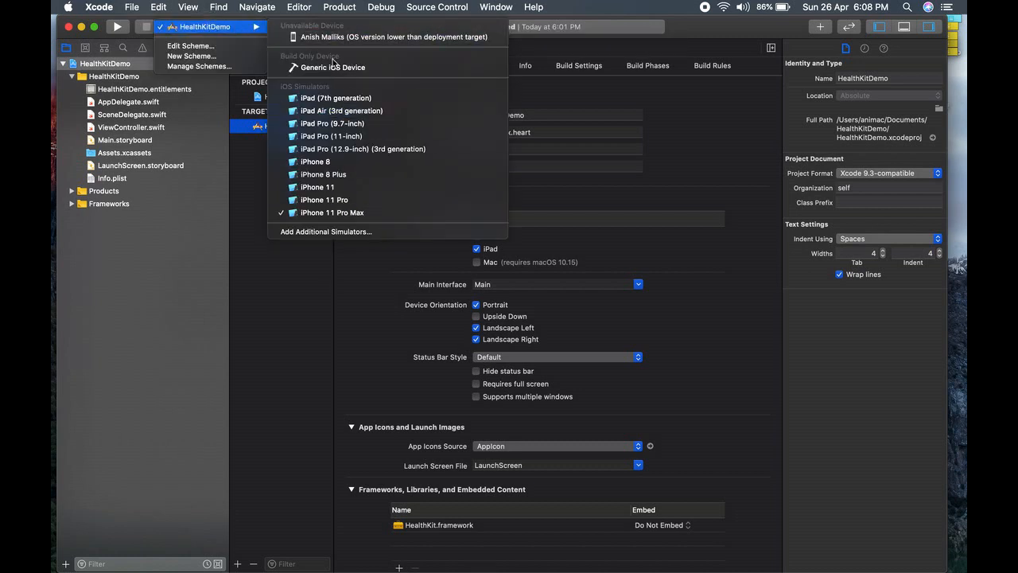
mouse_move(390, 36)
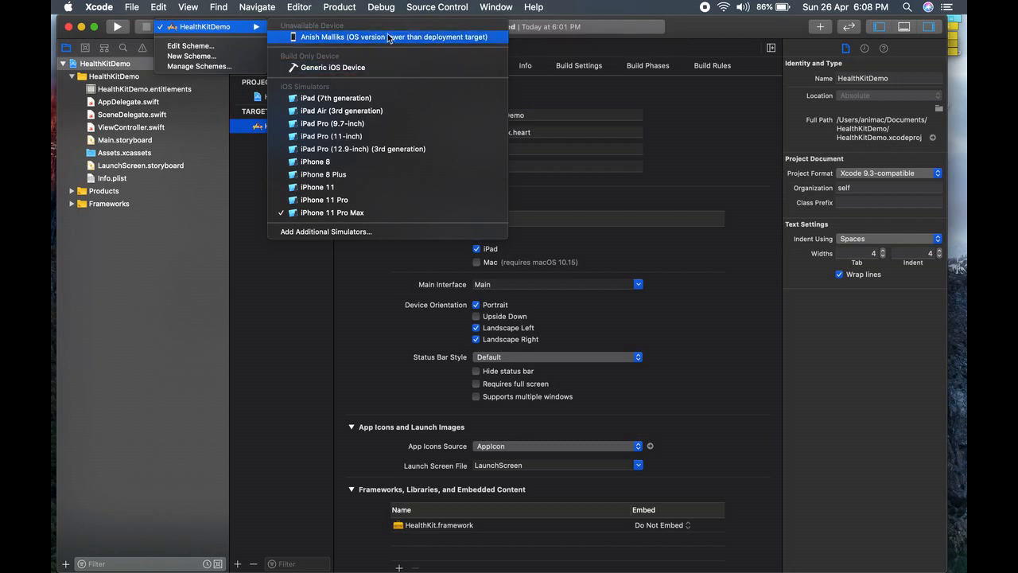
click(334, 213)
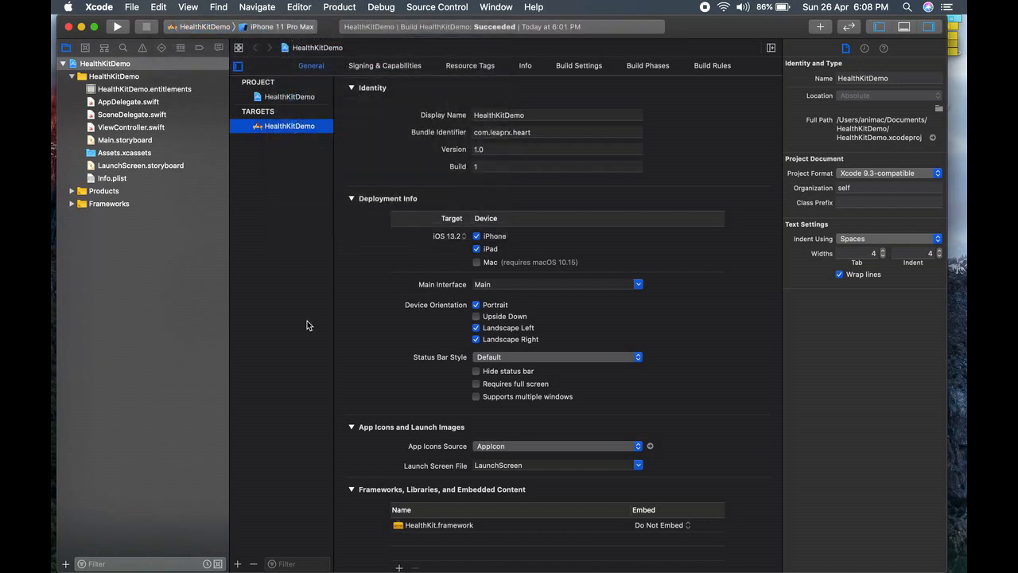
click(131, 127)
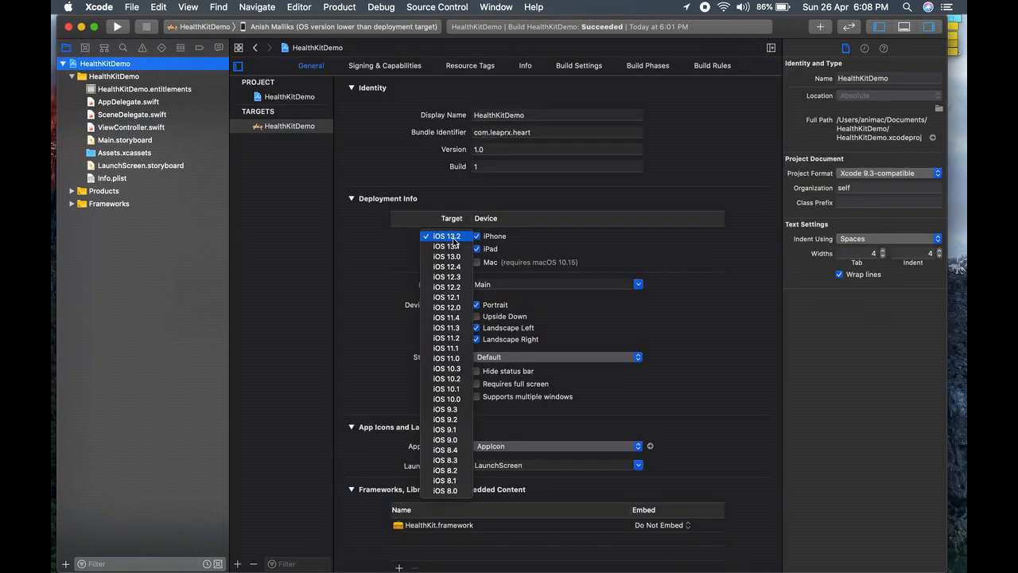
click(445, 346)
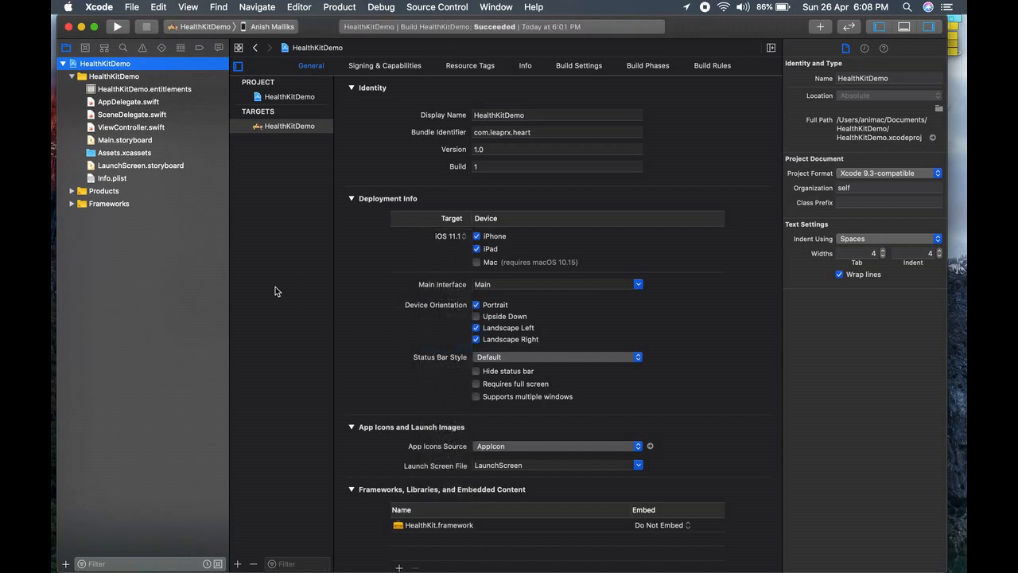
click(104, 25)
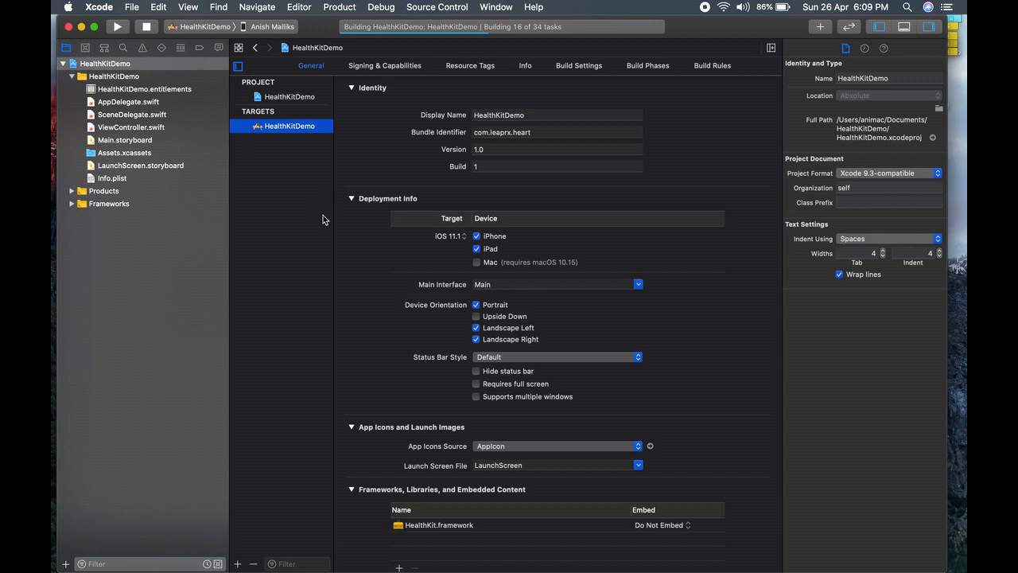
click(127, 102)
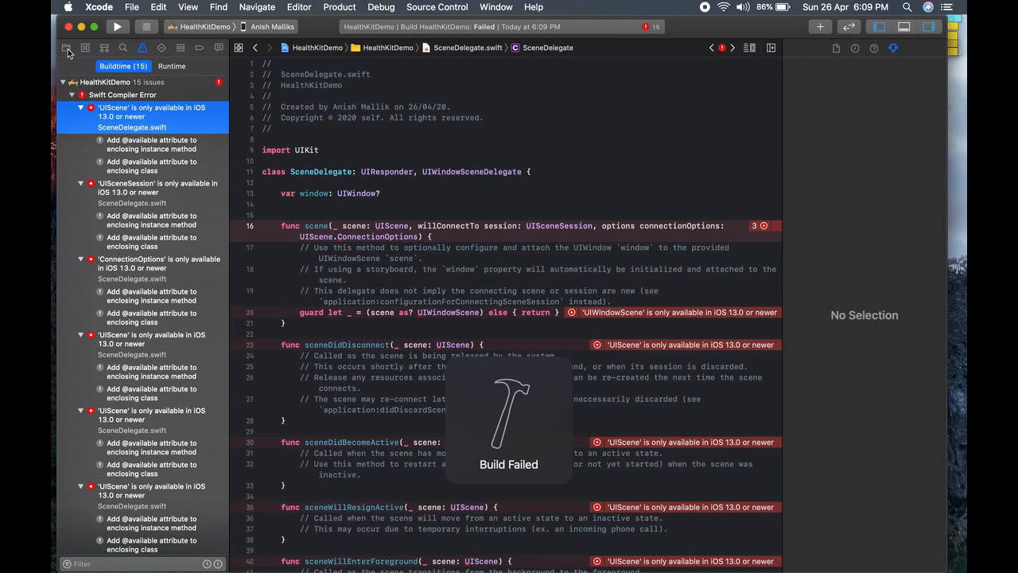
click(51, 49)
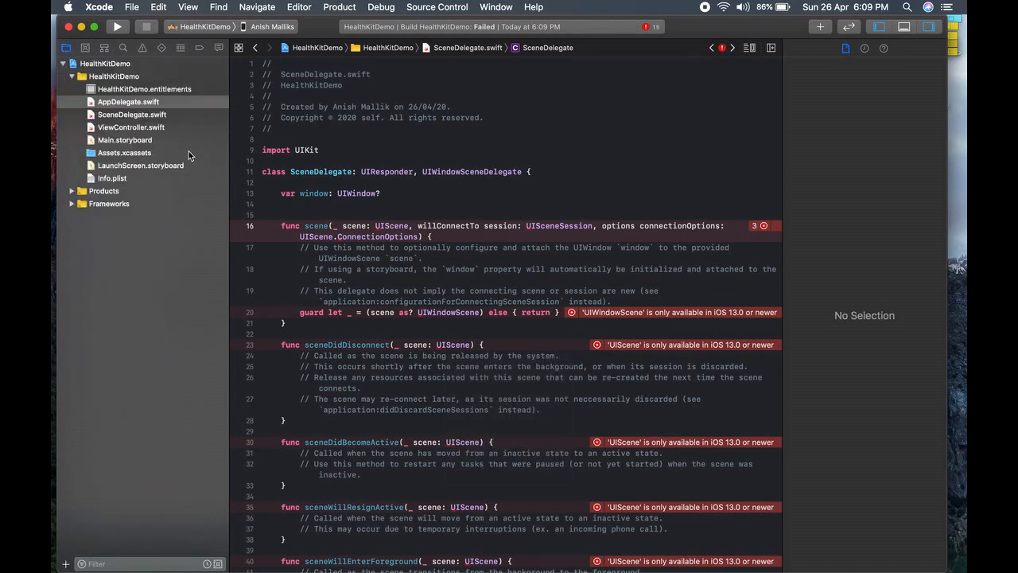
click(130, 114)
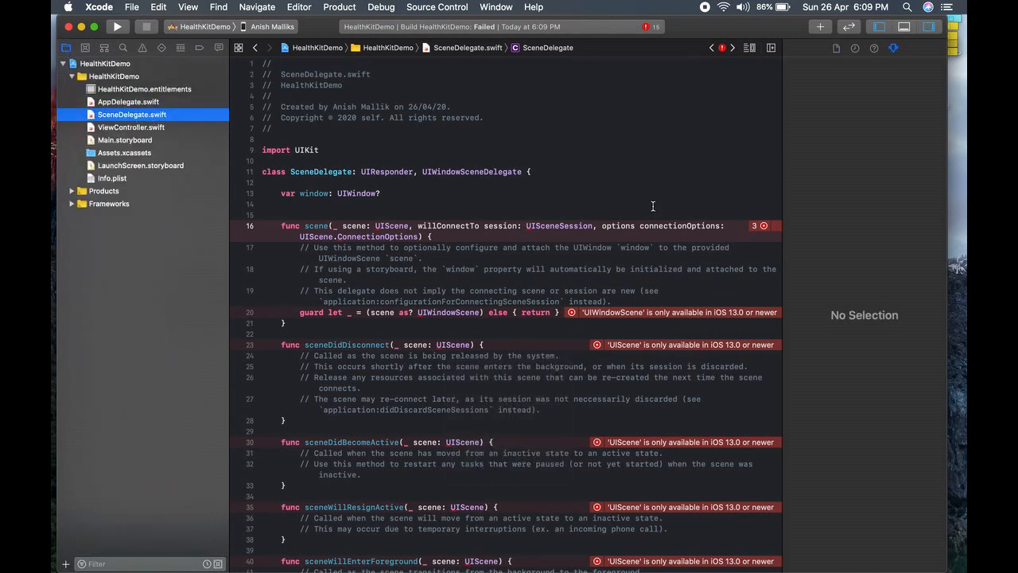
click(765, 226)
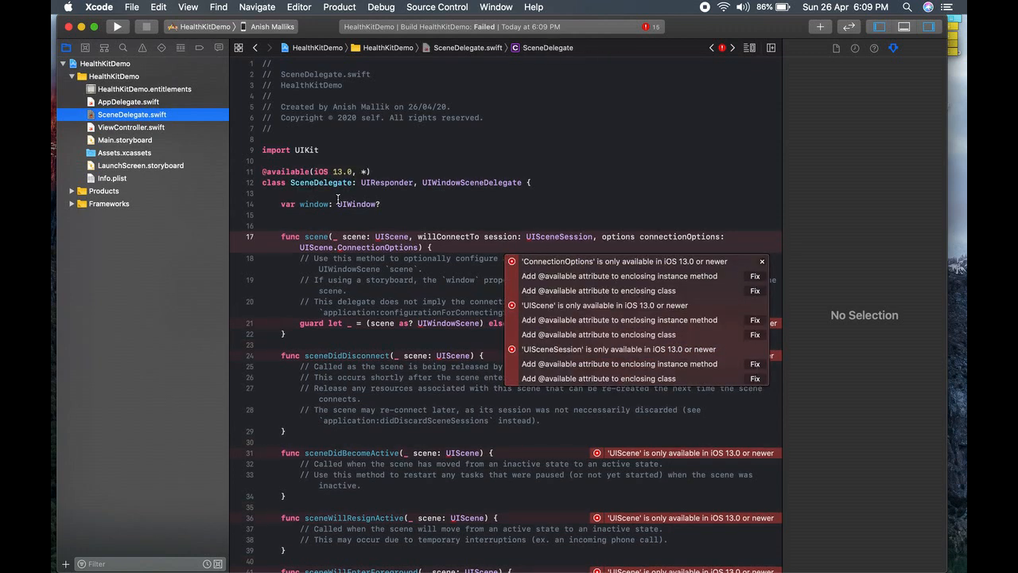
click(376, 172)
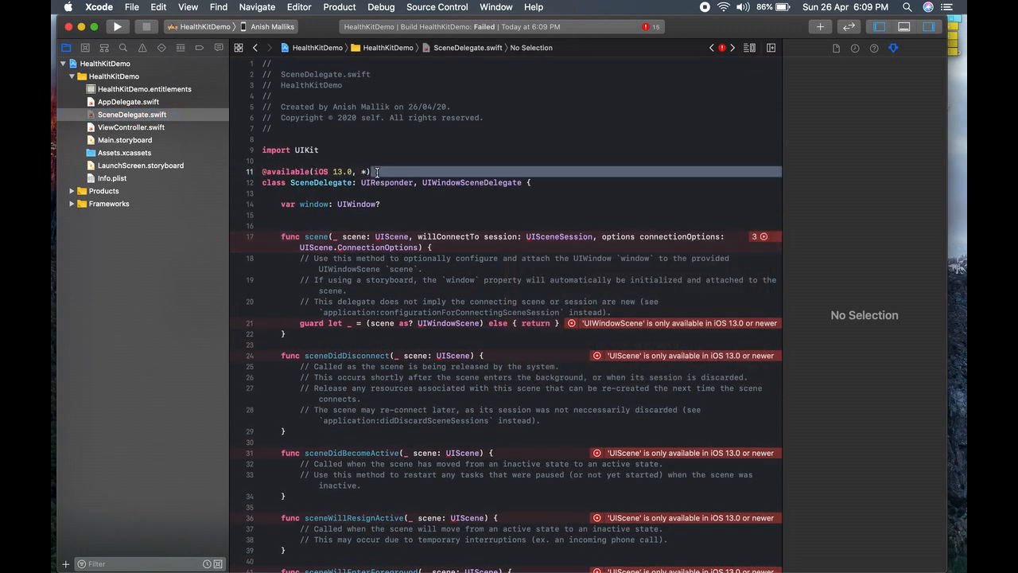
double_click(286, 171)
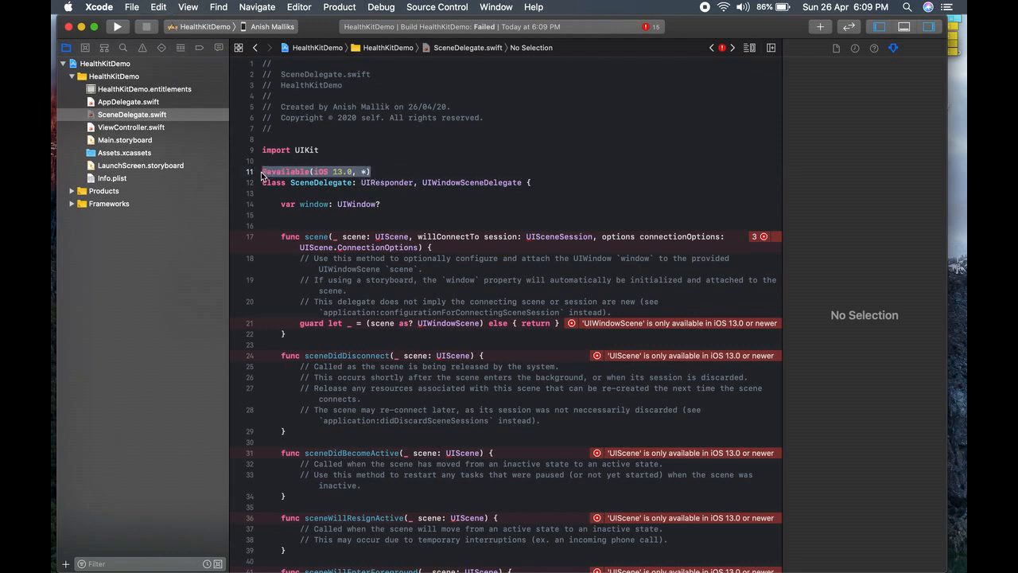
click(127, 102)
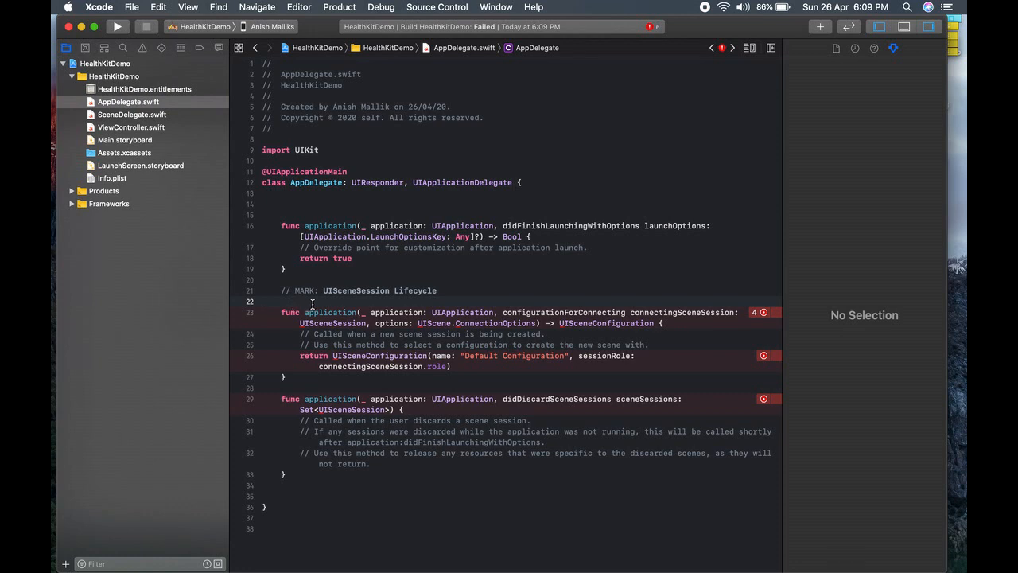
text(@available(iOS 13.0, *))
click(520, 215)
text(var)
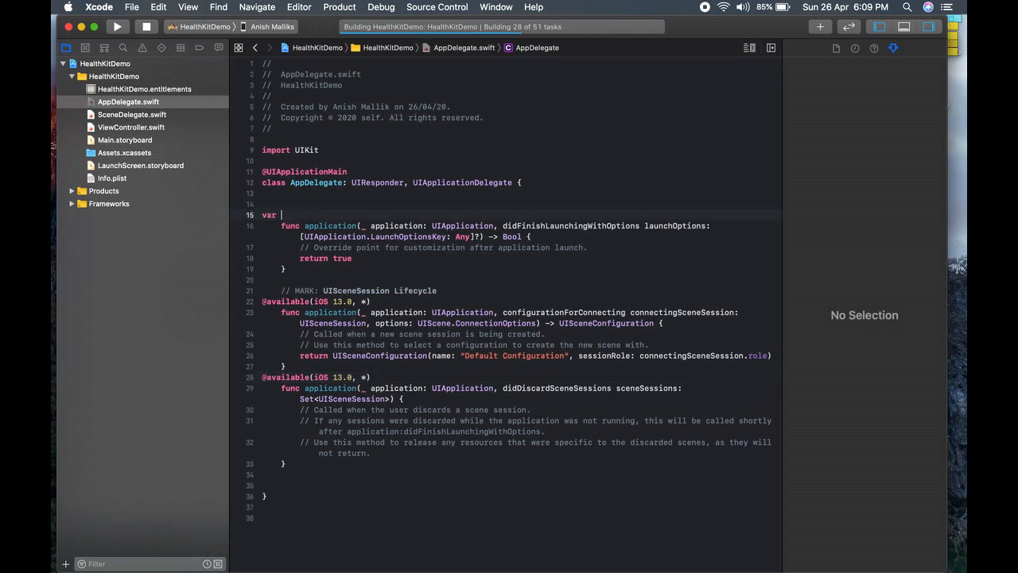
text(window)
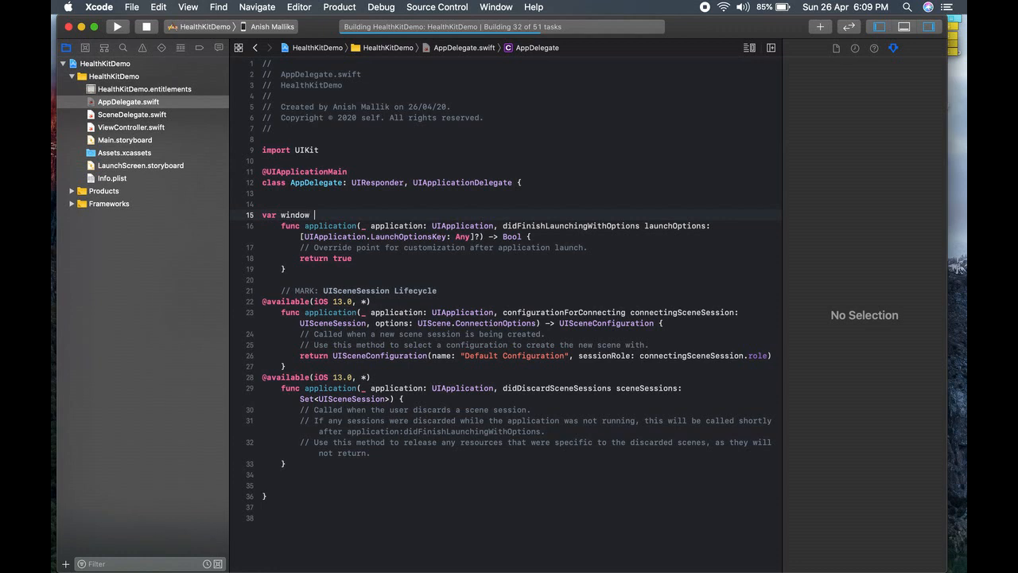
text(: UIW)
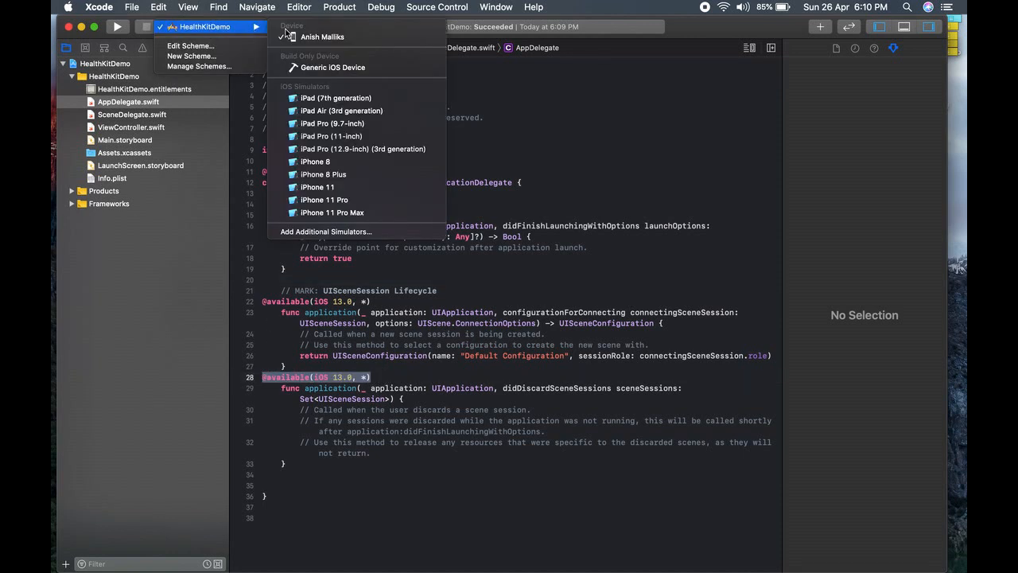
mouse_move(340, 37)
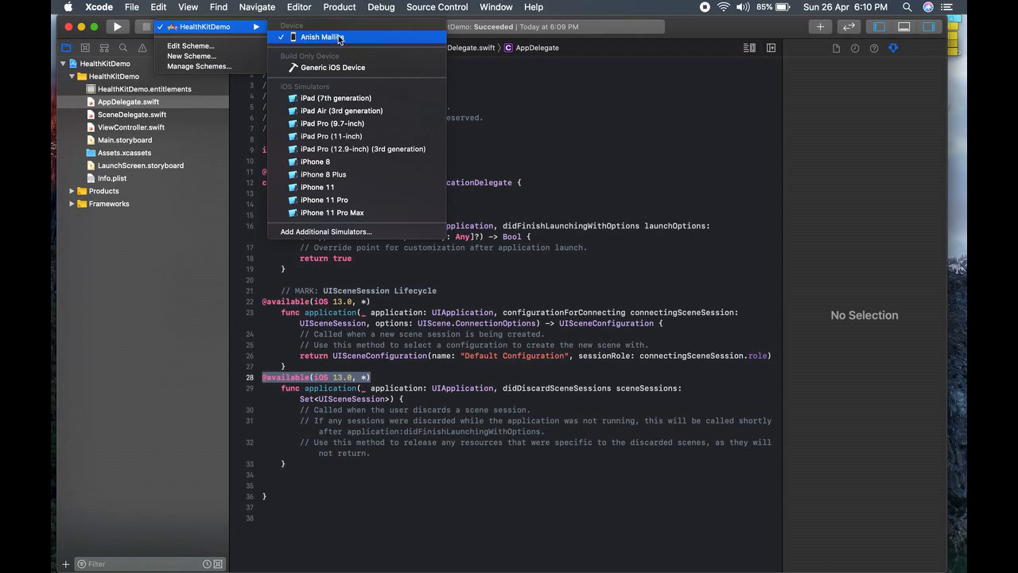
Step: Target the physical device and move into ViewController.swift below viewDidLoad
click(315, 36)
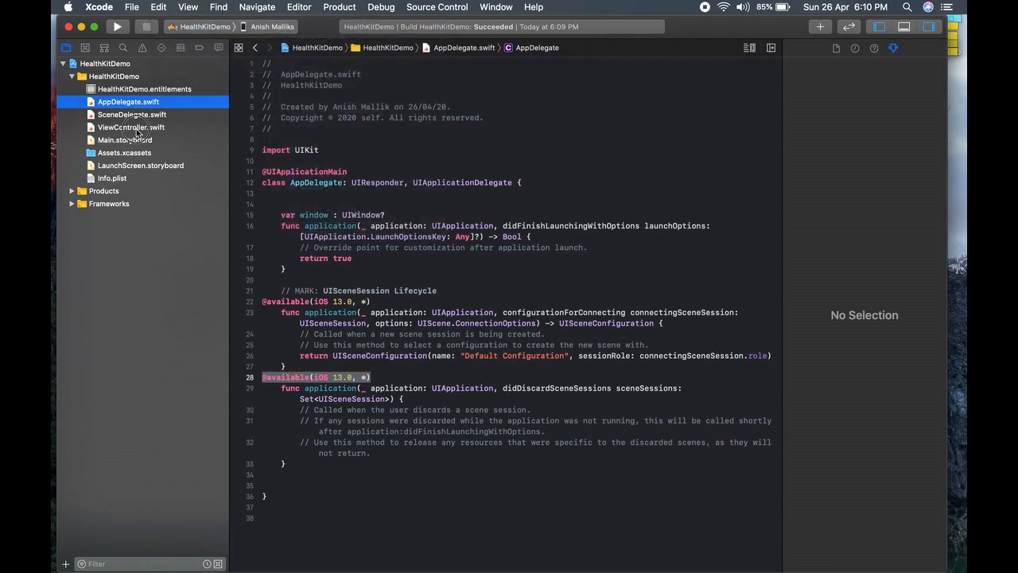
click(131, 127)
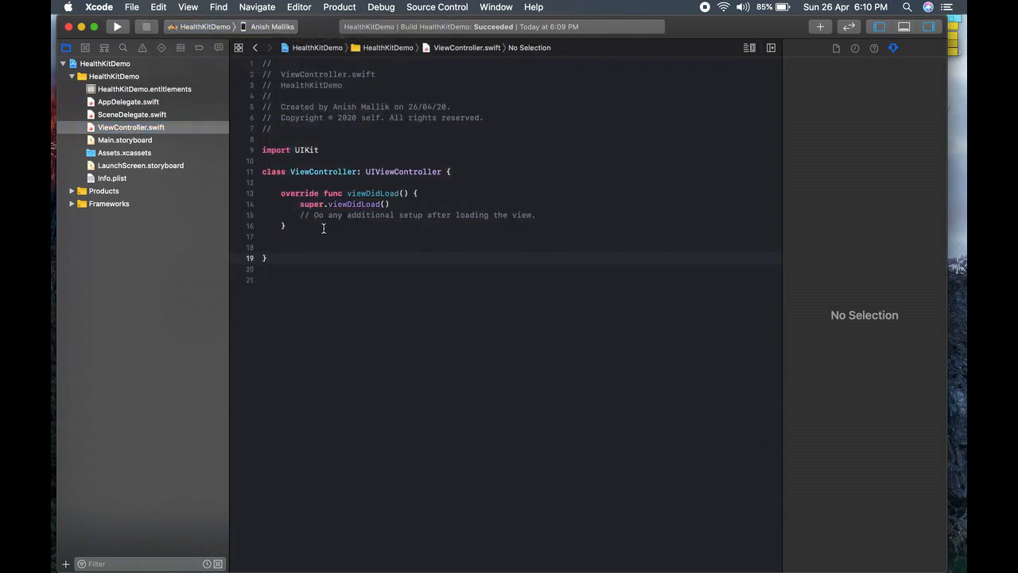
click(315, 235)
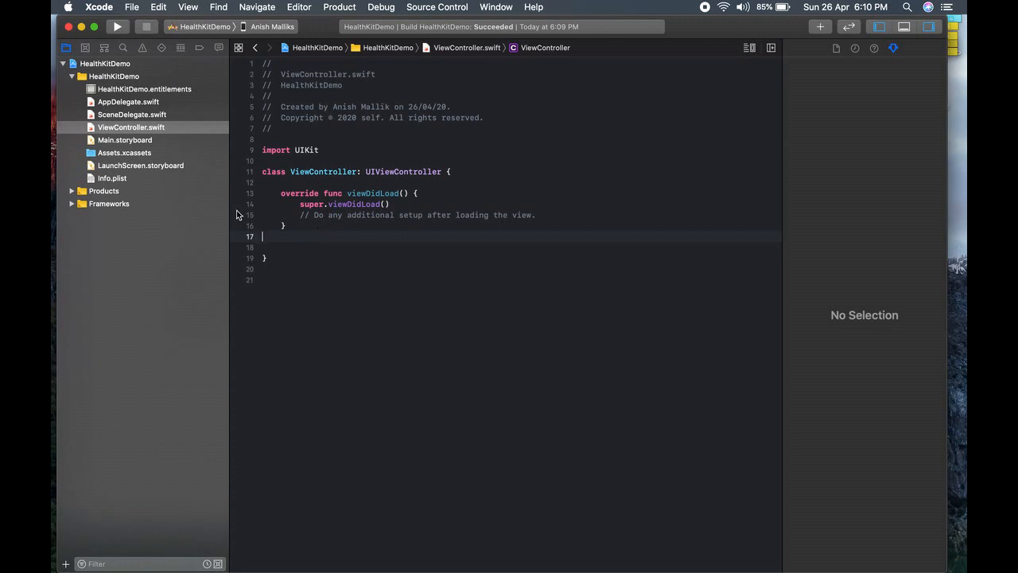
click(112, 178)
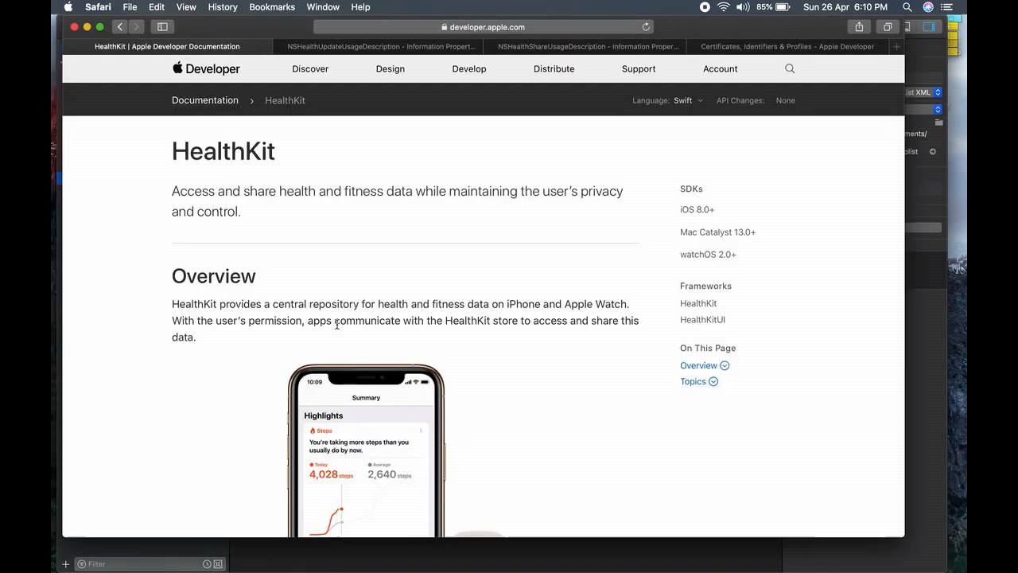
Step: View the NSHealthUpdateUsageDescription and NSHealthShareUsageDescription docs and select the share key name
click(381, 46)
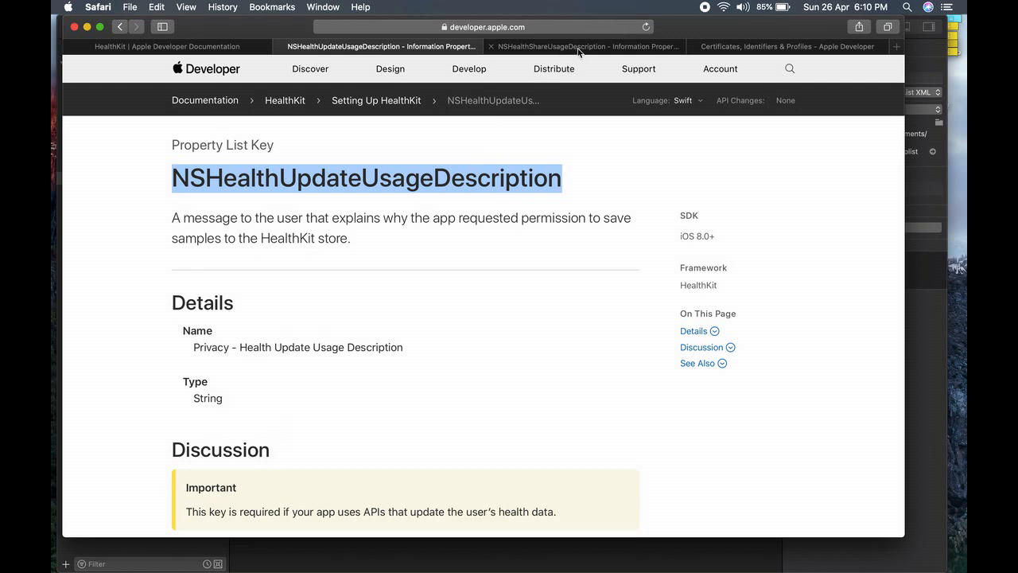
mouse_move(580, 49)
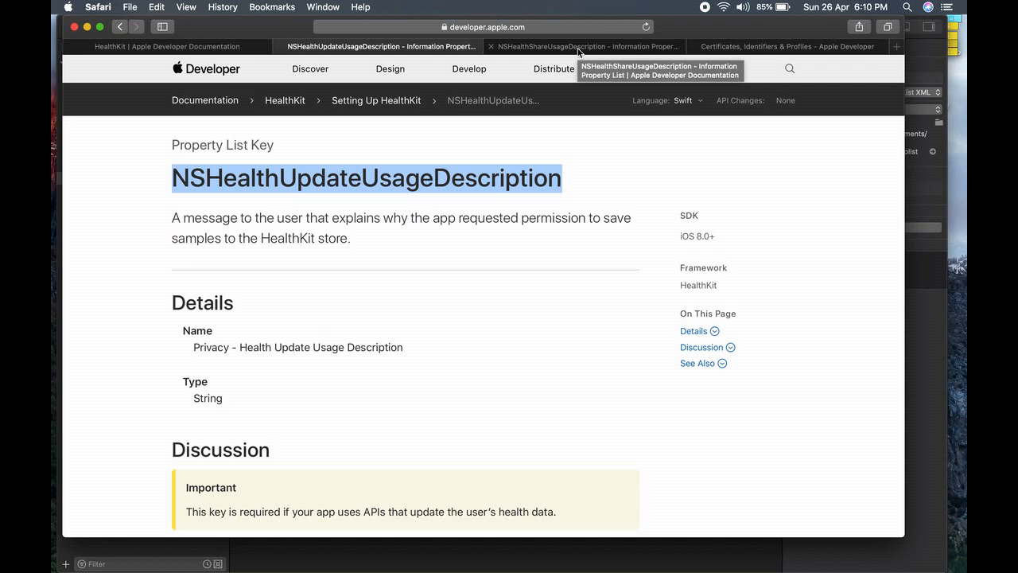
click(595, 46)
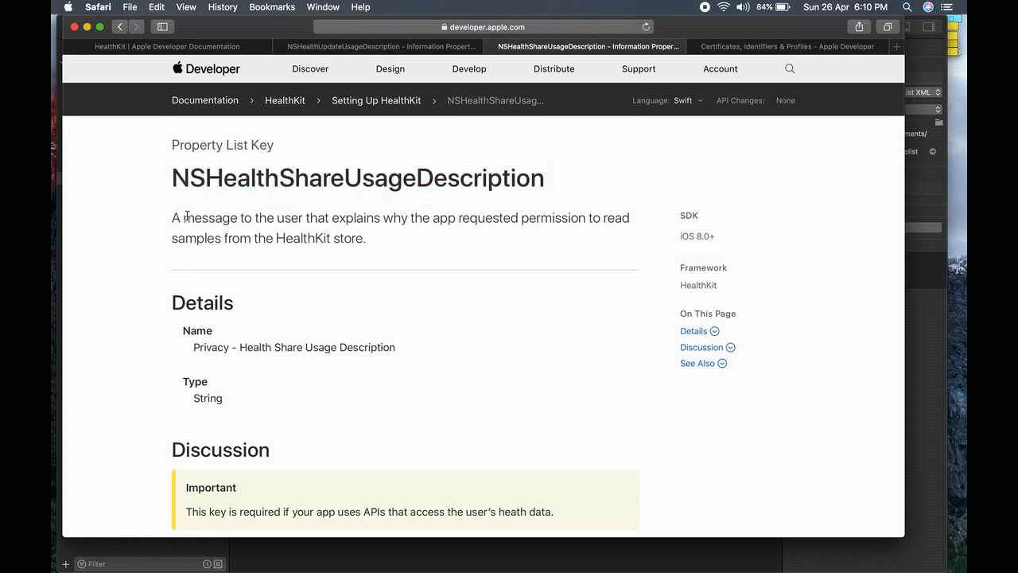
double_click(356, 178)
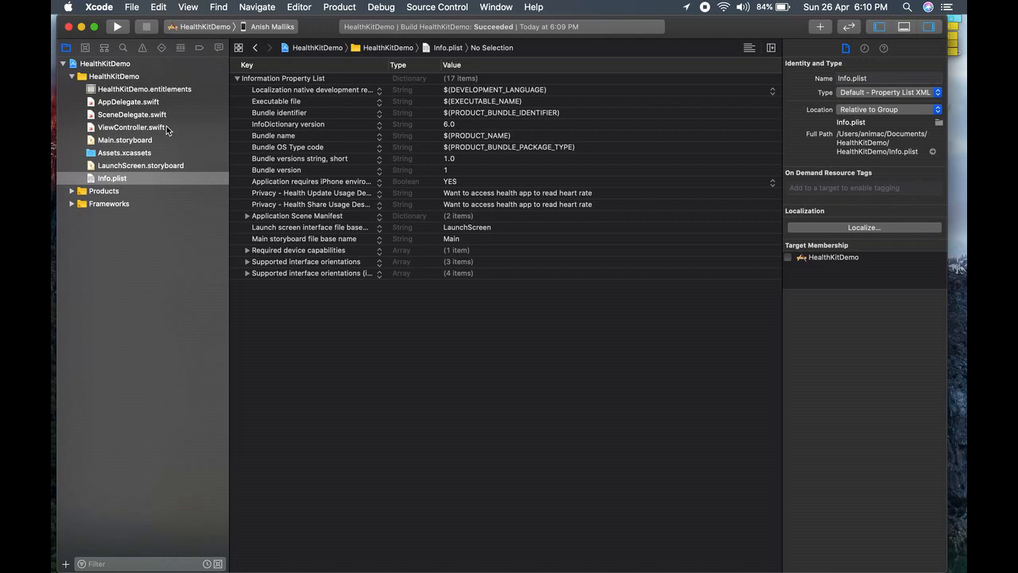
Step: Review the Health Update and Health Share usage description entries in Info.plist
click(130, 127)
text(im)
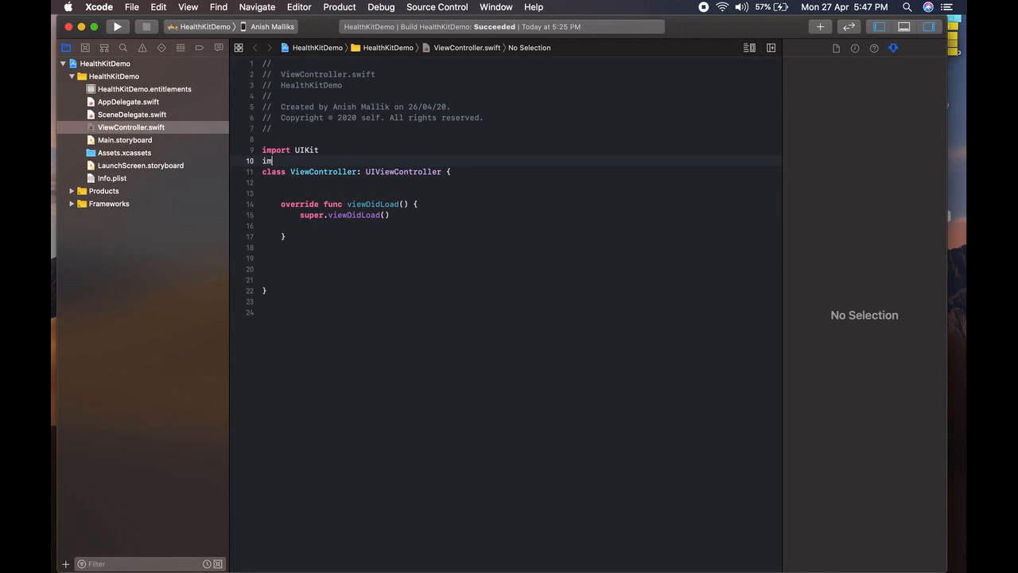
Step: Import HealthKit and declare let healthStore = HKHealthStore() in ViewController.swift
text(port HealthKit)
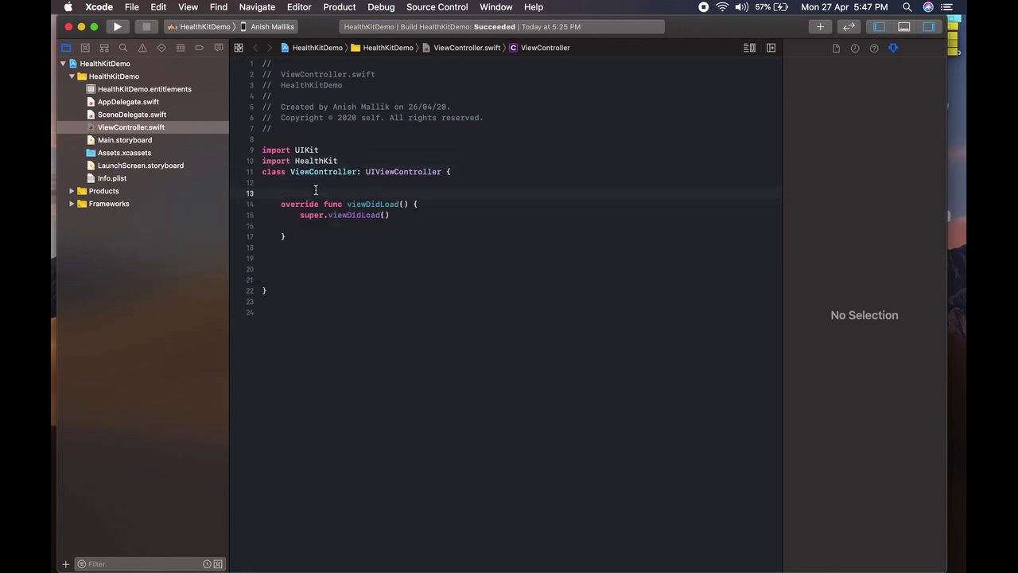
text(let hear)
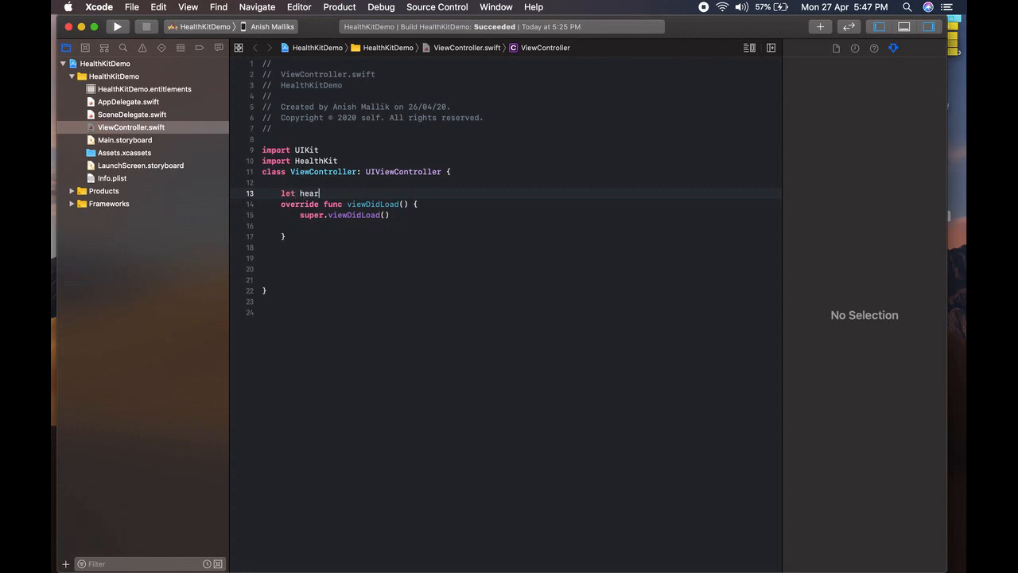
text(th)
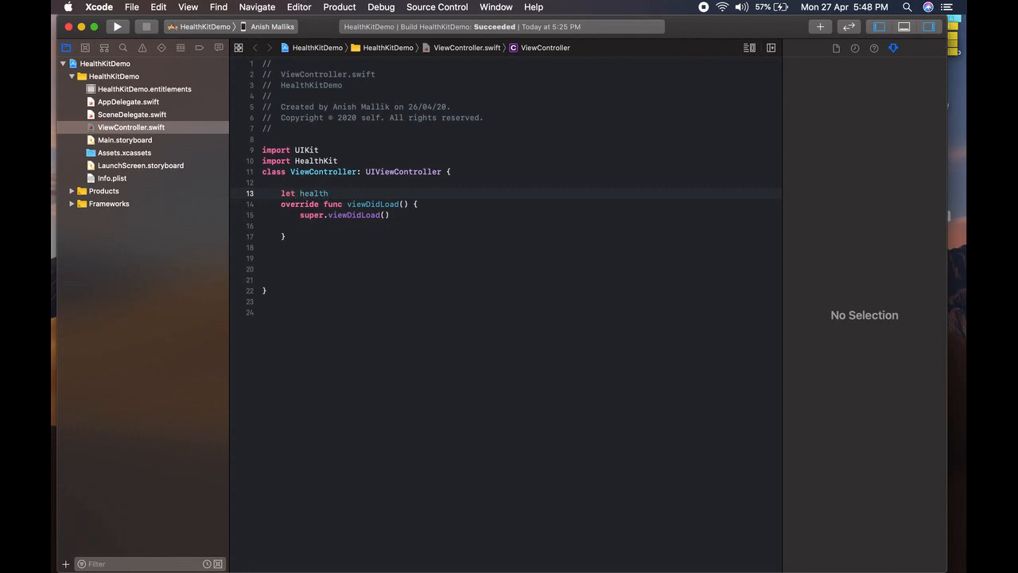
text(Store = H)
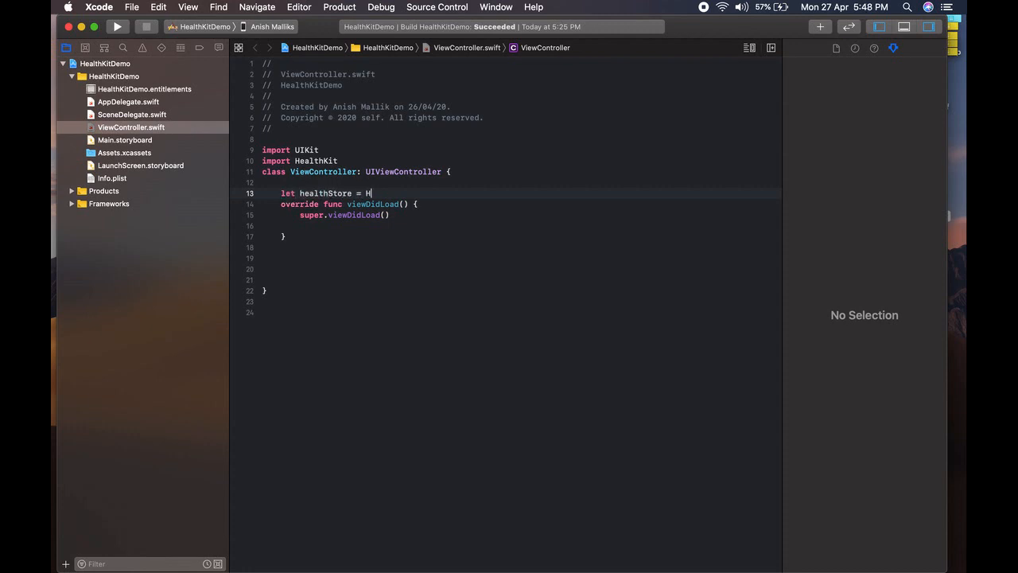
text(KHealthStore)
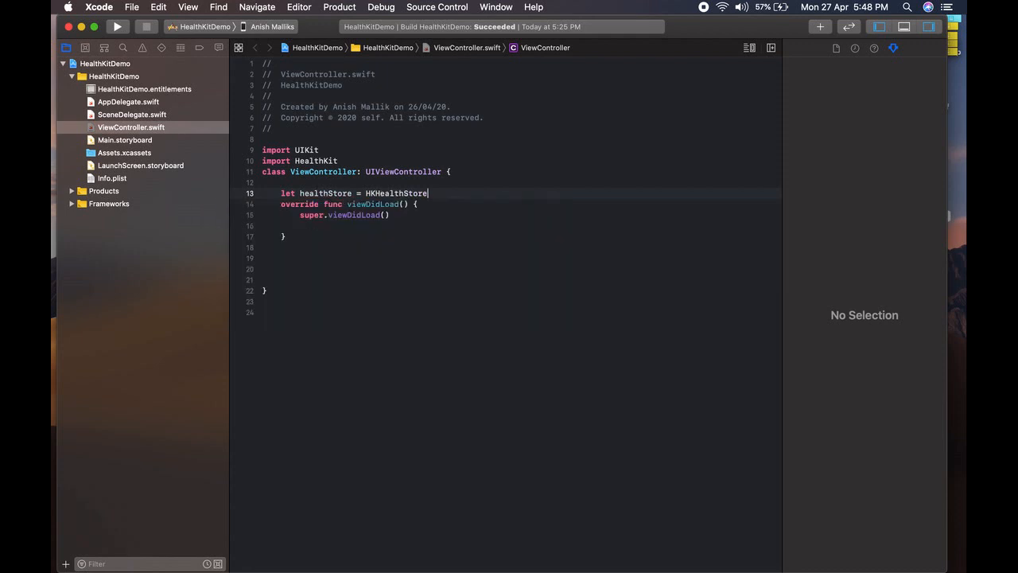
text(())
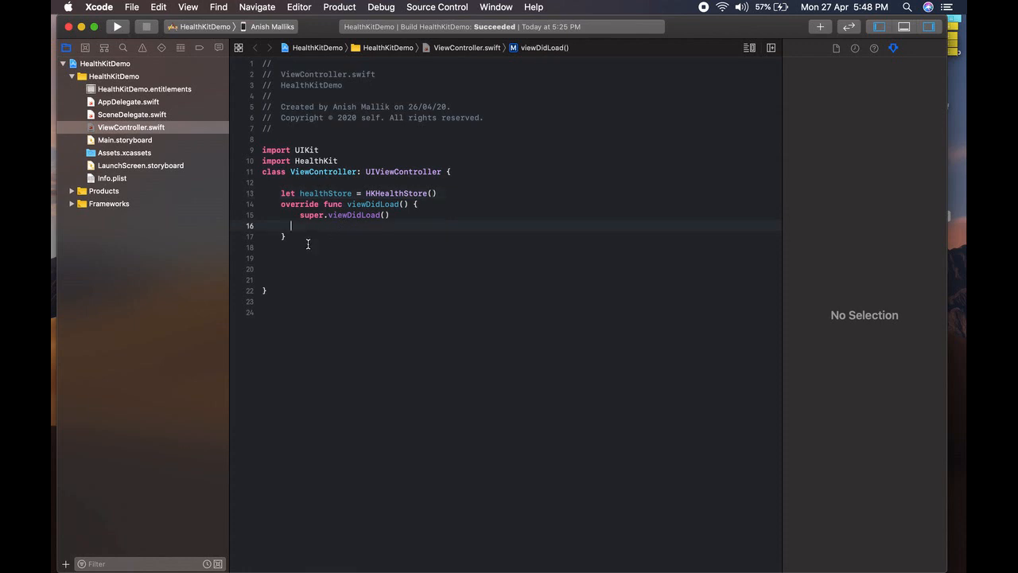
Step: Declare an empty func authorizeHealthkit() in ViewController
text(func)
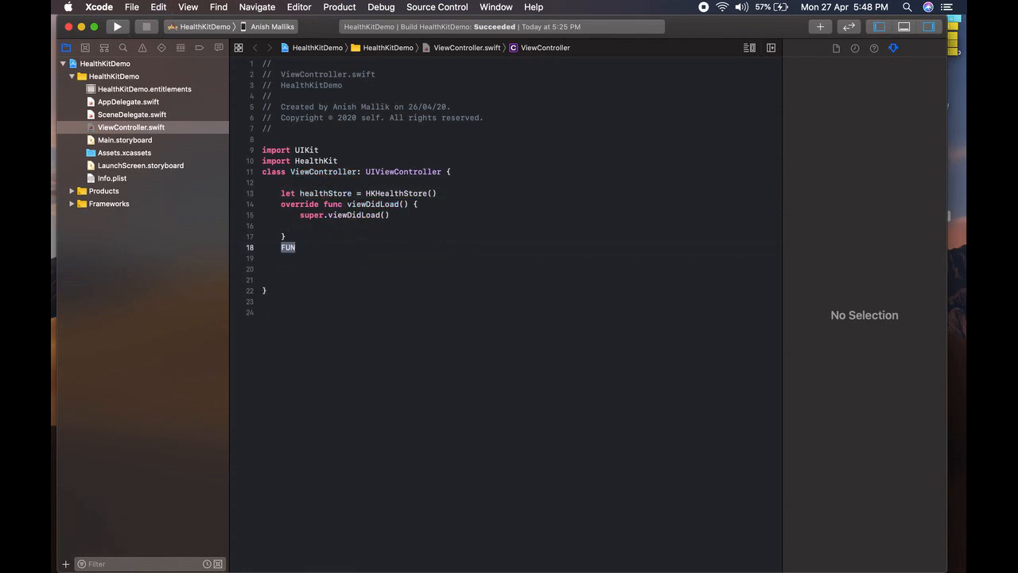
text(func authorizeHealthKit)
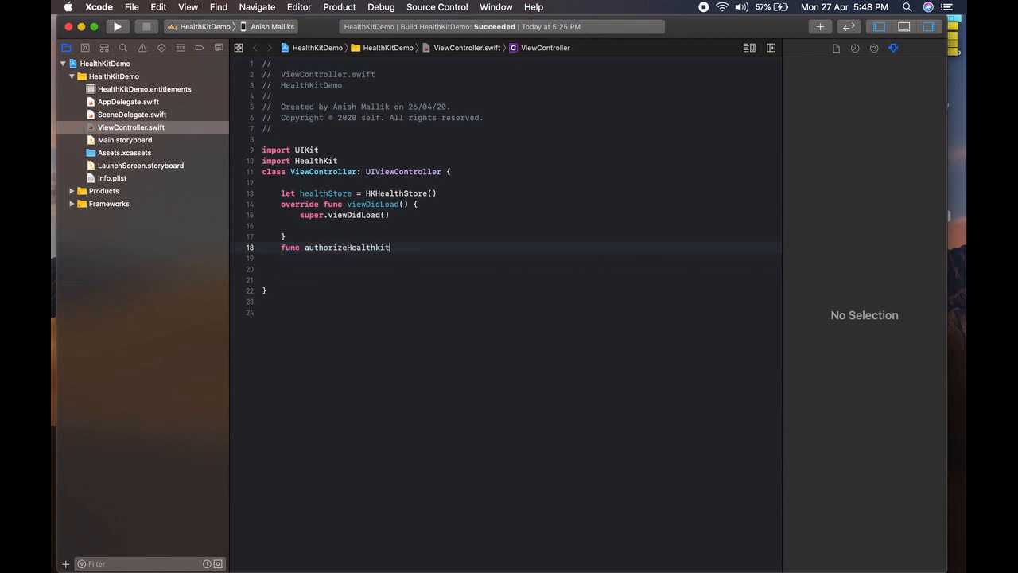
text((){)
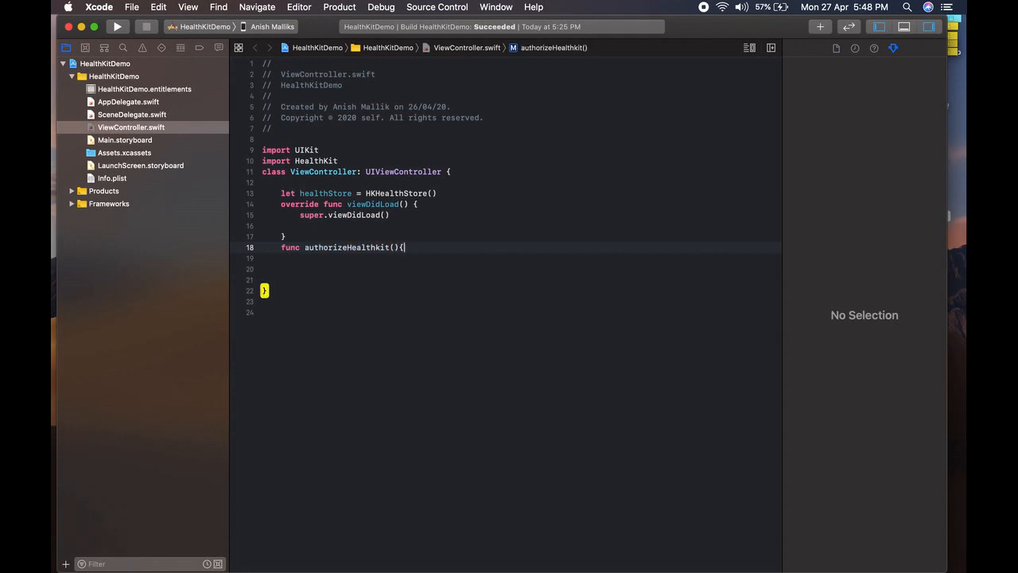
key(Return)
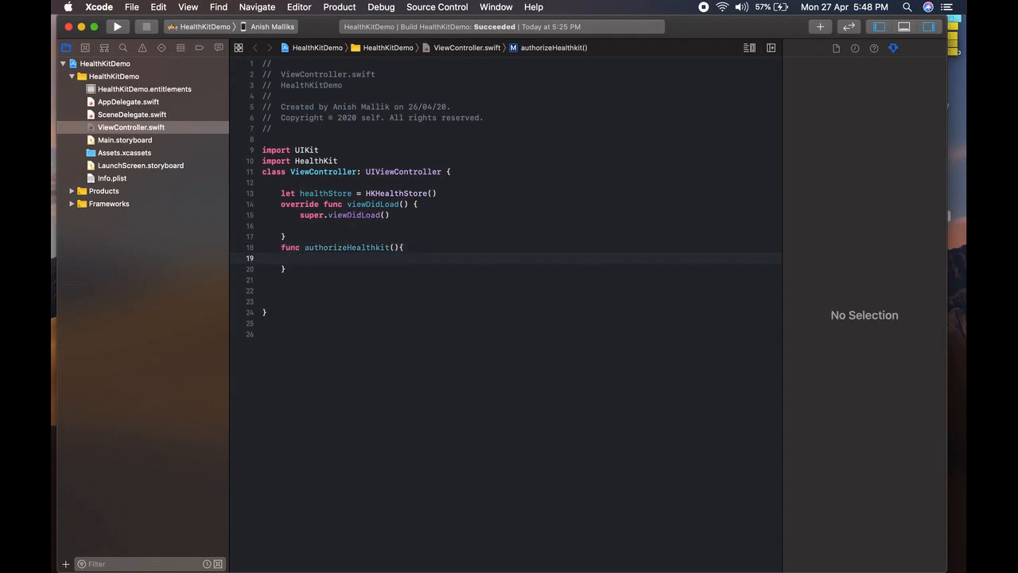
Step: Build read and share sets from HKObjectType.quantityType(forIdentifier: .heartRate)! inside authorizeHealthkit
text(heal)
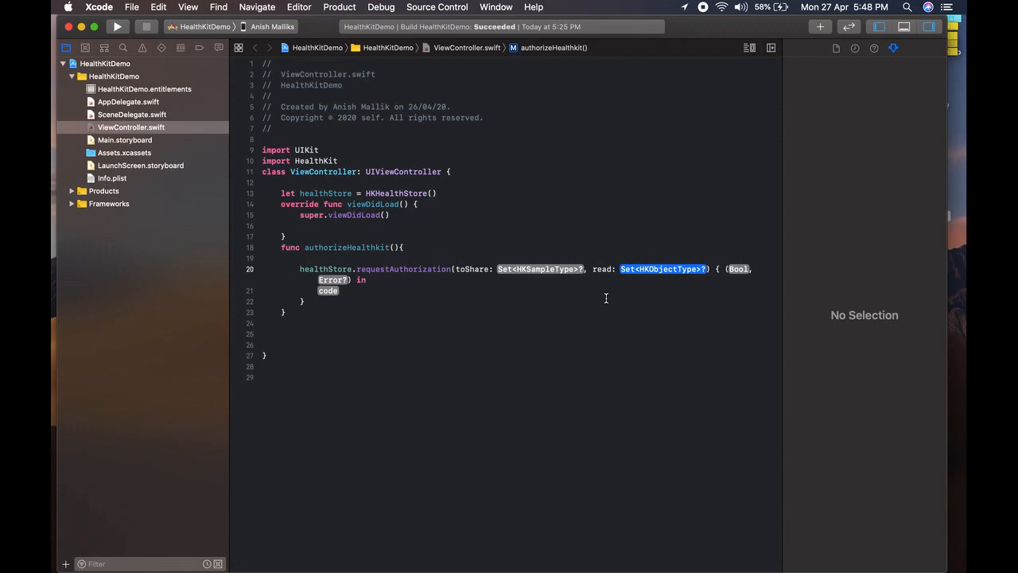
mouse_move(372, 272)
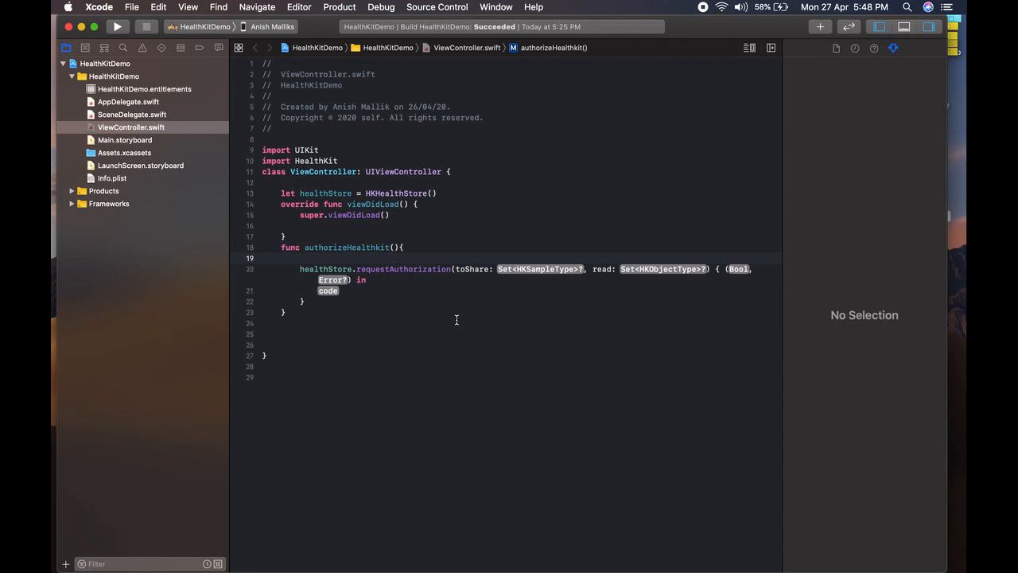
text(let read)
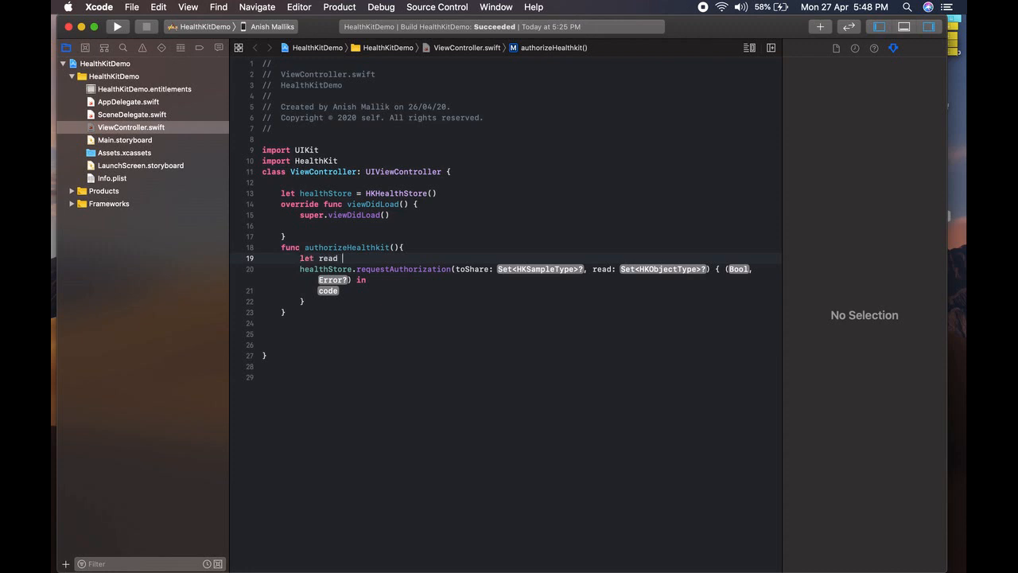
text(= Set)
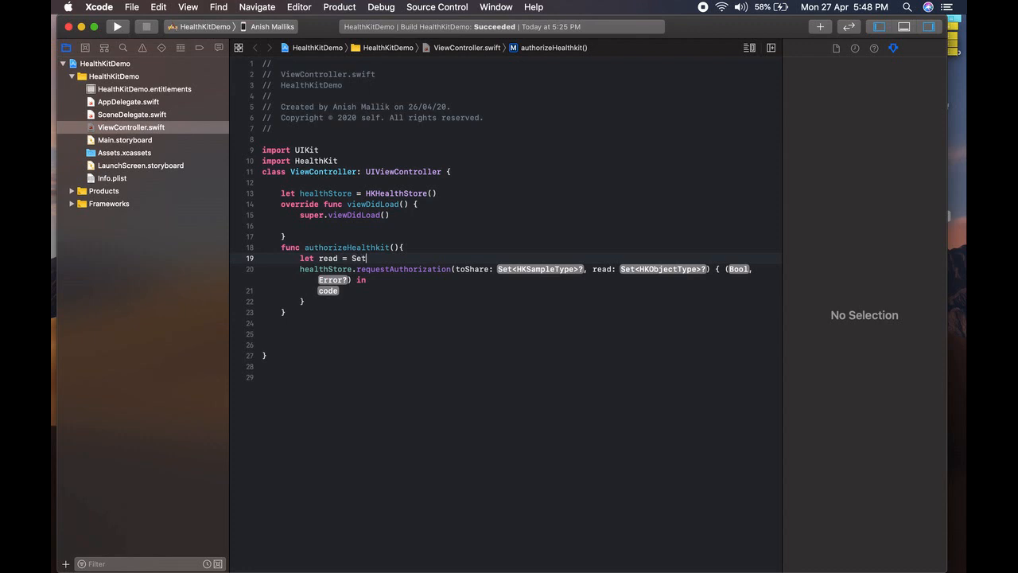
text(())
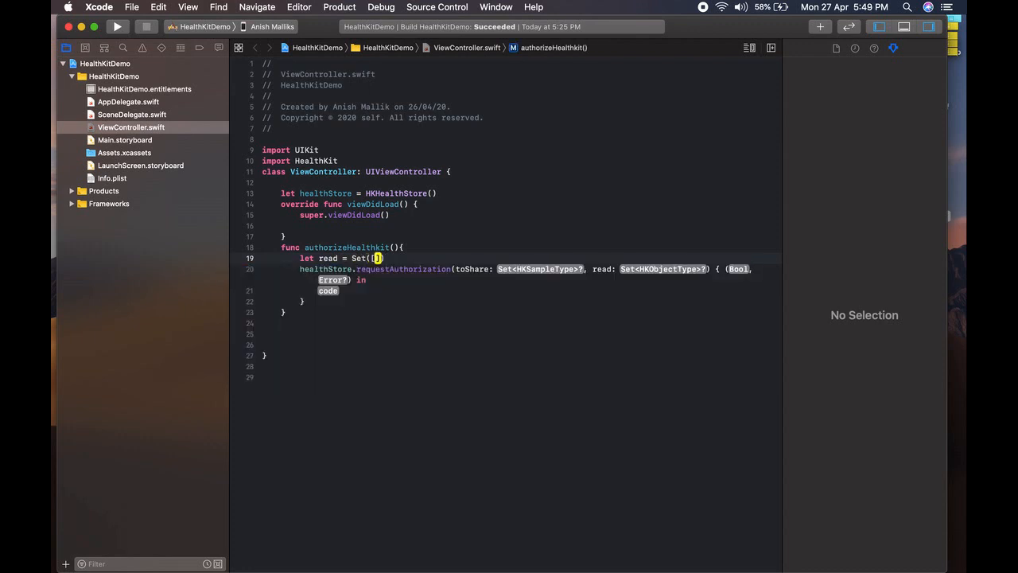
text(HK)
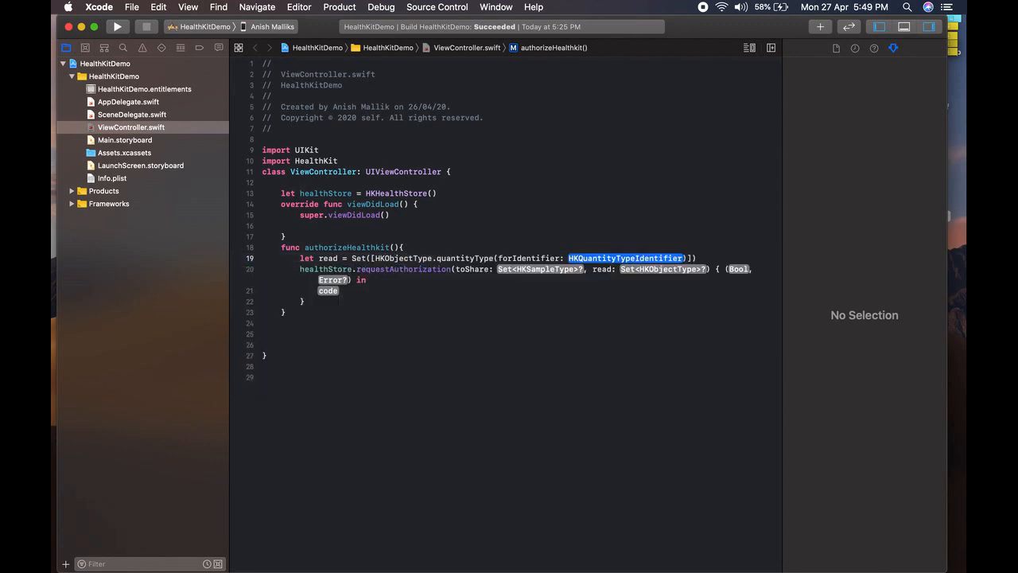
text(.heartRate)
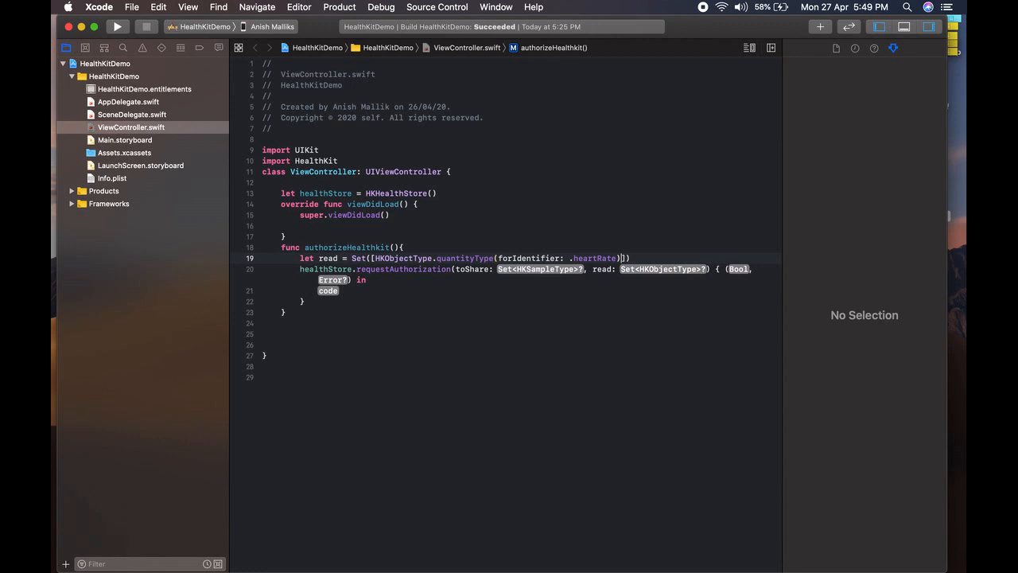
text(!)
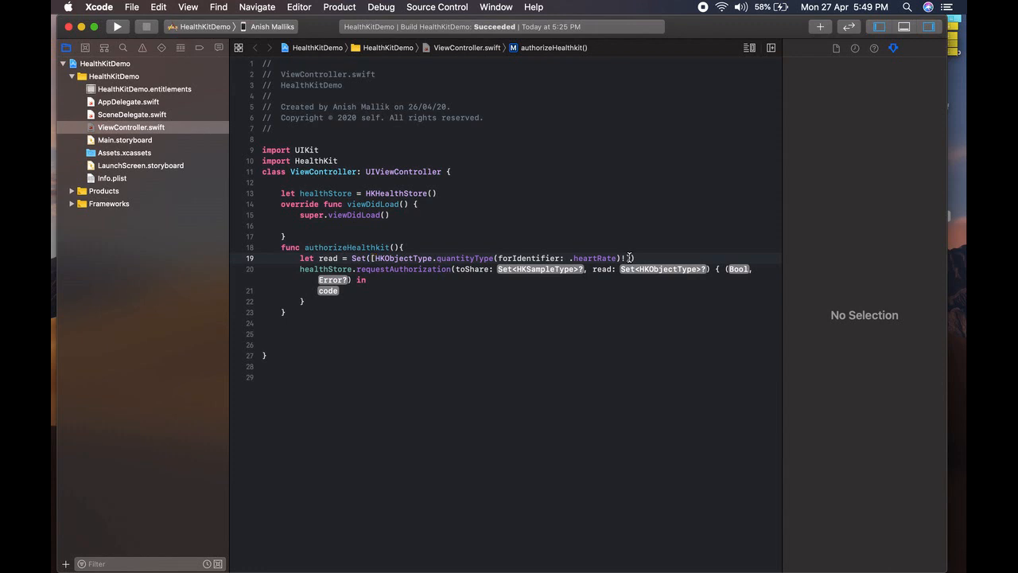
text(],)
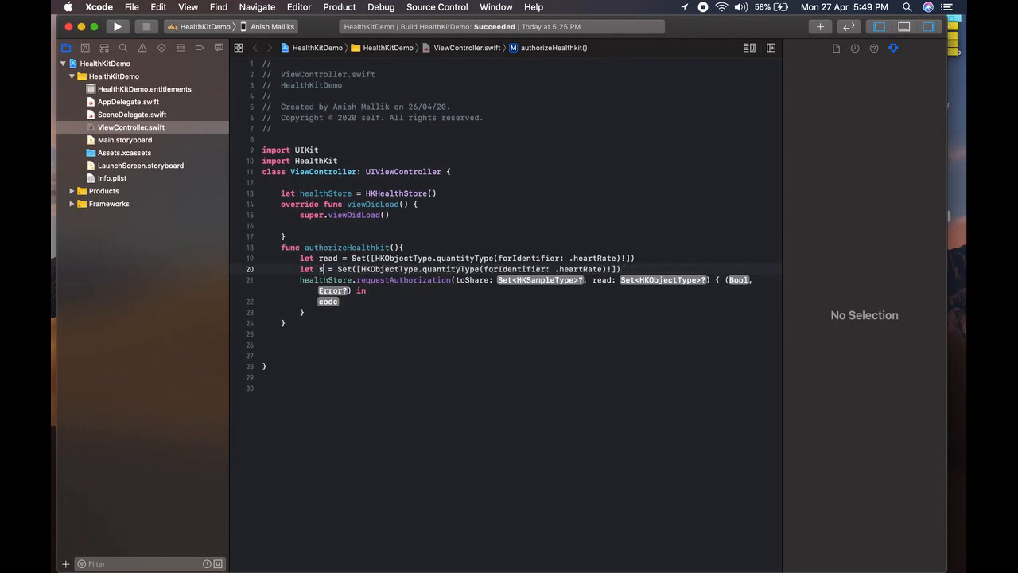
text(hare)
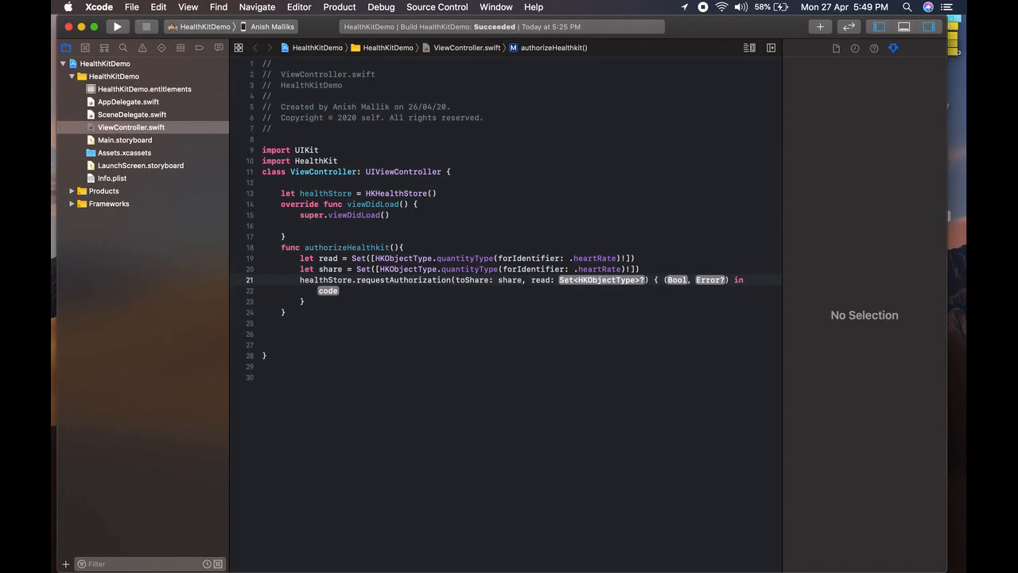
Step: Request HealthKit authorization and print "permission granted" when the check succeeds
text(read)
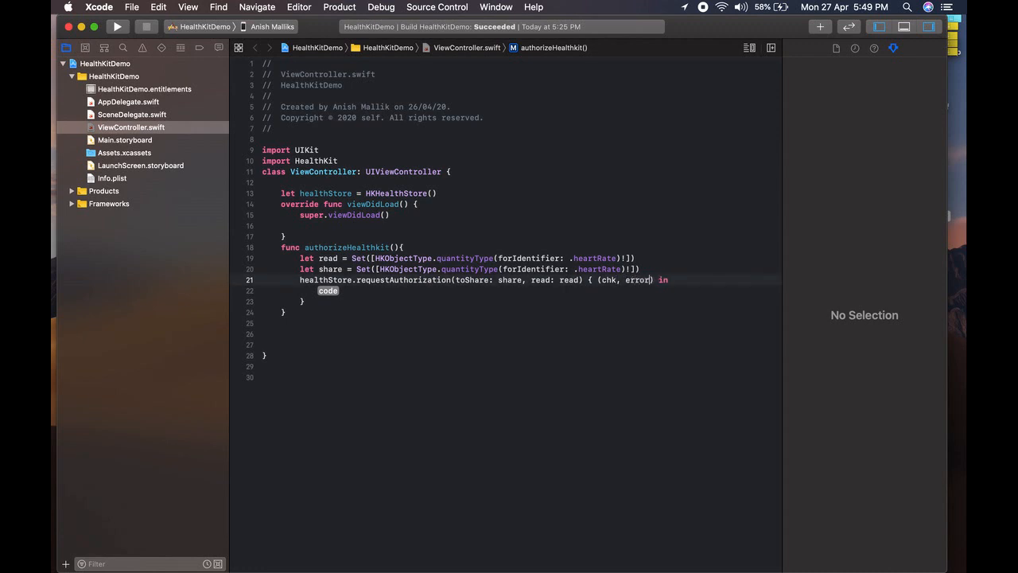
text(if)
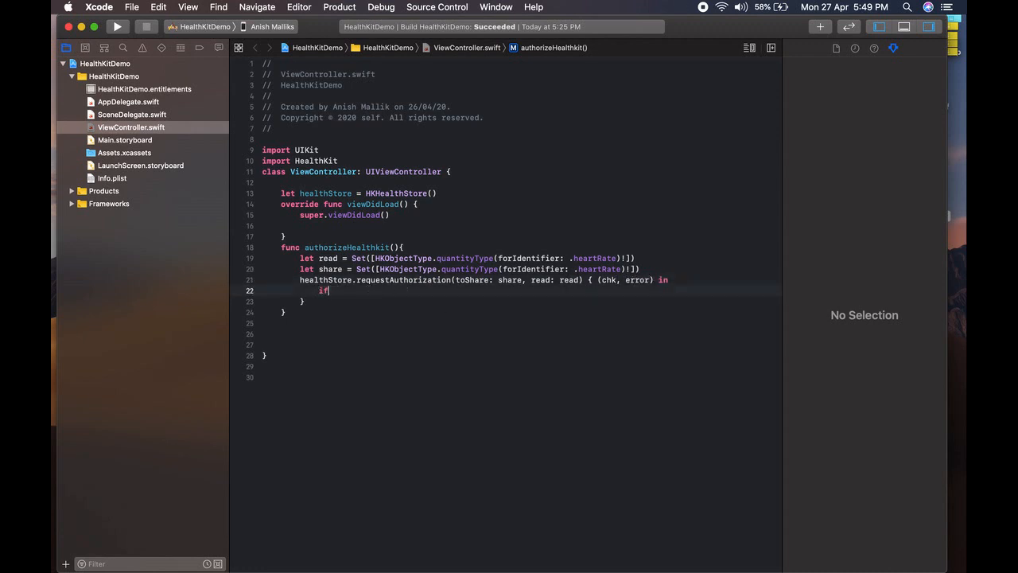
text((check))
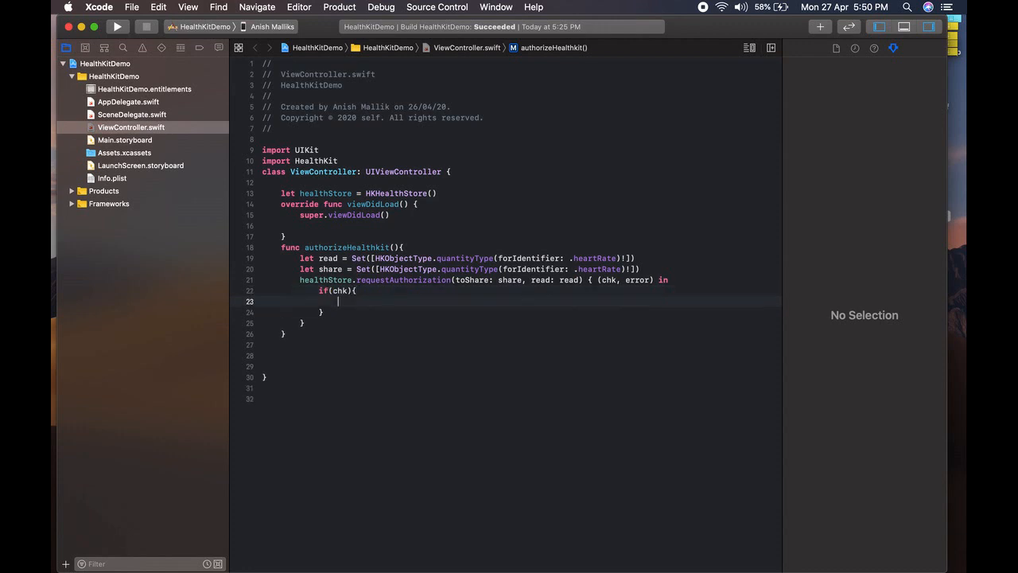
text(print(""))
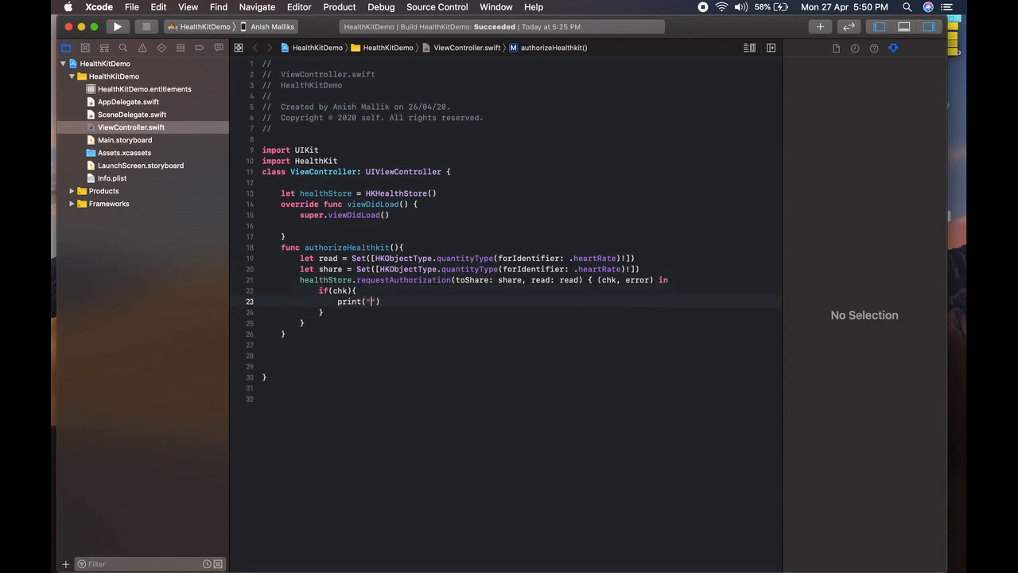
text(p)
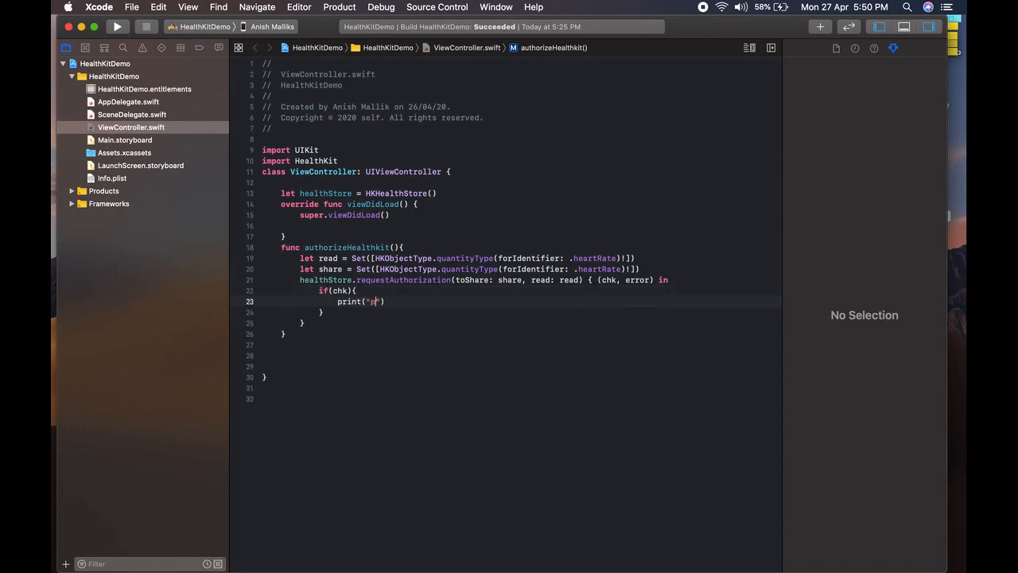
text(ermission)
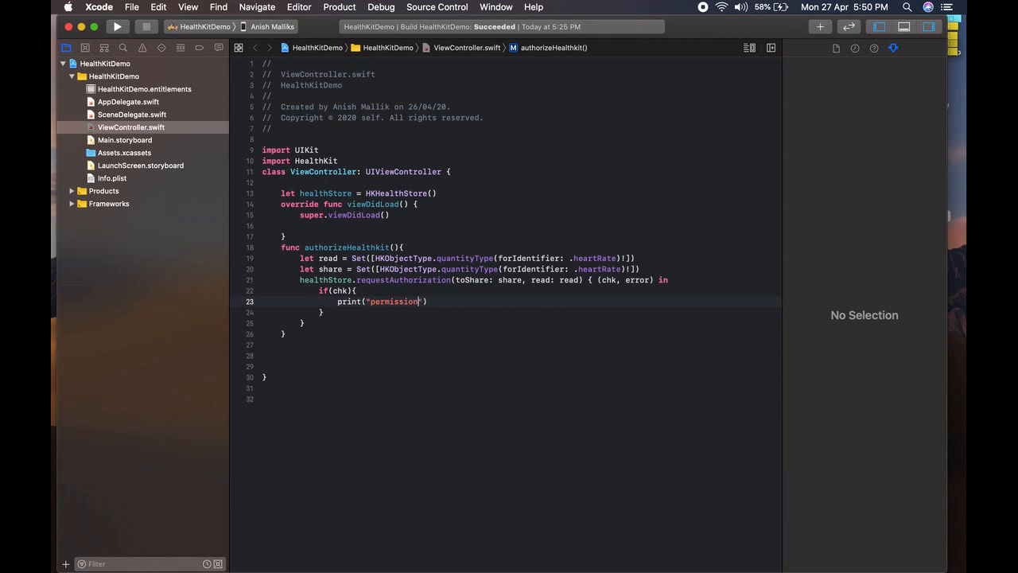
text(granted)
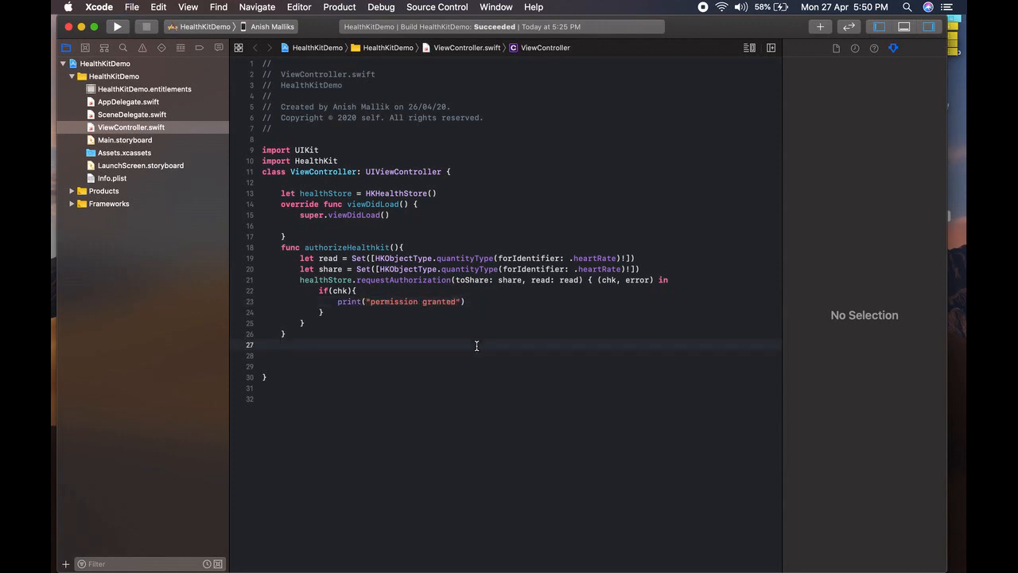
Step: Bring up the simulator and choose iPhone 11 as the run destination
click(195, 30)
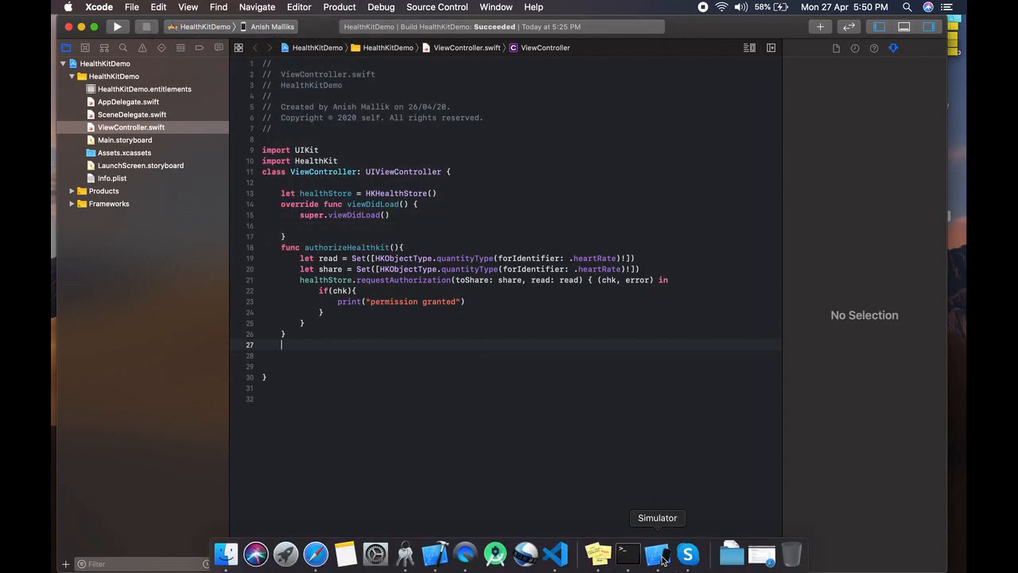
click(657, 553)
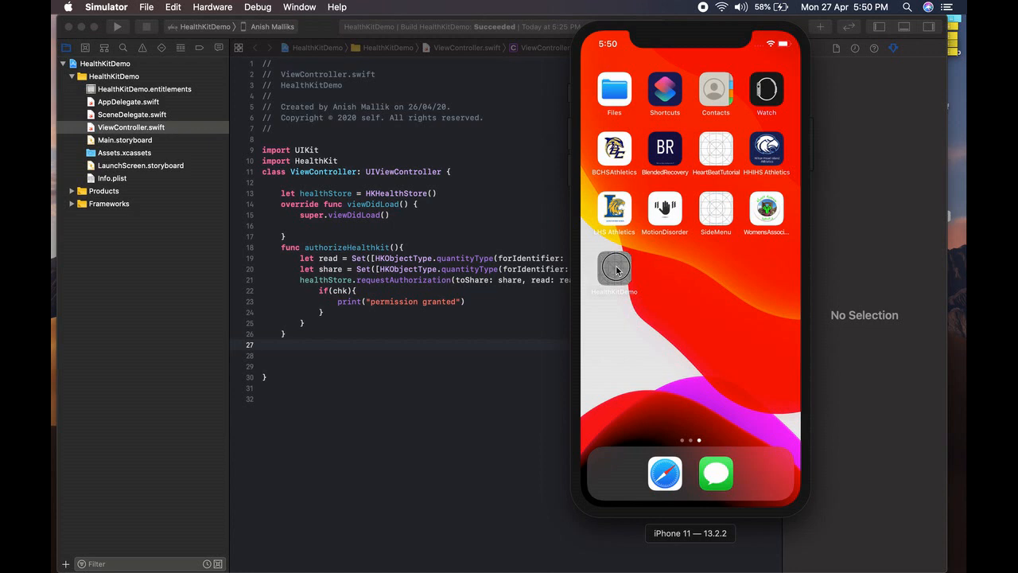
click(614, 267)
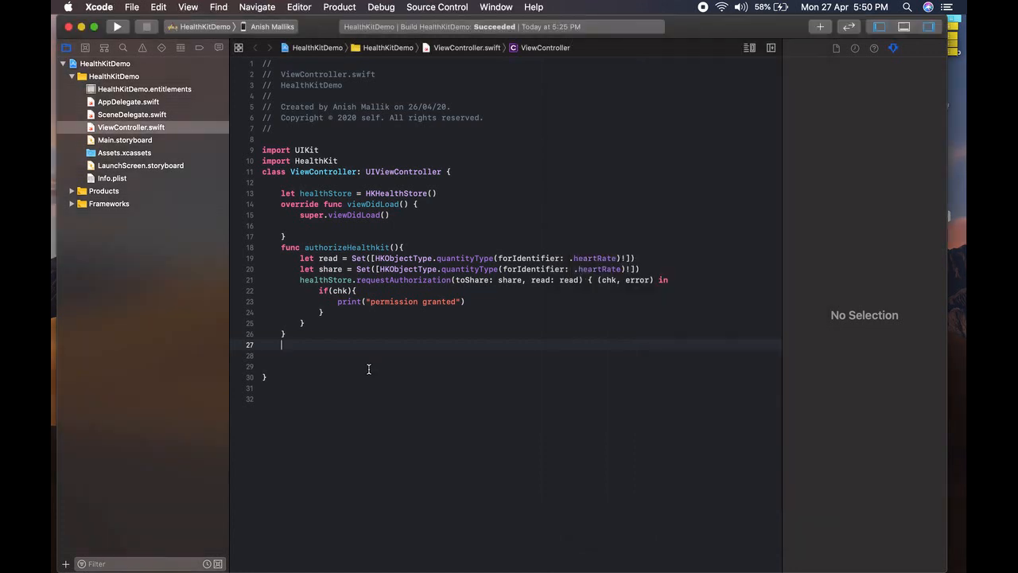
click(197, 28)
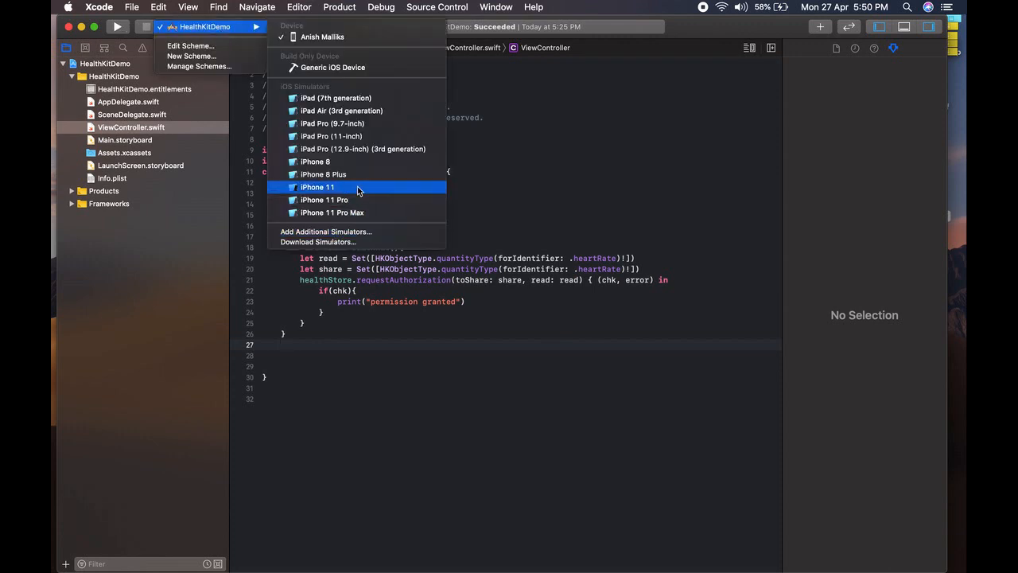
click(318, 188)
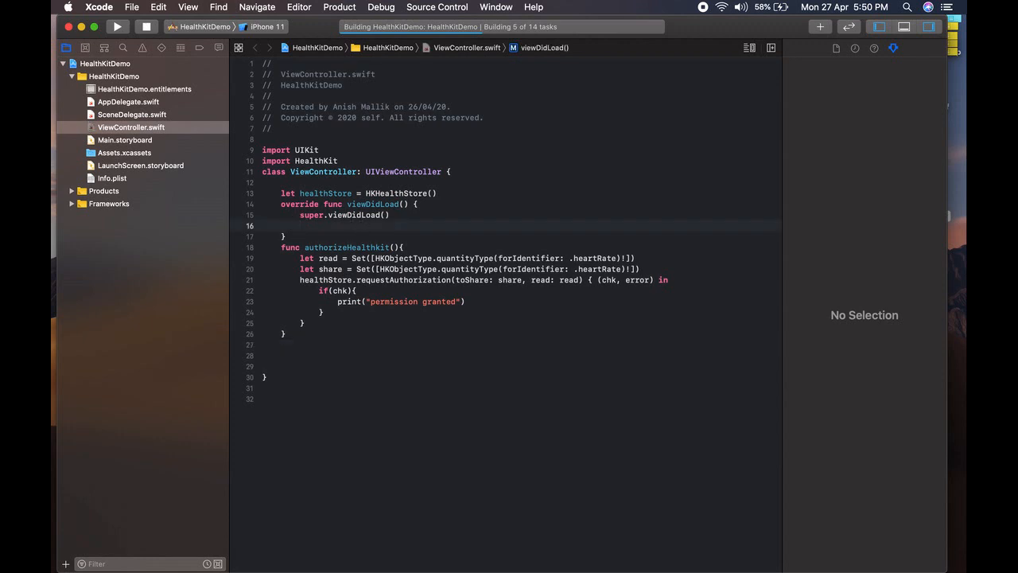
Step: Call authorizeHealthKit() in viewDidLoad and run the app on the iPhone 11 simulator
text(authorizeHealthkit()
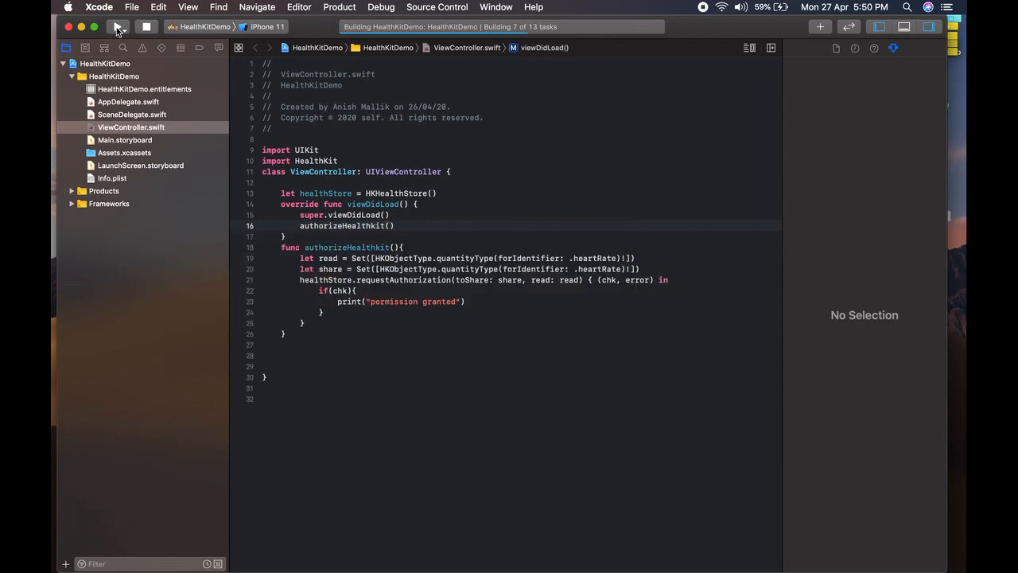
click(115, 29)
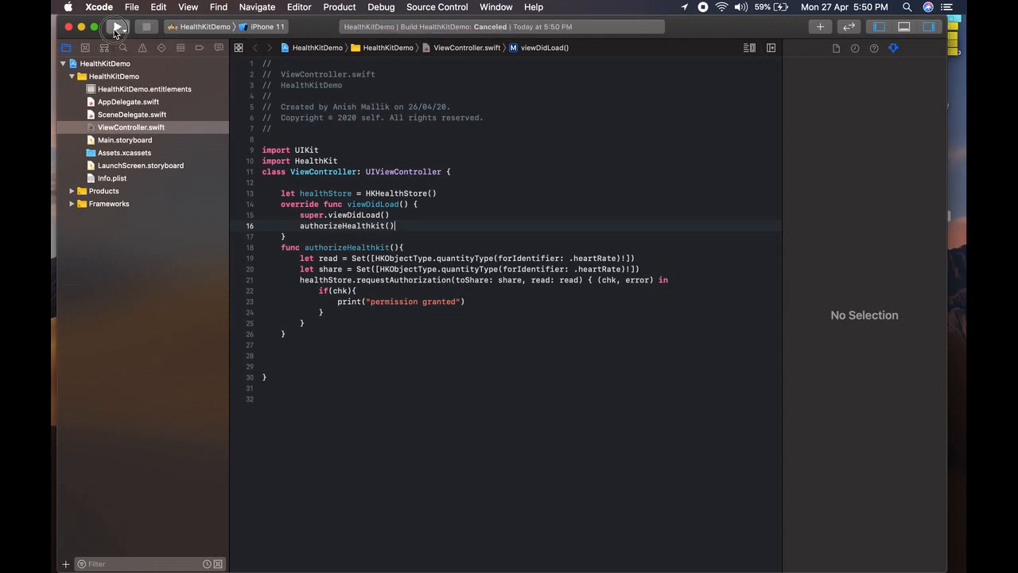
click(115, 29)
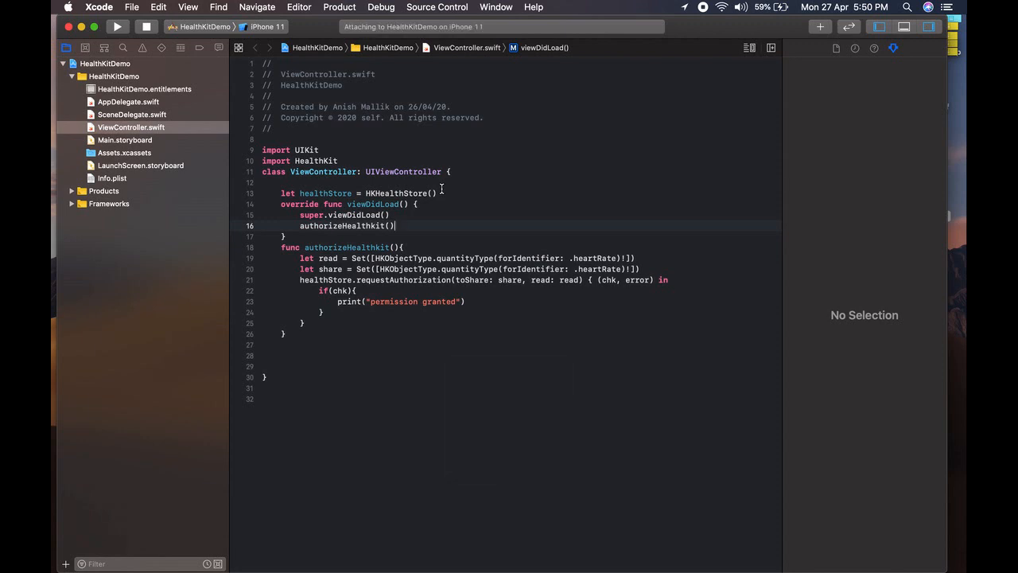
Step: In the Simulator's Health Access sheet, turn all categories on and allow Heart Rate access
click(657, 555)
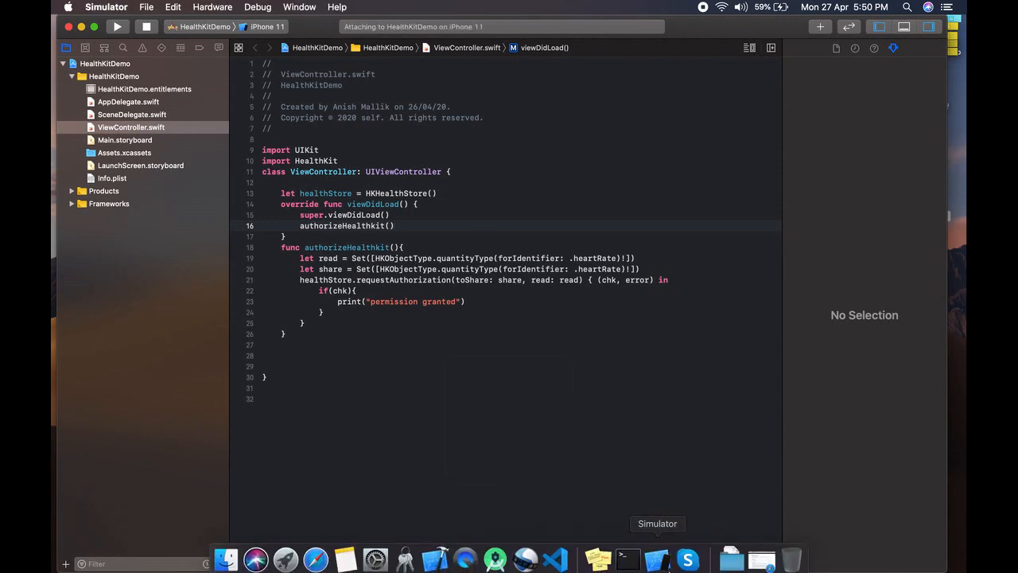
click(118, 35)
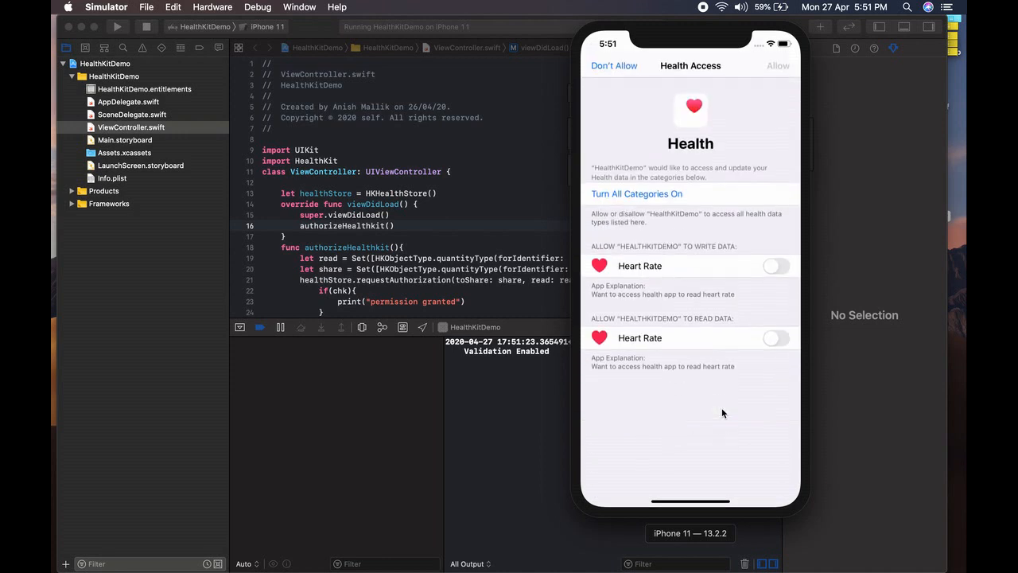
scroll(down, 3)
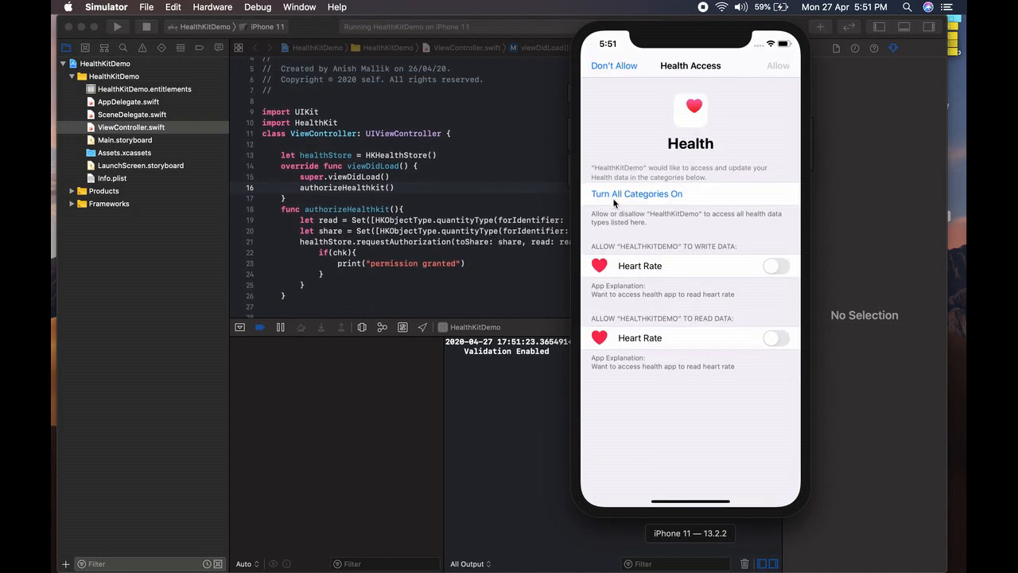
mouse_move(680, 203)
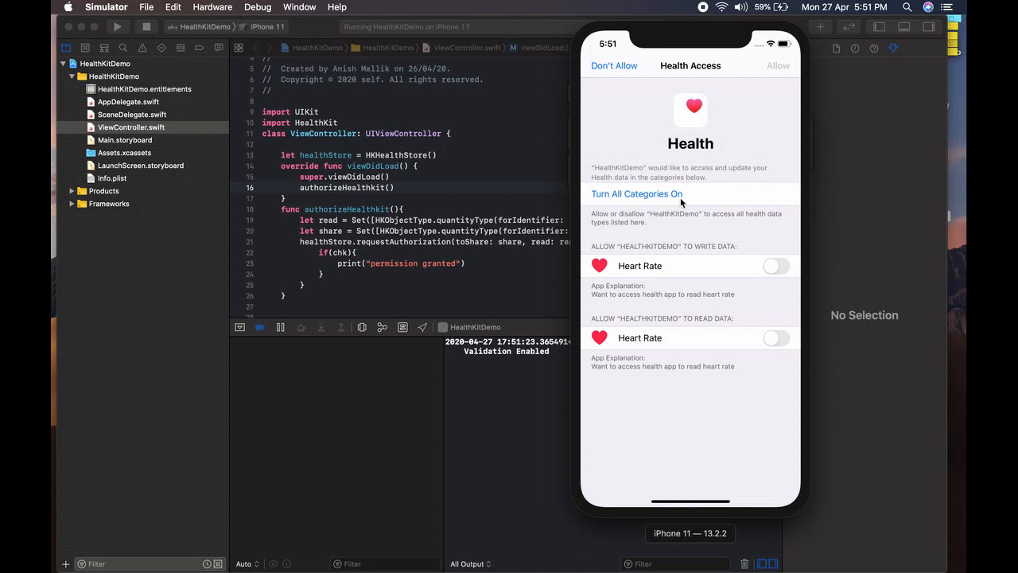
click(636, 194)
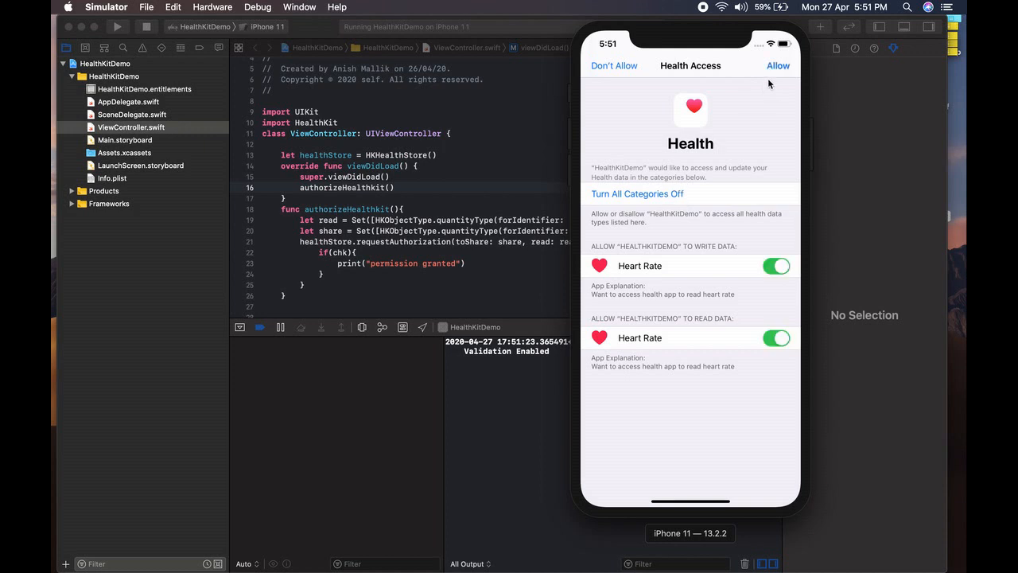
click(778, 65)
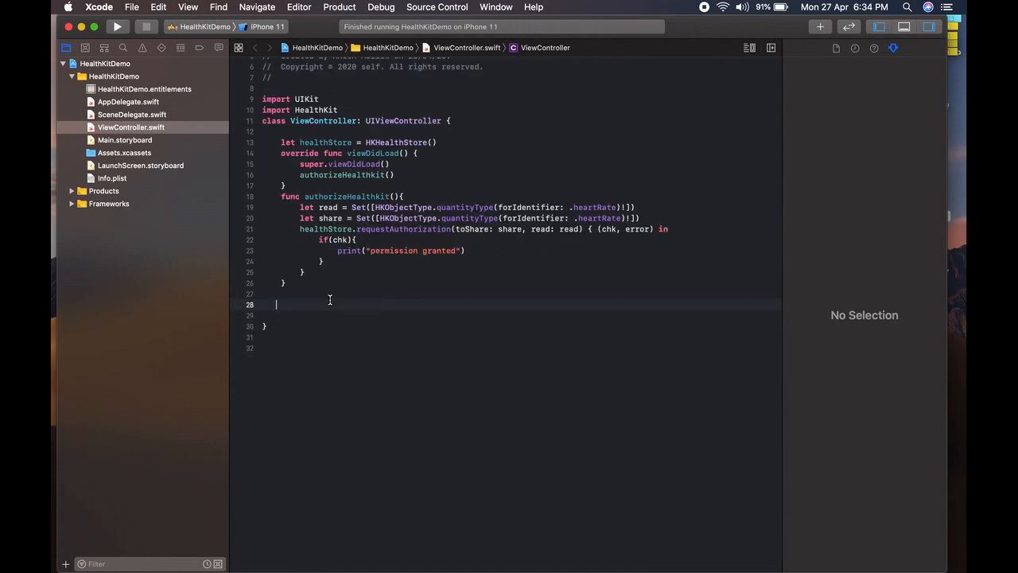
mouse_move(305, 283)
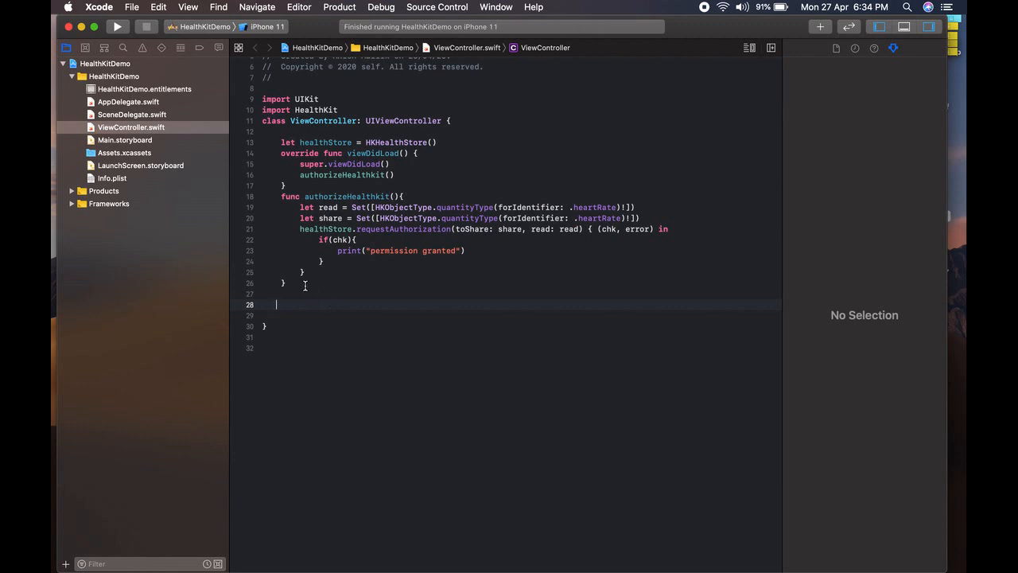
Step: Declare a new func latestHeartRate() { below authorizeHealthKit
text(func)
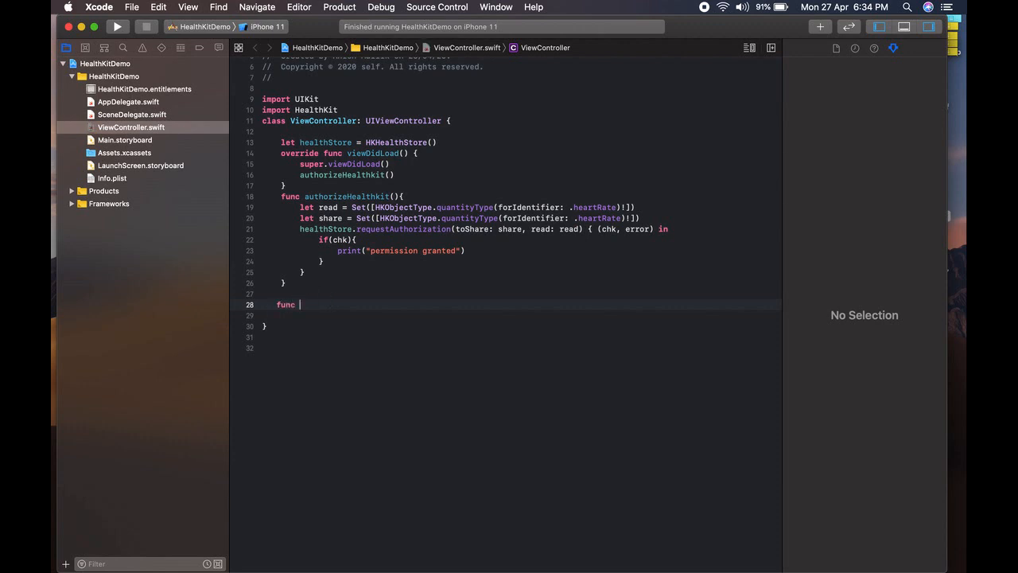
text(latest)
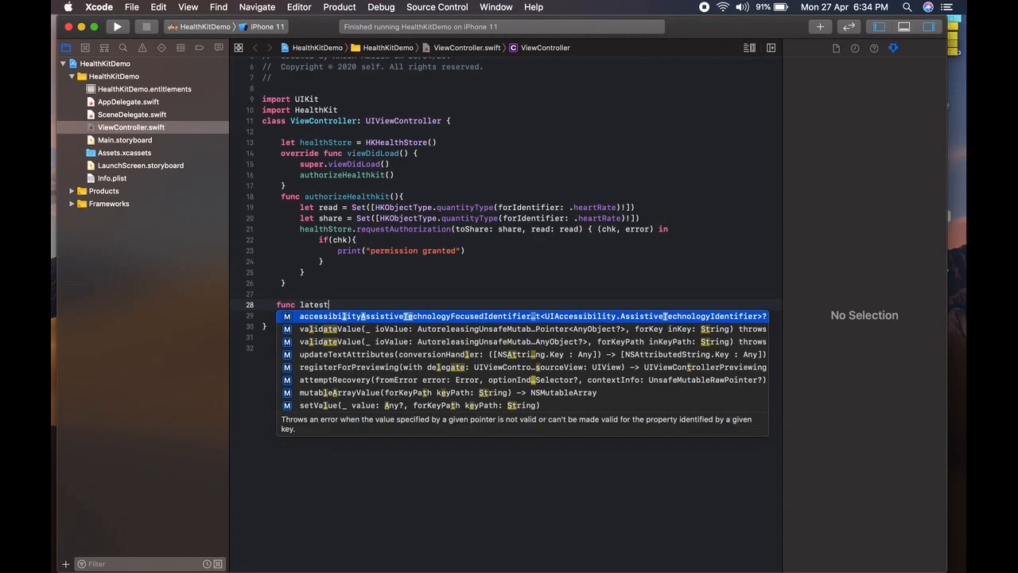
text(HeartRate()
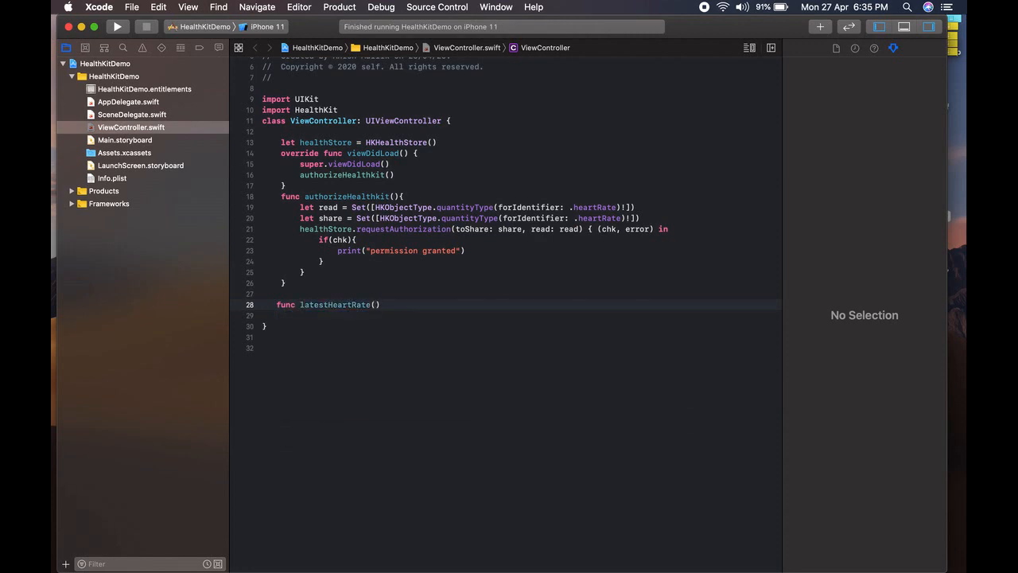
text({)
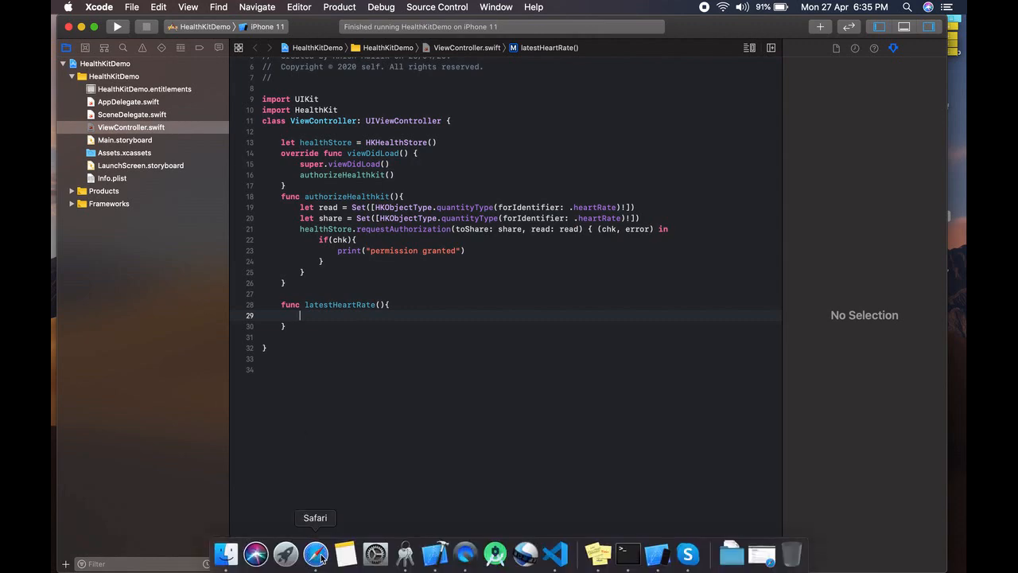
Step: Inside it, define let query = HKSampleQuery(...) from autocomplete, with a blank line above
click(315, 553)
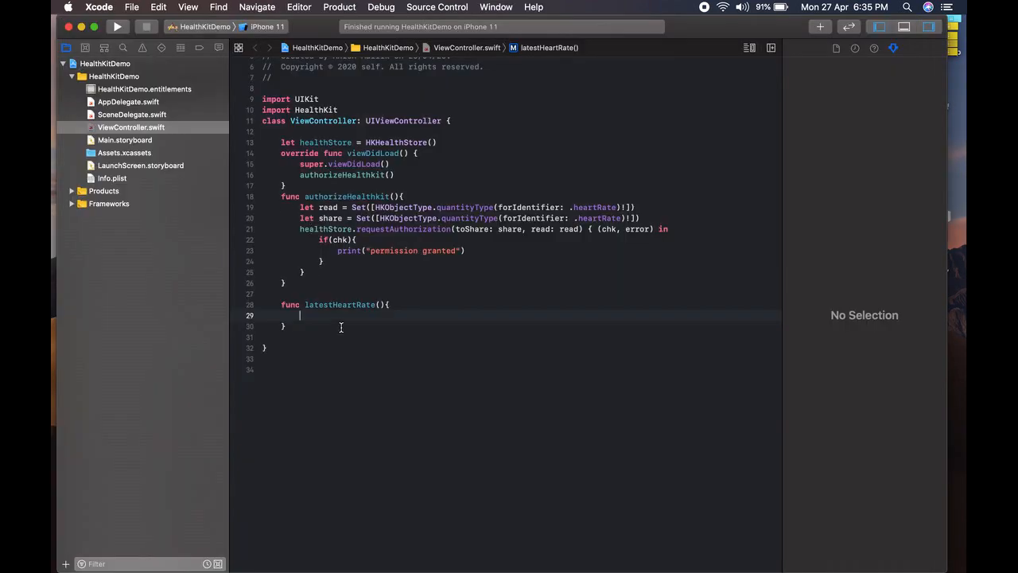
text(let)
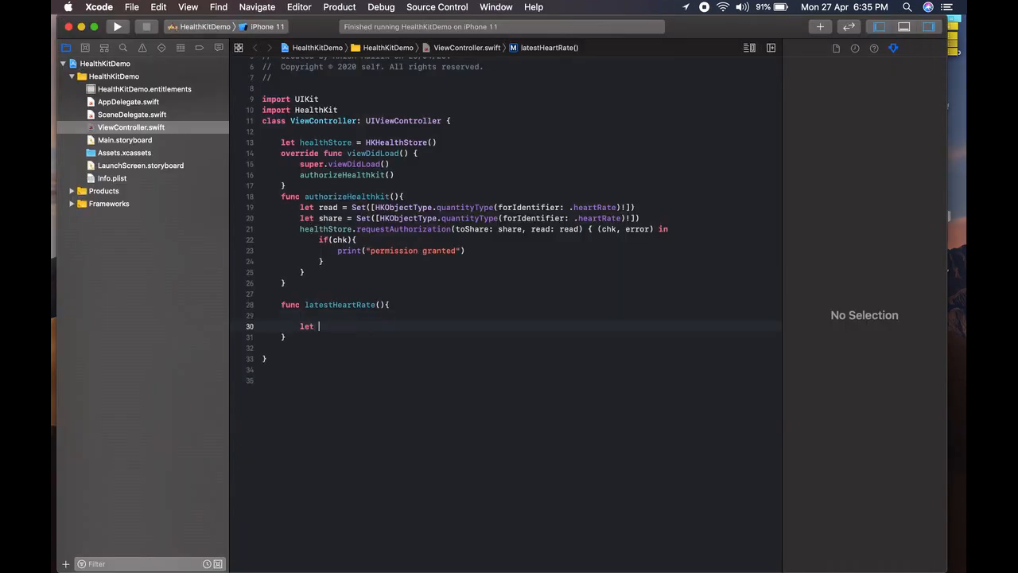
text(query =)
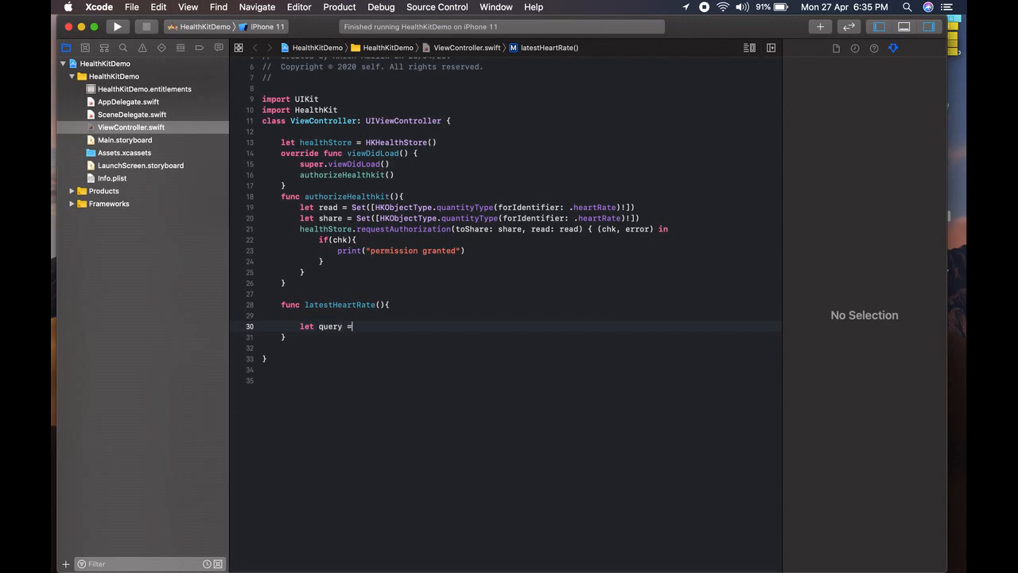
text(HKSAM)
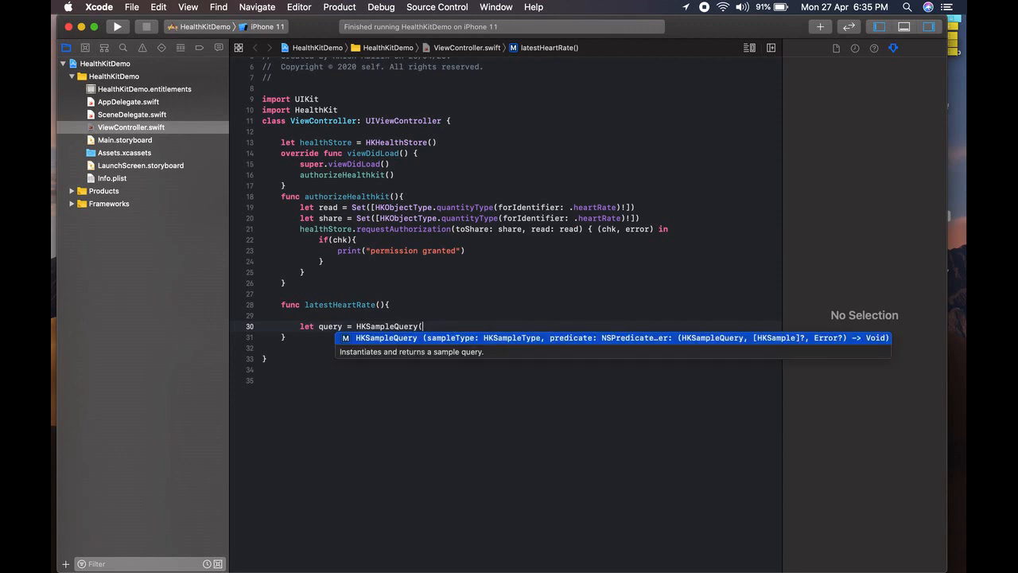
key(return)
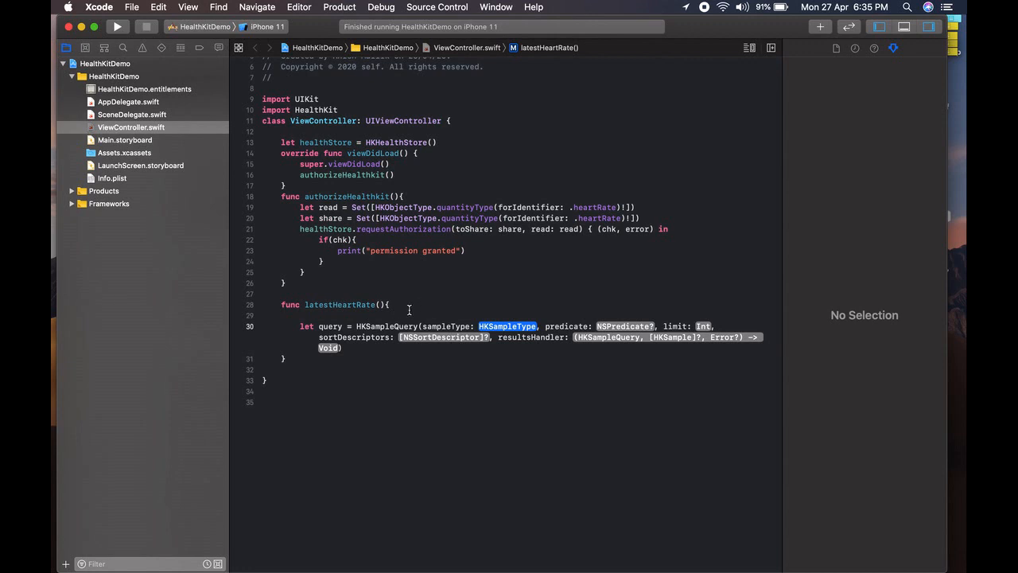
key(return)
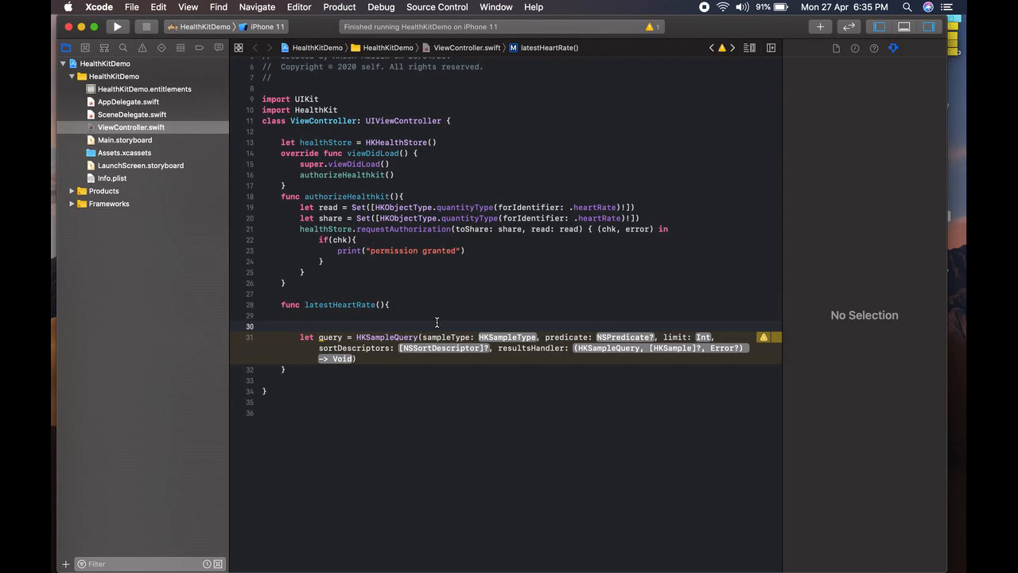
Step: Guard let sampleType = HKObjectType.quantityType(forIdentifier: .heartRate) else return, then begin a predicate constant
text(G)
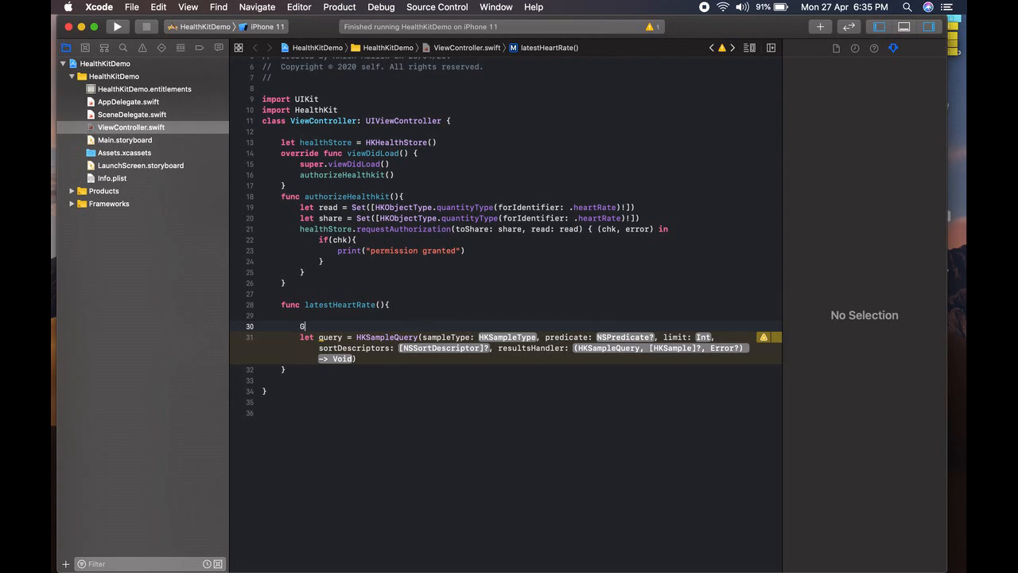
text(ura)
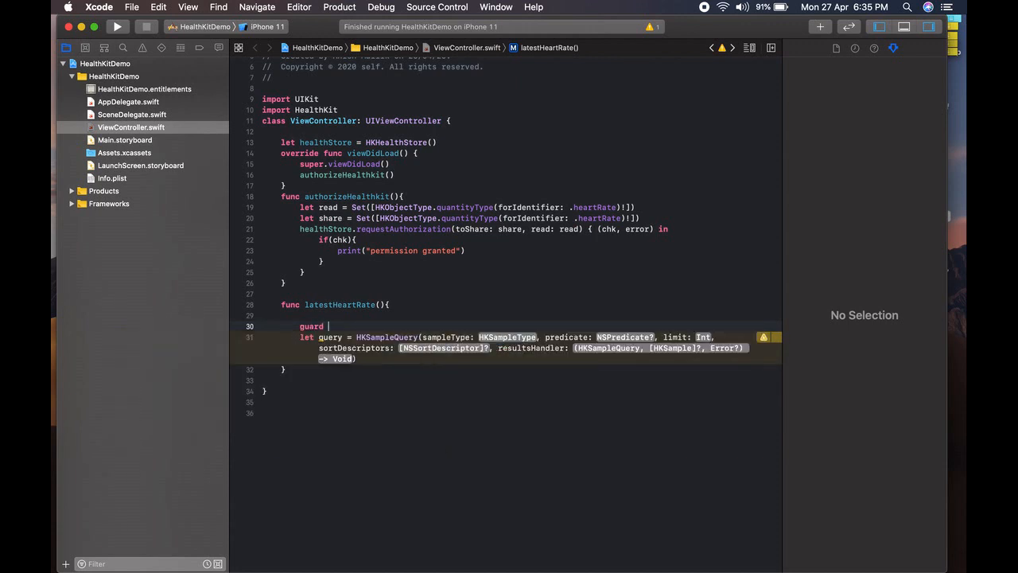
text(let sampleType = HKObjectType.quantityType(forIdentifier: .heartRate) else{)
text(retu)
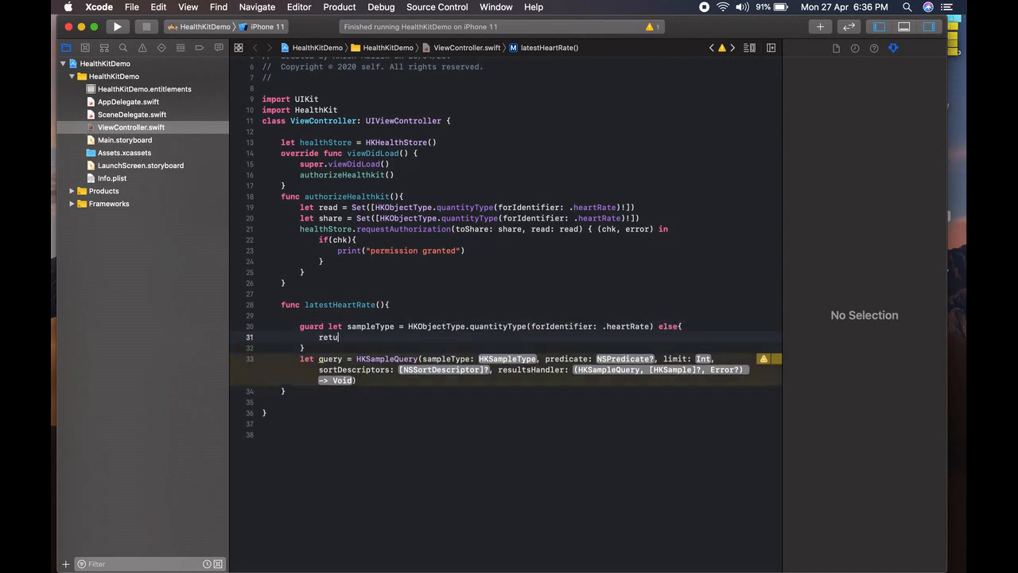
text(rn)
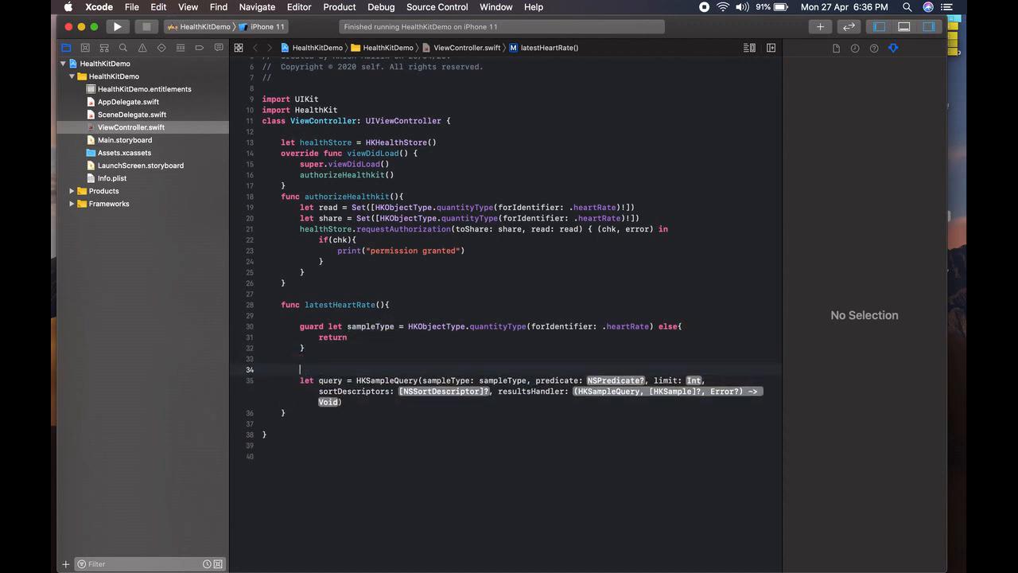
text(let)
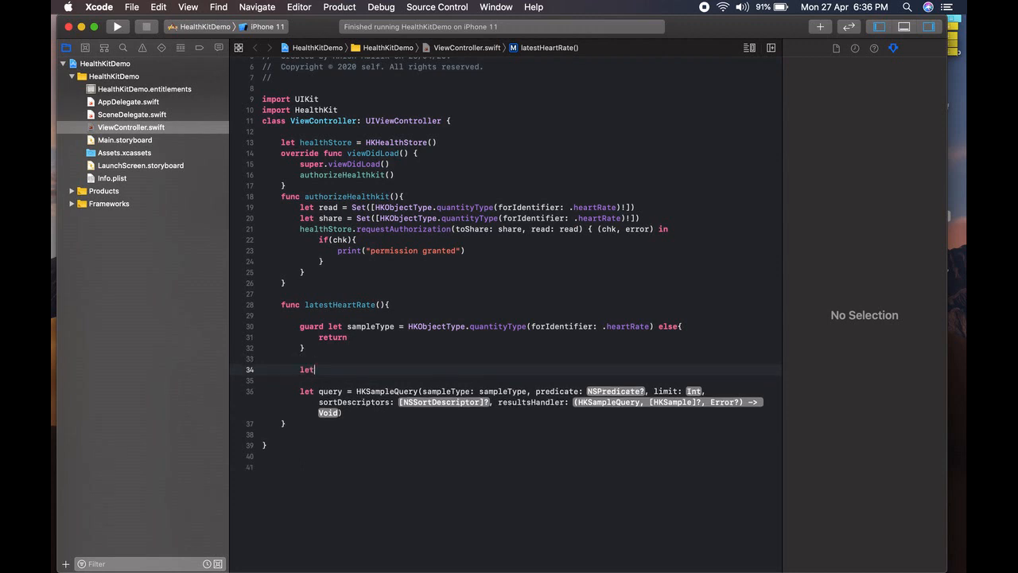
text(predicate =)
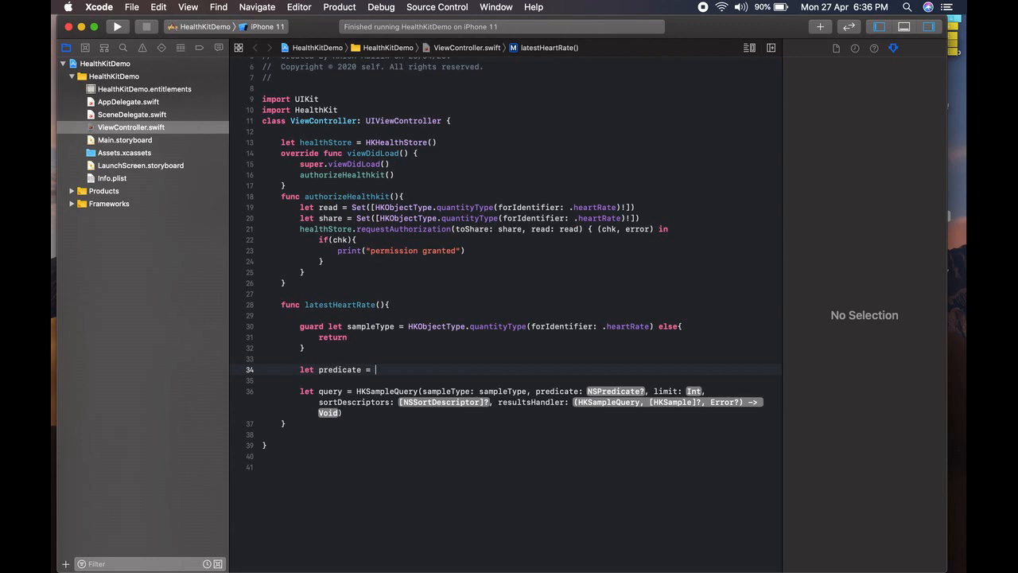
Step: Assign predicate from HKQuery.predicateForSamples and define startDate as Calendar.current.date one month before Date()
text(HK)
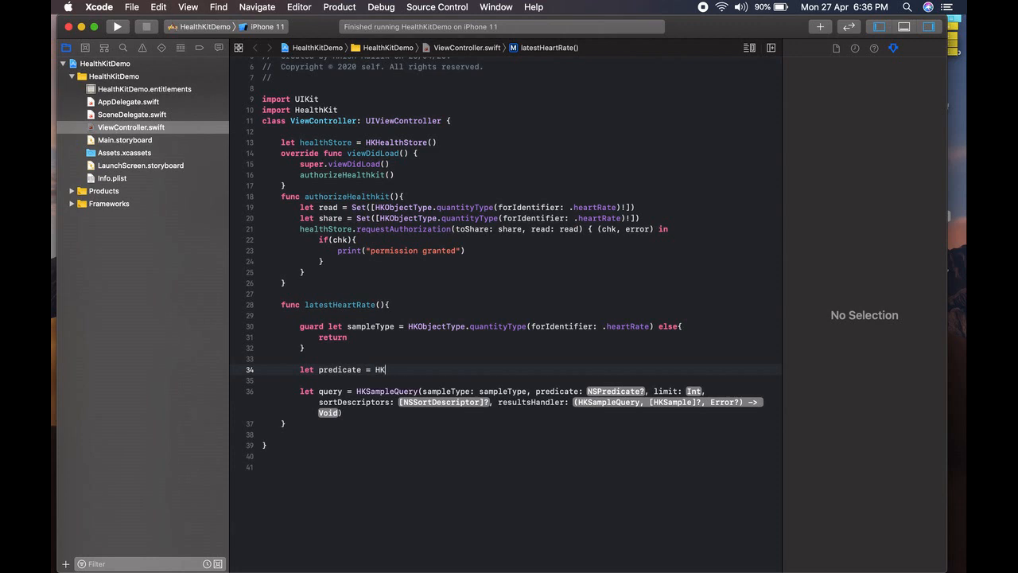
text(QUER)
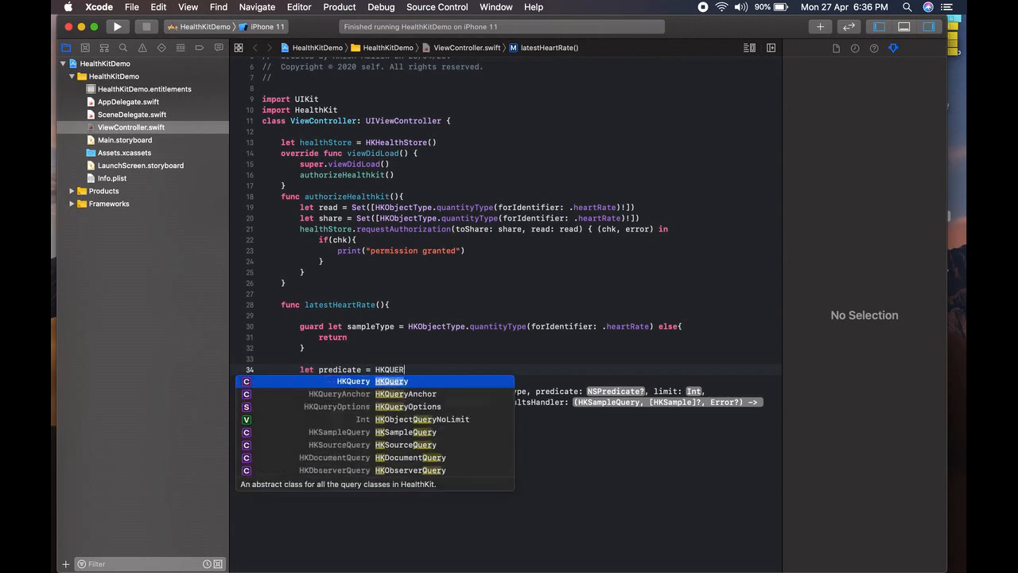
text(.predicateForSamples(withStart: Date?, end: Date?, options: HKQueryOptions)
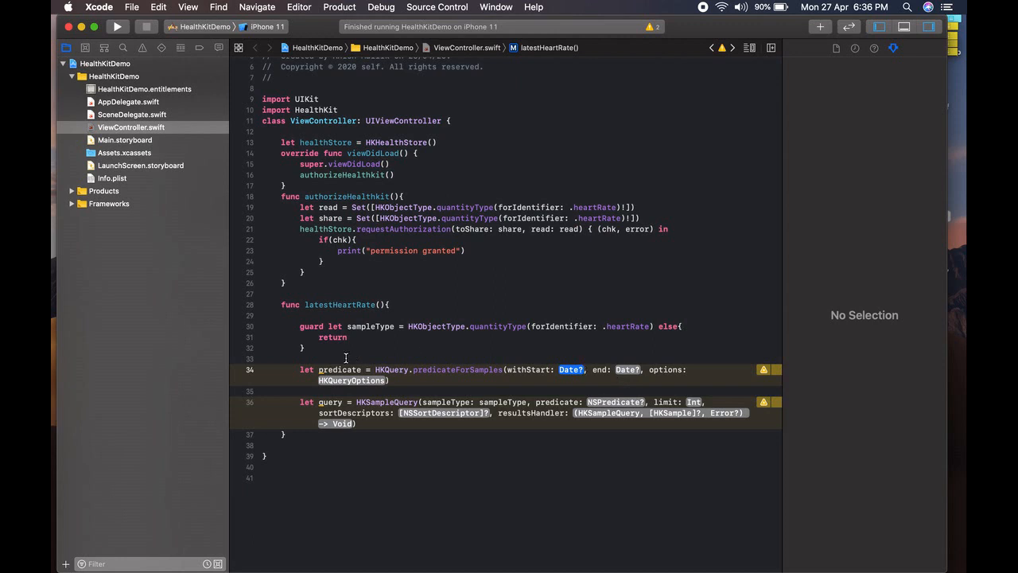
text(let s)
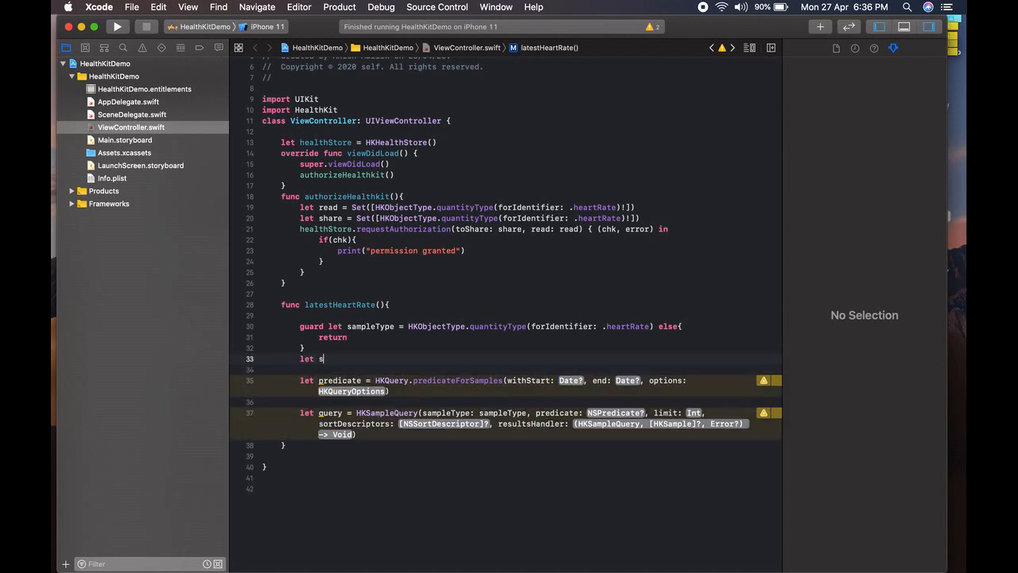
text(tartDate =)
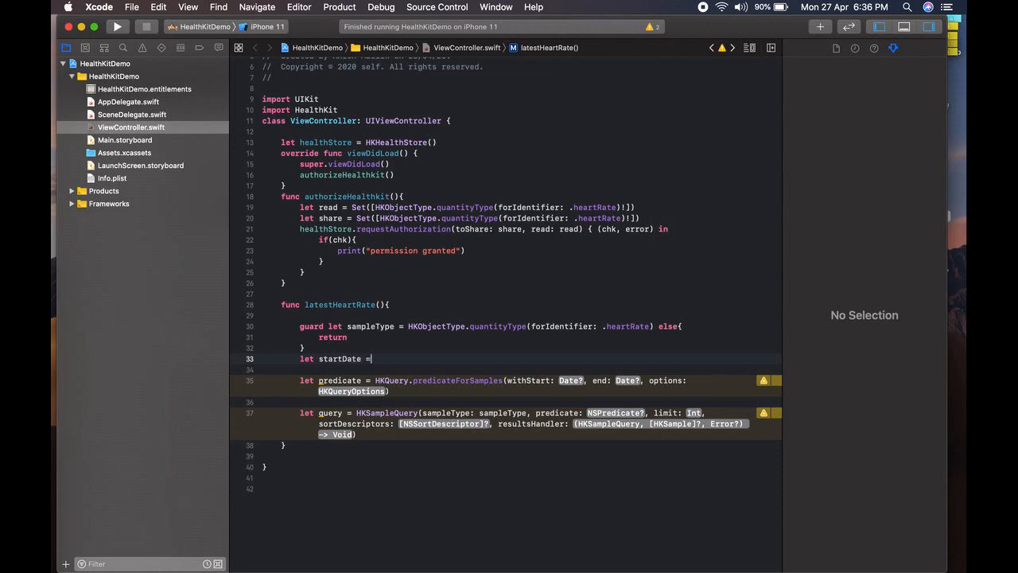
text(Calendar)
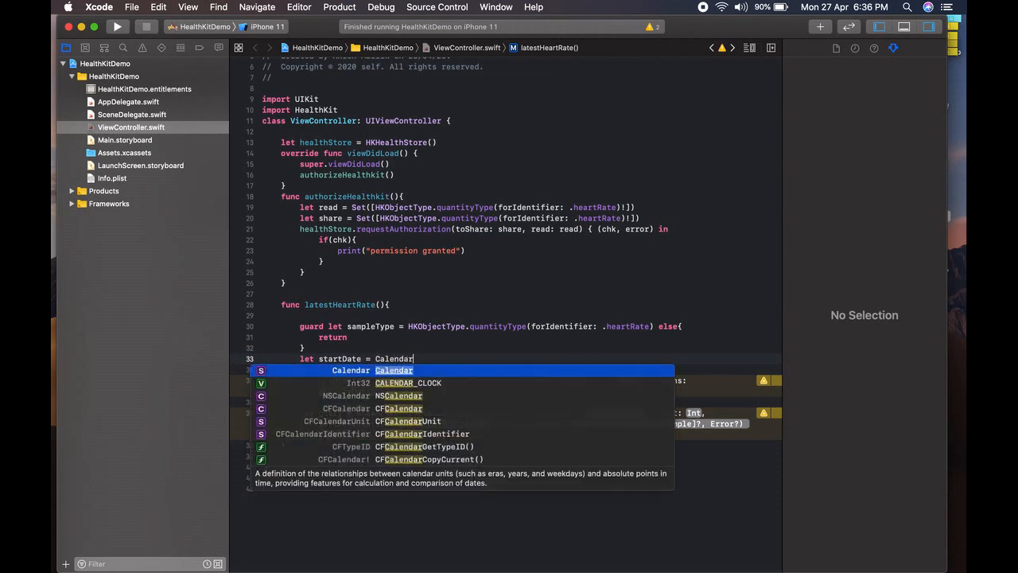
text(.curr)
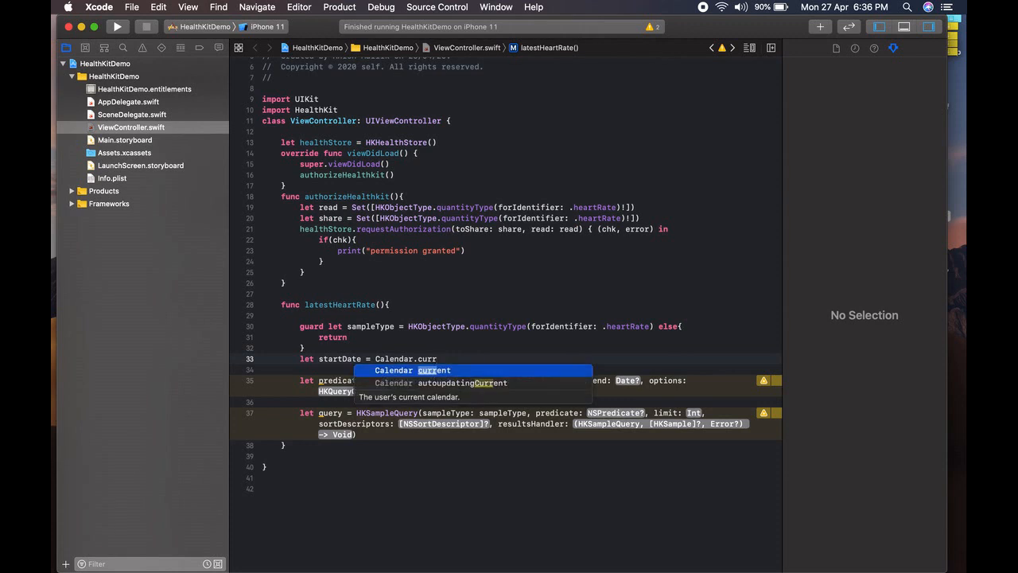
text(.date(byAdding: .month, value: -1, to: Date()
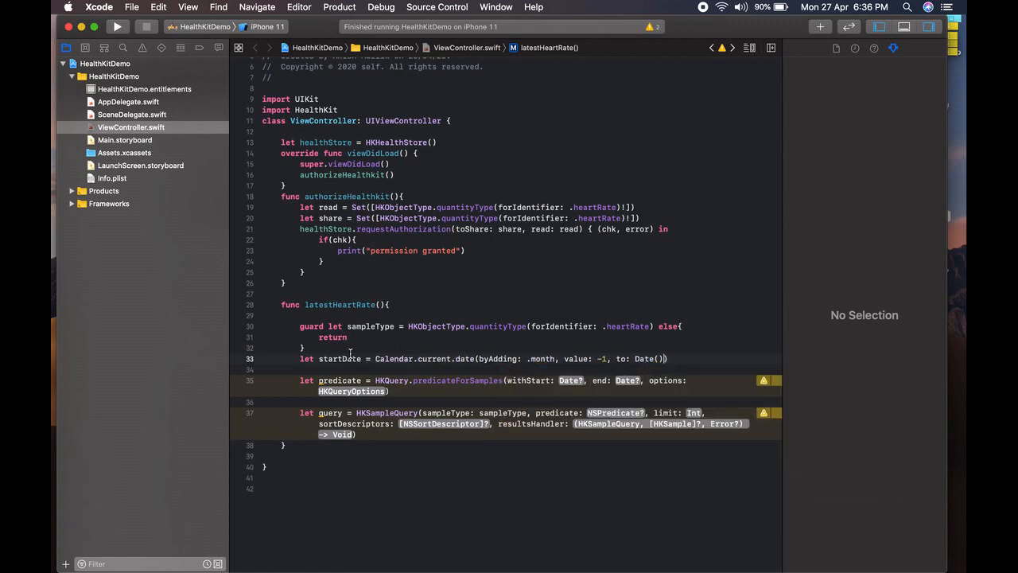
Step: Fill the predicate with startDate, Date() and .strictEndDate, and set the query limit to Int(HKObjectQueryNoLimit)
double_click(569, 380)
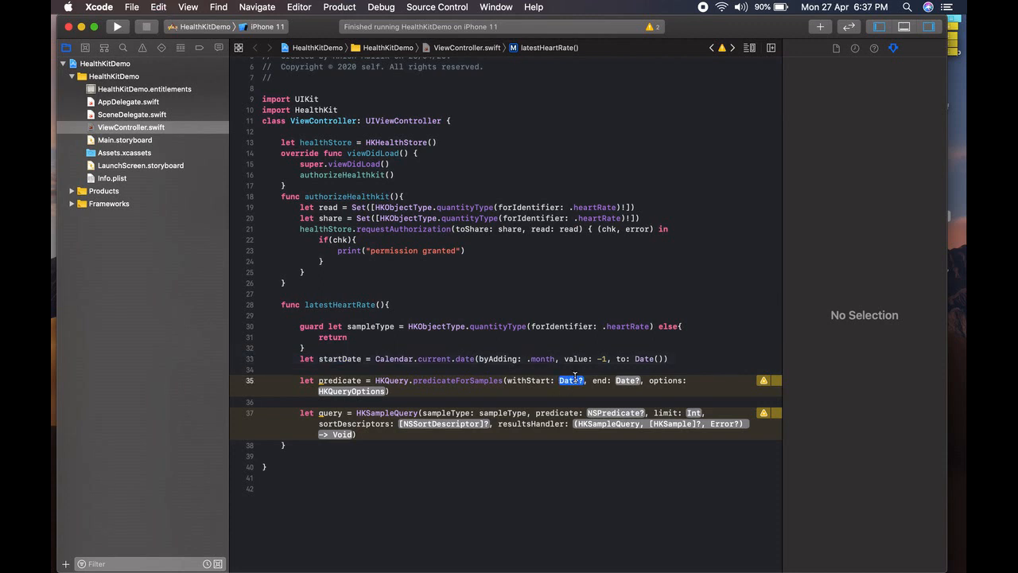
text(startDate)
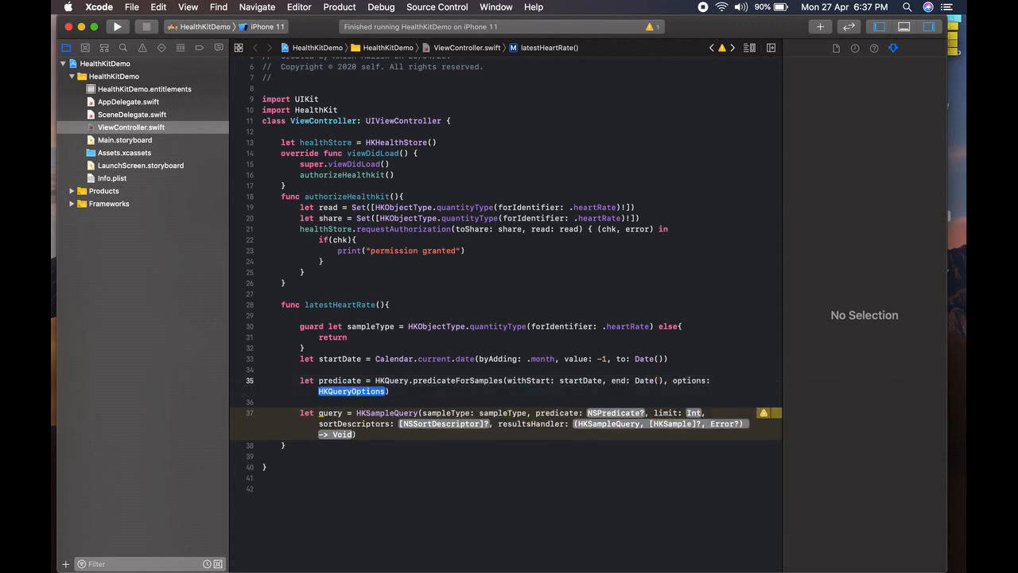
text(.)
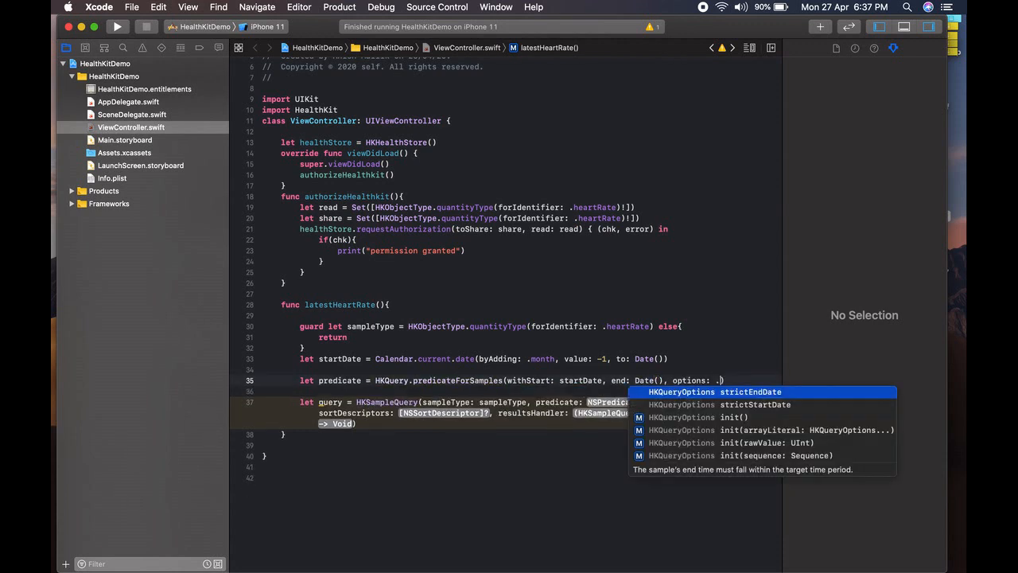
click(751, 391)
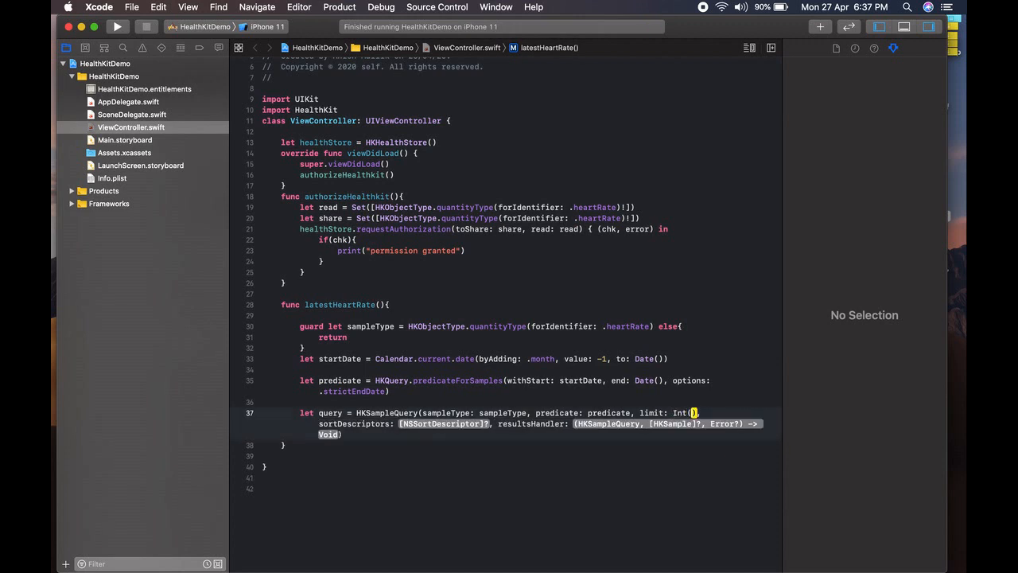
text(HKob)
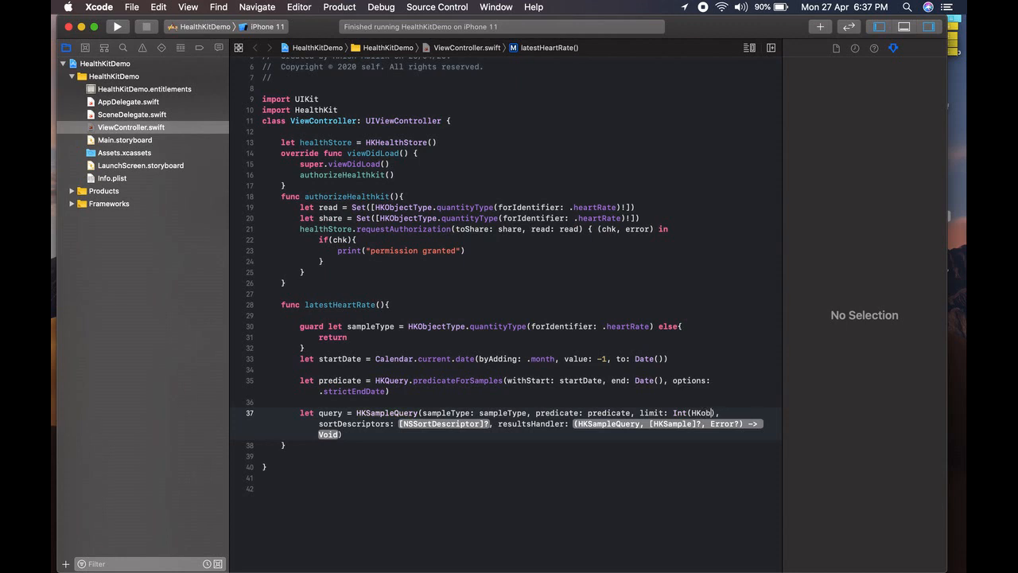
text(HKobjectQueryNoLimit)
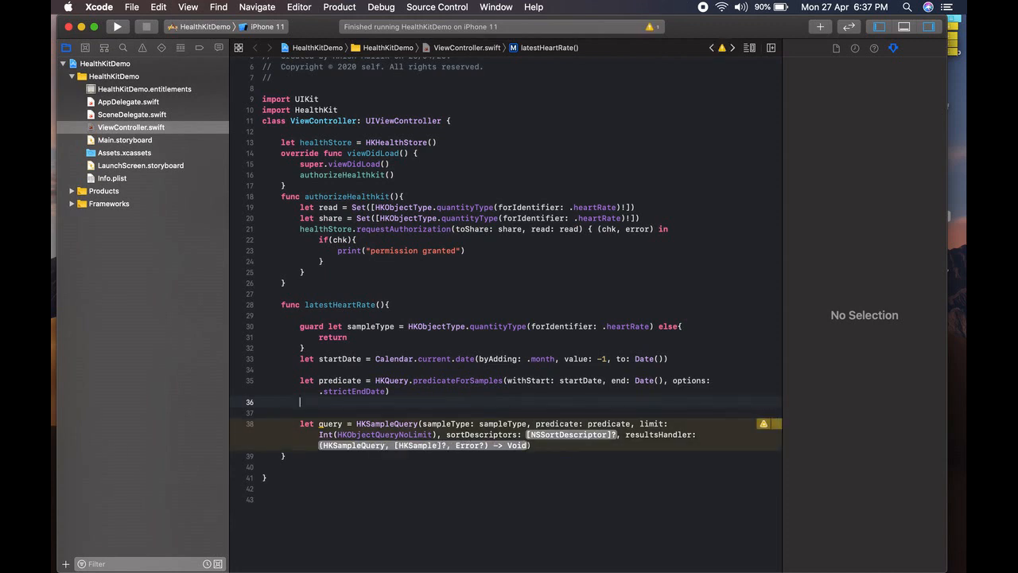
Step: Start let sortDescriptor = NSSortDescriptor using the key-and-ascending initializer
text(1)
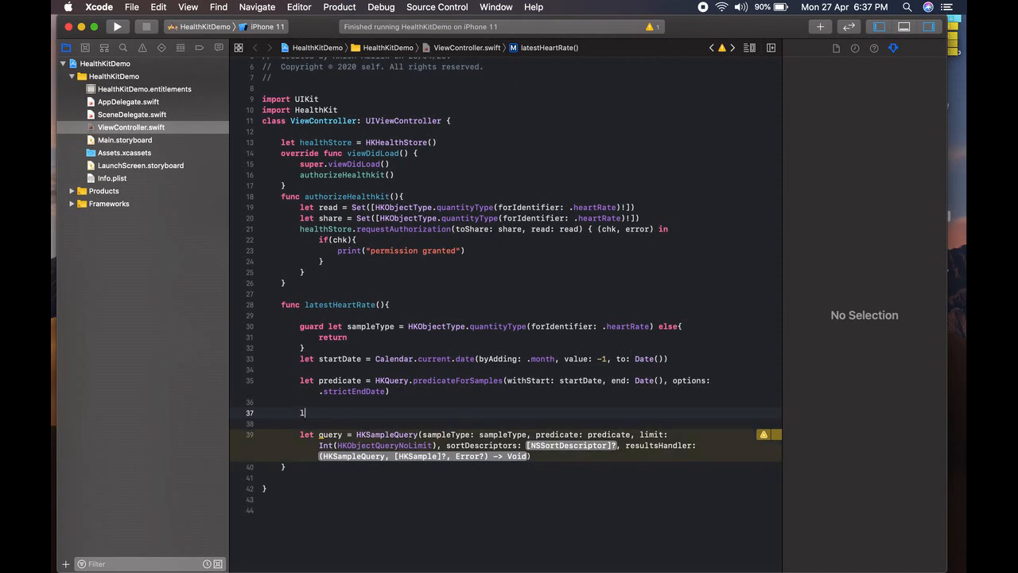
text(et sortDe)
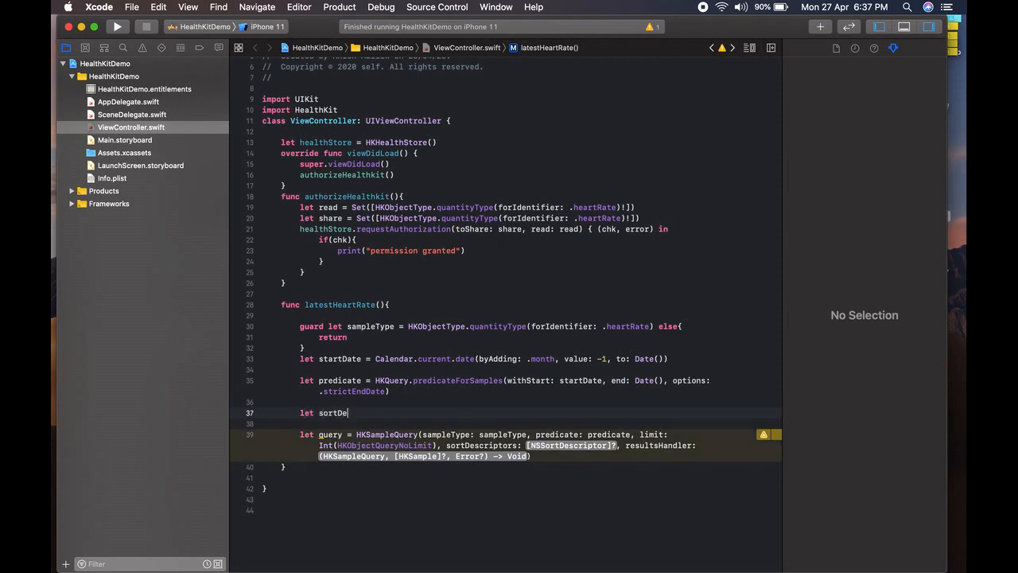
text(scriptor =)
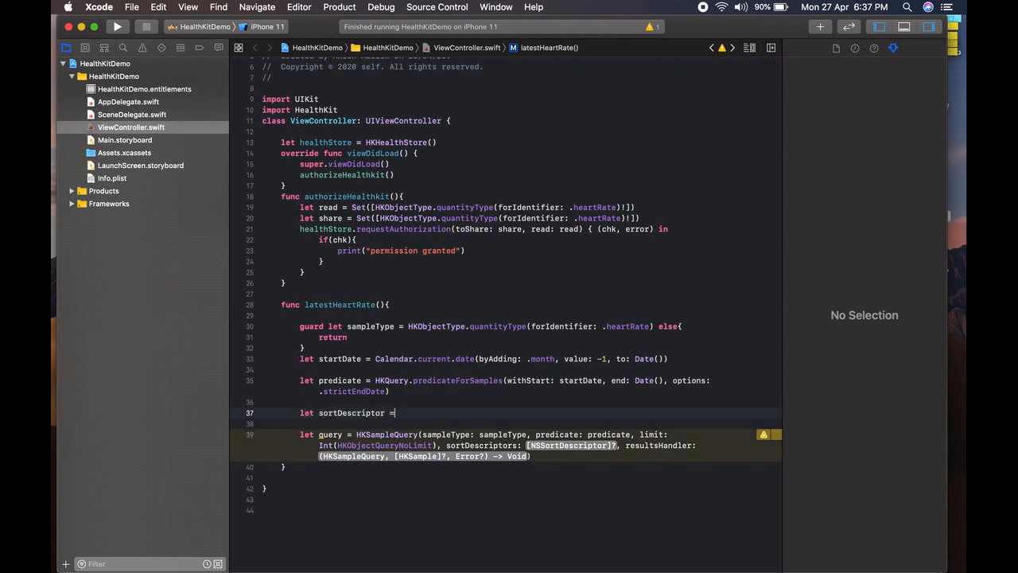
text(NS)
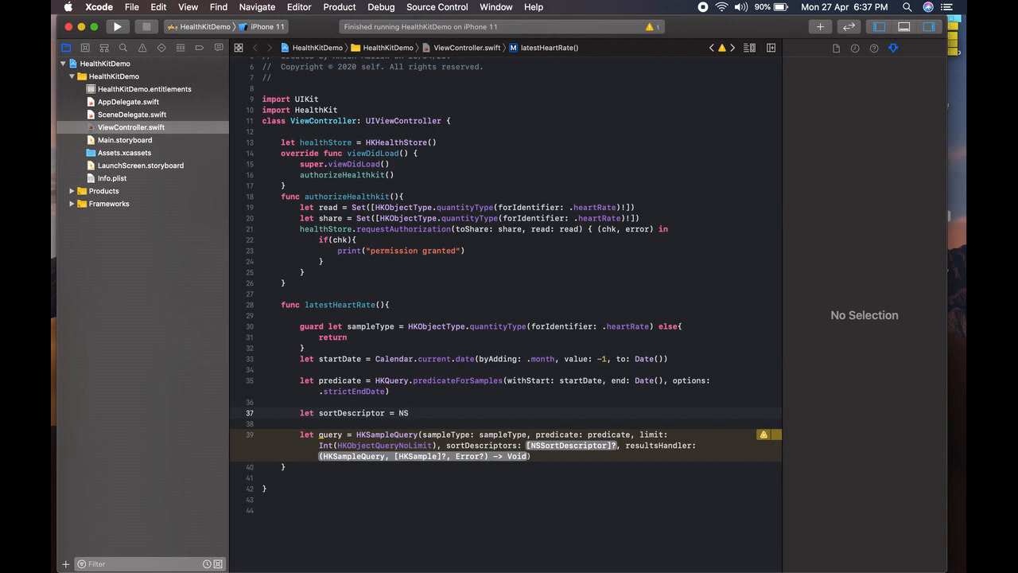
text(SortDescriptor()
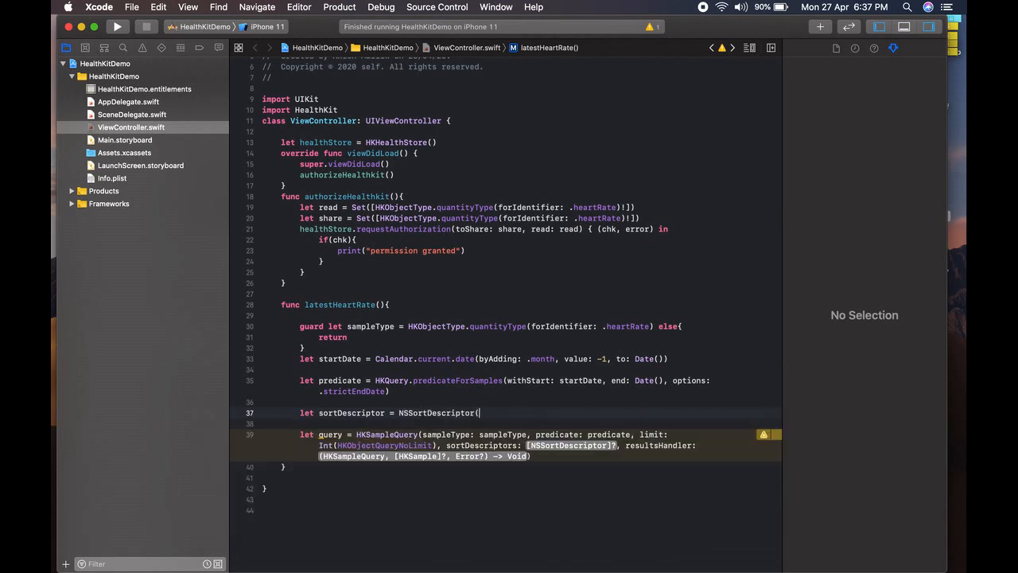
text(()
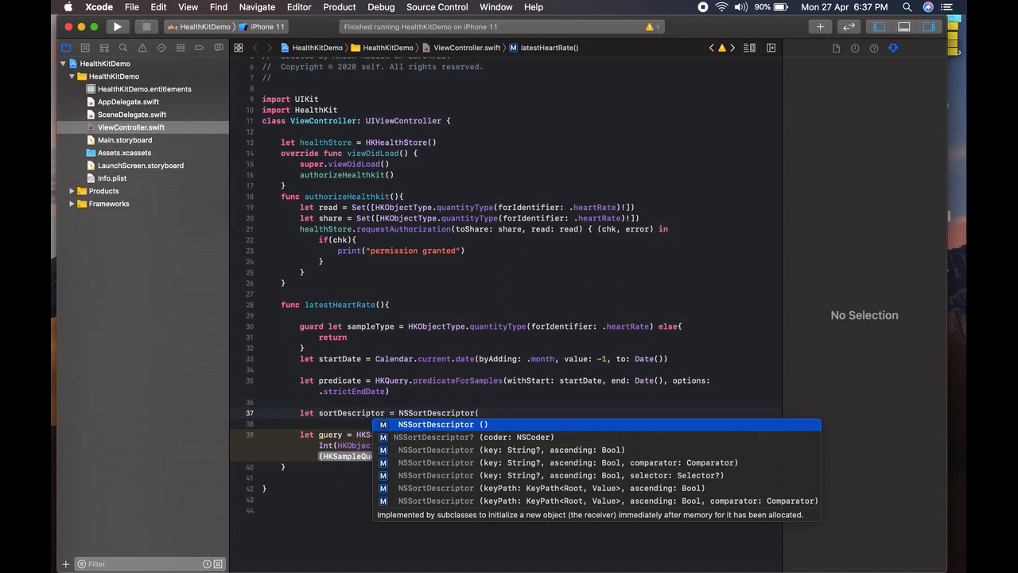
key(Down)
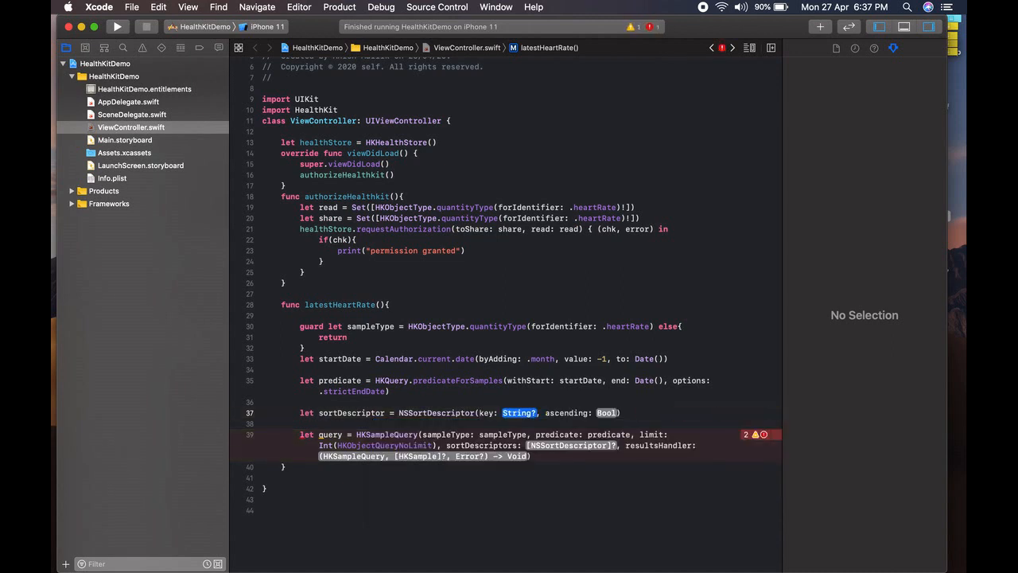
Step: Key it on HKSampleSortIdentifierStartDate, ascending false, and expand the results handler to (sample, result, error) in
text(hksam)
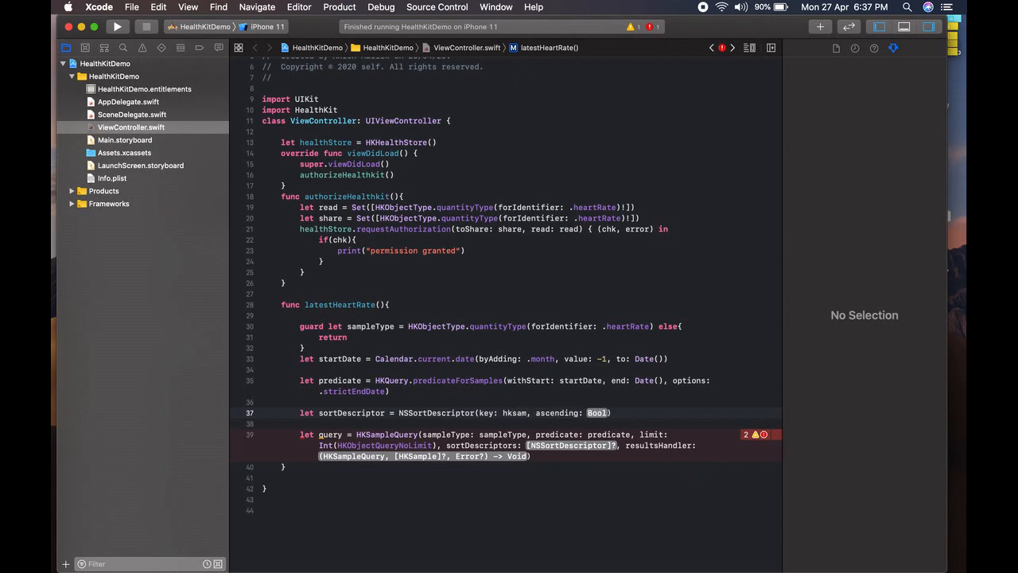
text(HKSampleSortIdentifierStartDate)
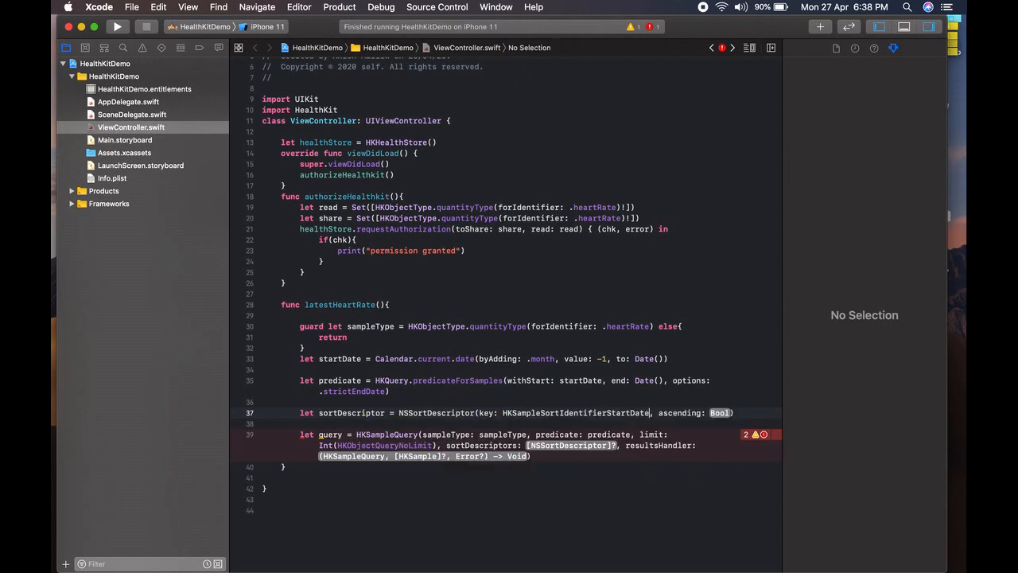
text(false)
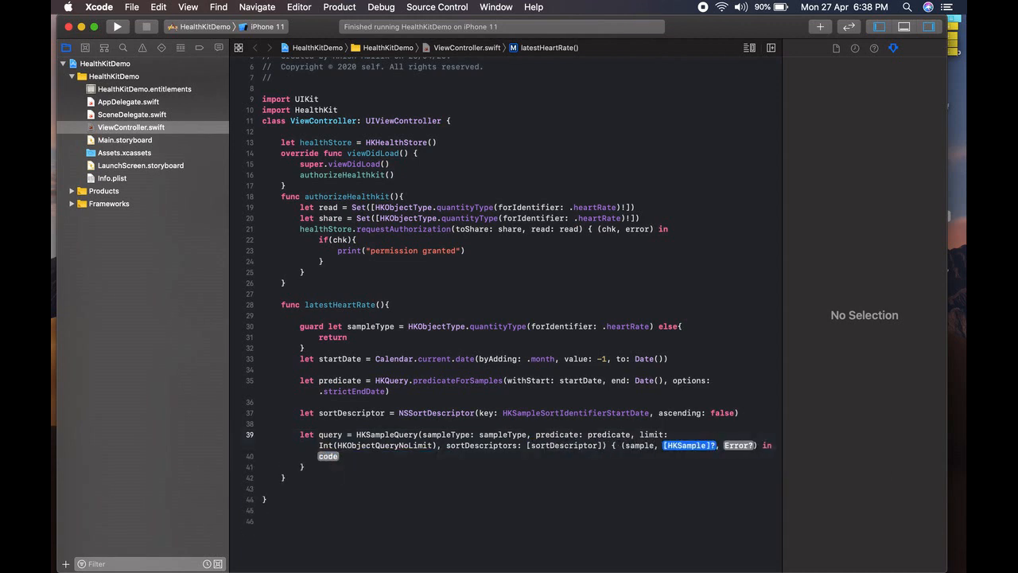
text(res)
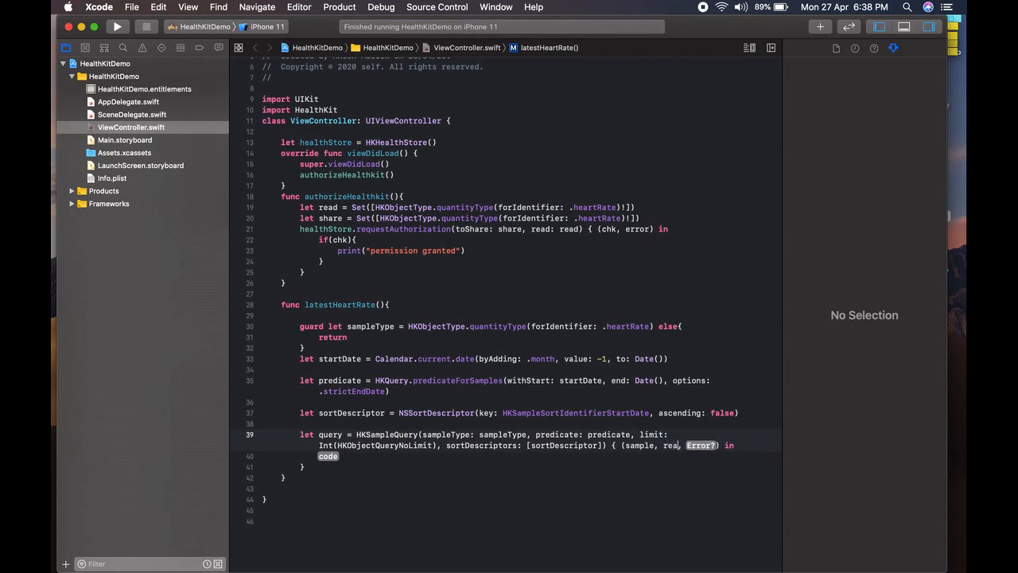
text(result, error)
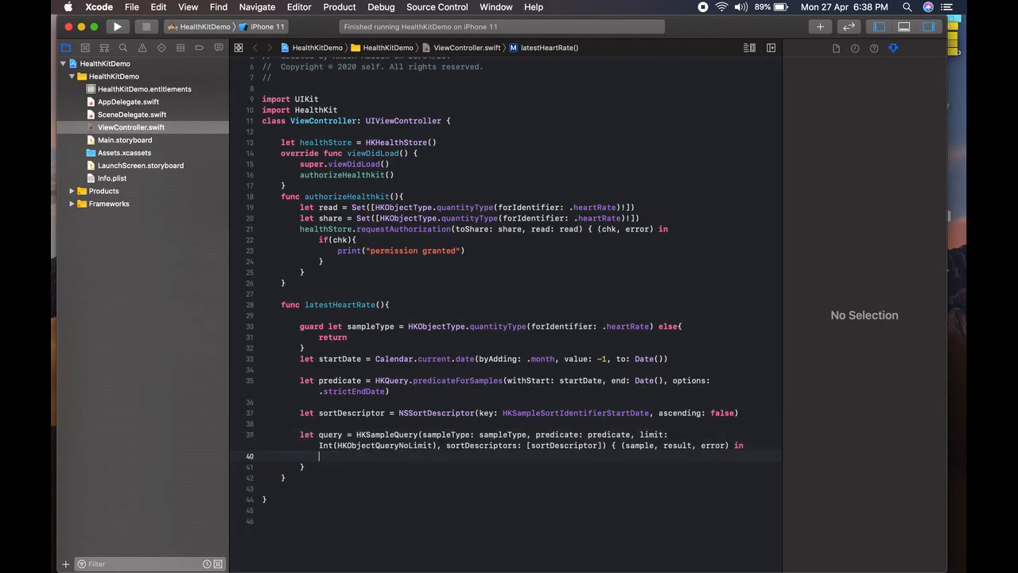
Step: Open the closure with guard error == nil else { return } and move to the next blank line
text(guar)
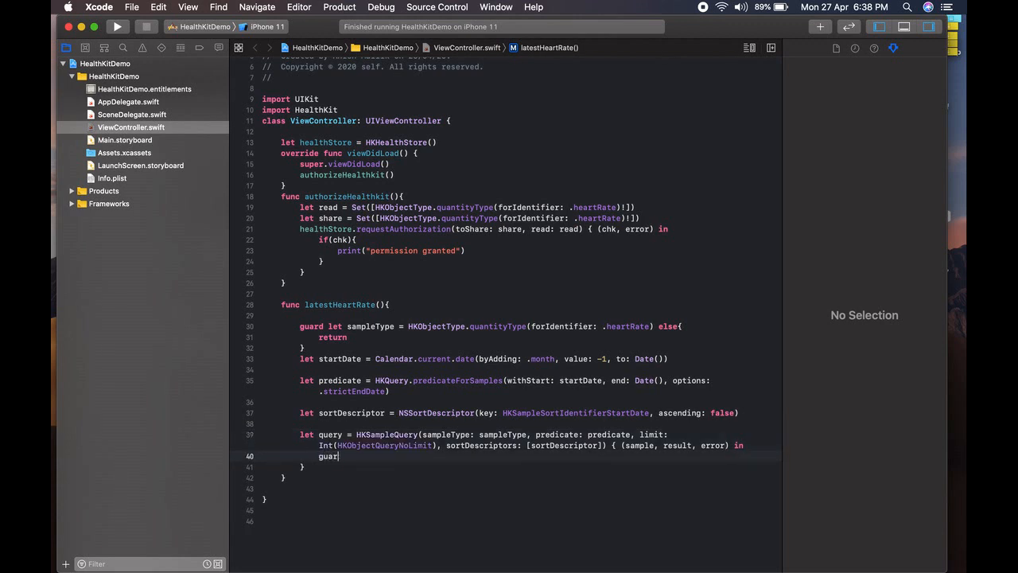
text(error)
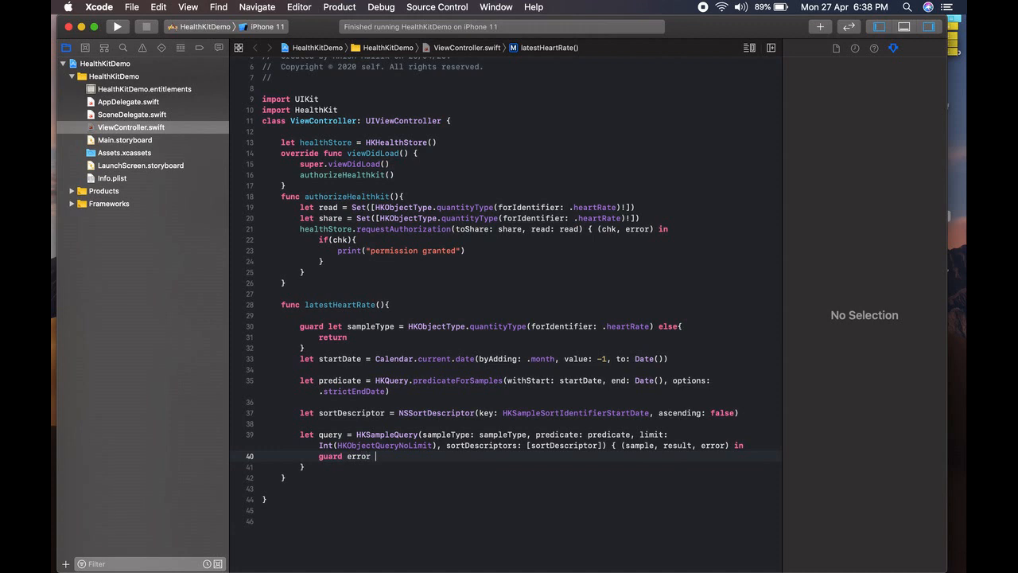
text(== nil e)
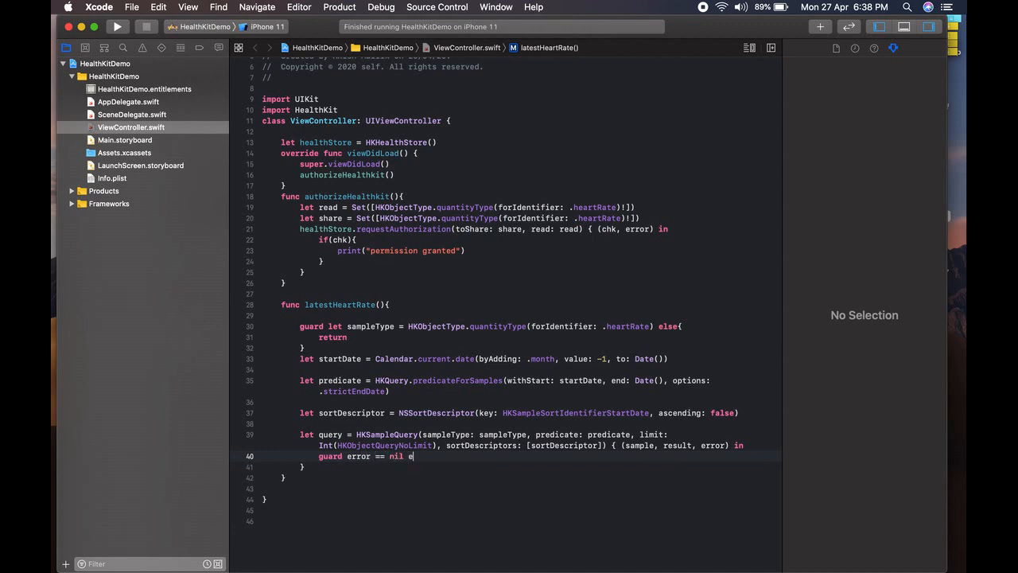
text(lse{)
text(return)
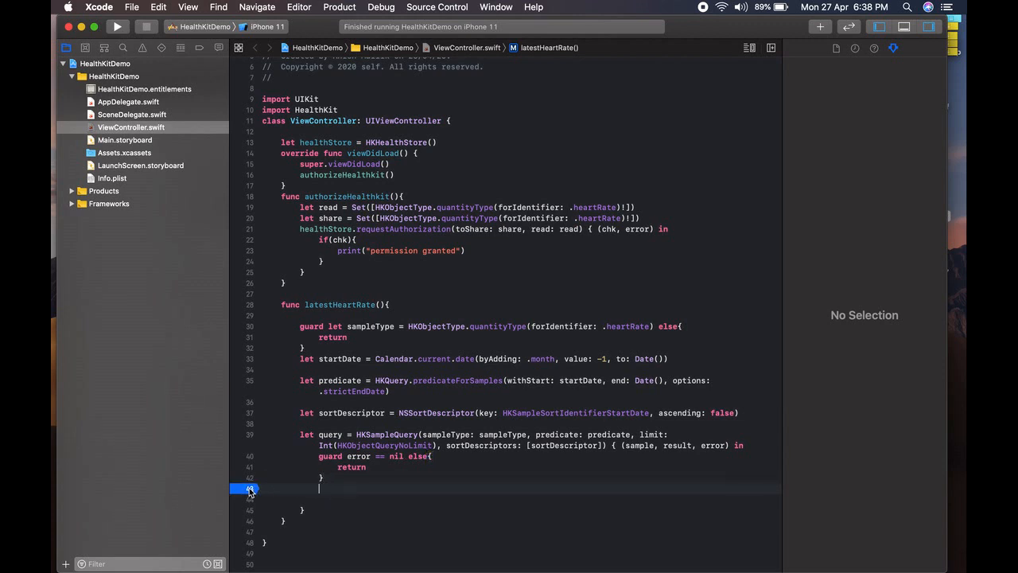
click(194, 26)
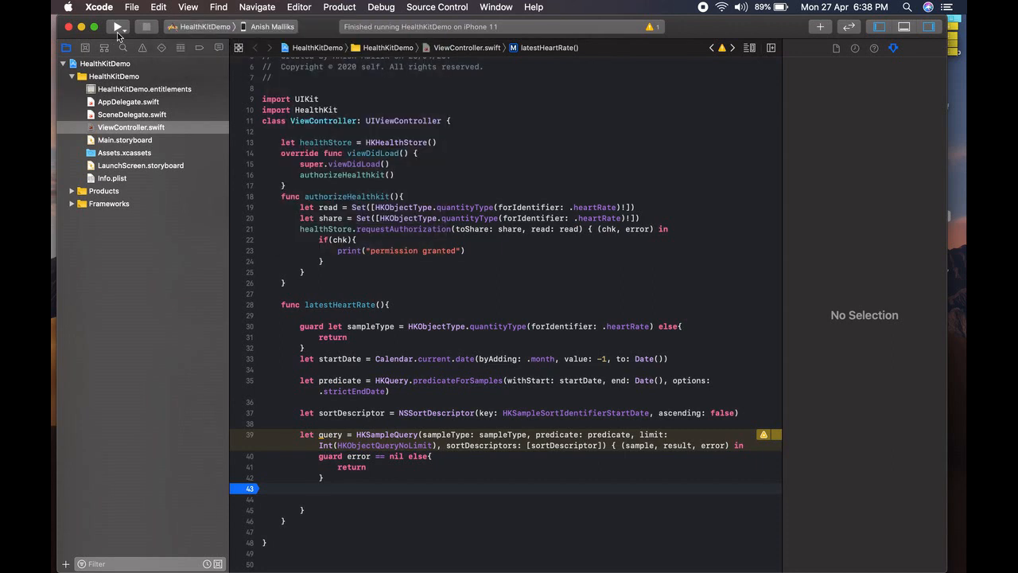
Step: After a failed run, call self.latestHeartRate() following print("permission granted"), rerun, then stop the build
click(115, 32)
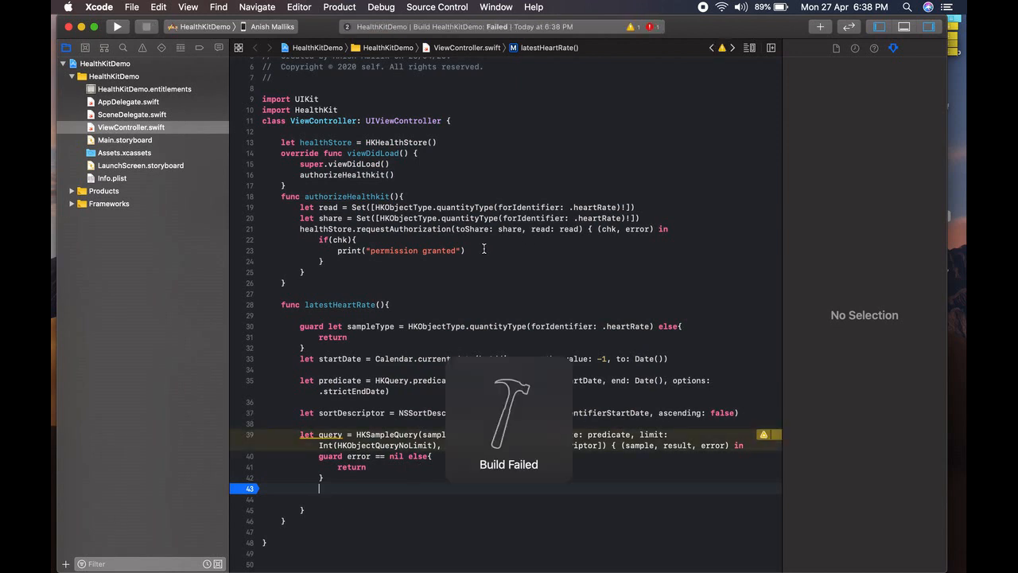
text(self.)
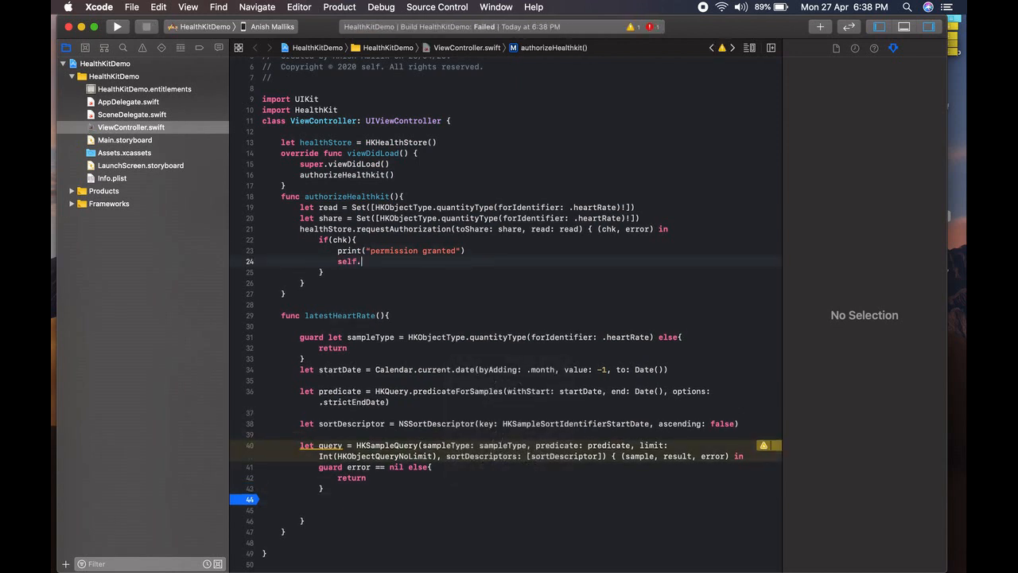
text(lates)
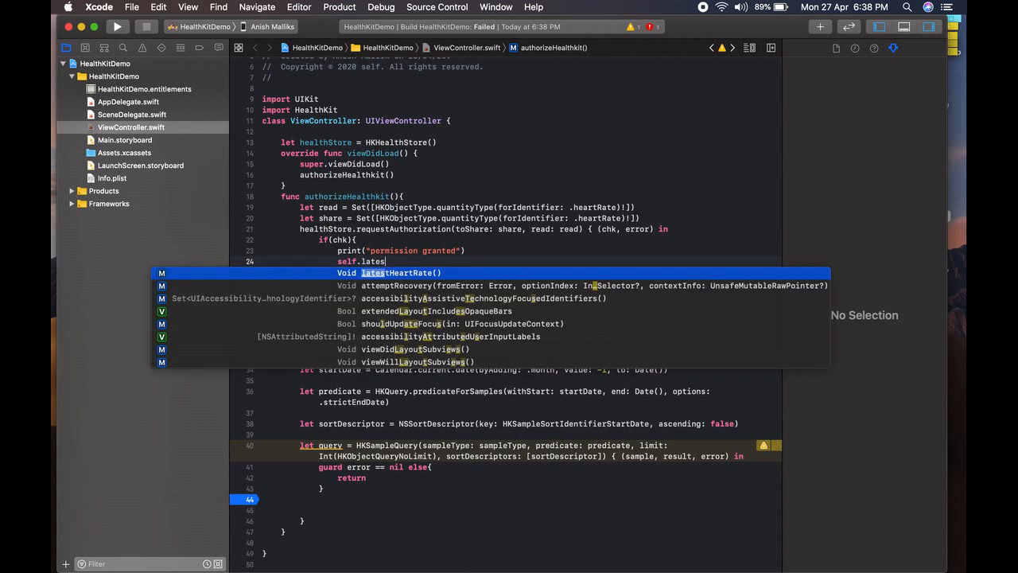
key(Return)
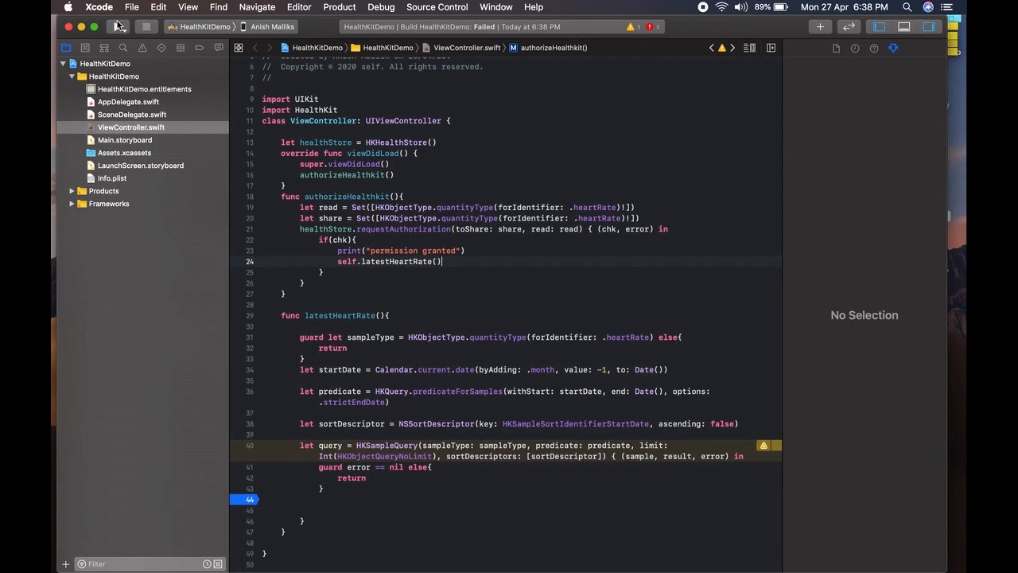
click(97, 29)
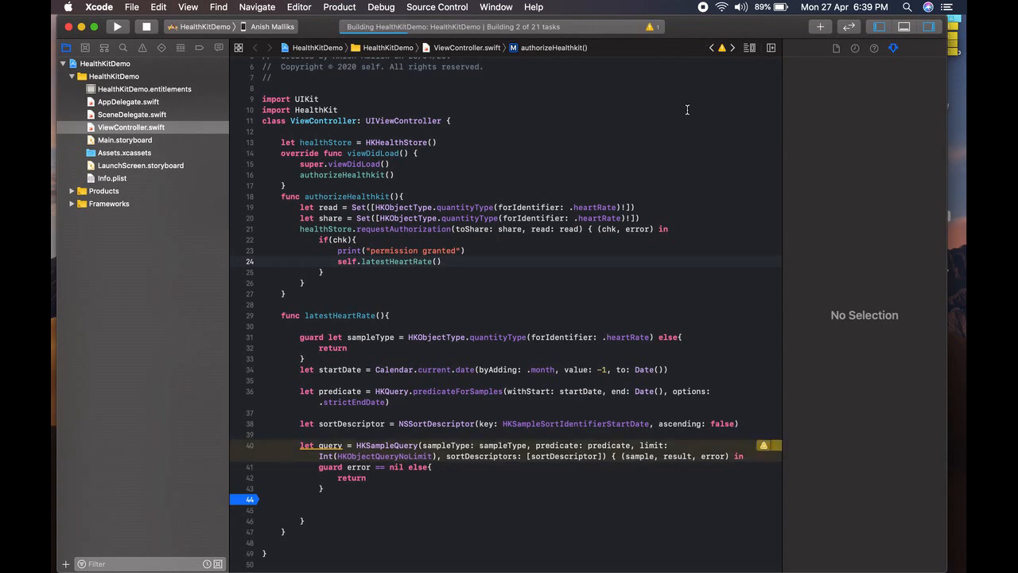
click(146, 33)
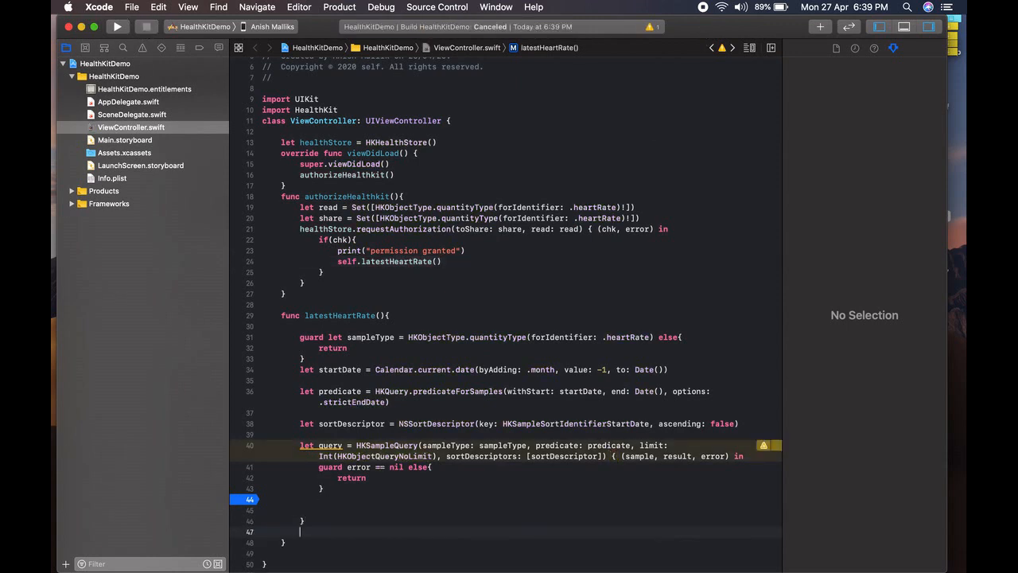
Step: End latestHeartRate with healthStore.execute(query) and run the app on the device
text(healt)
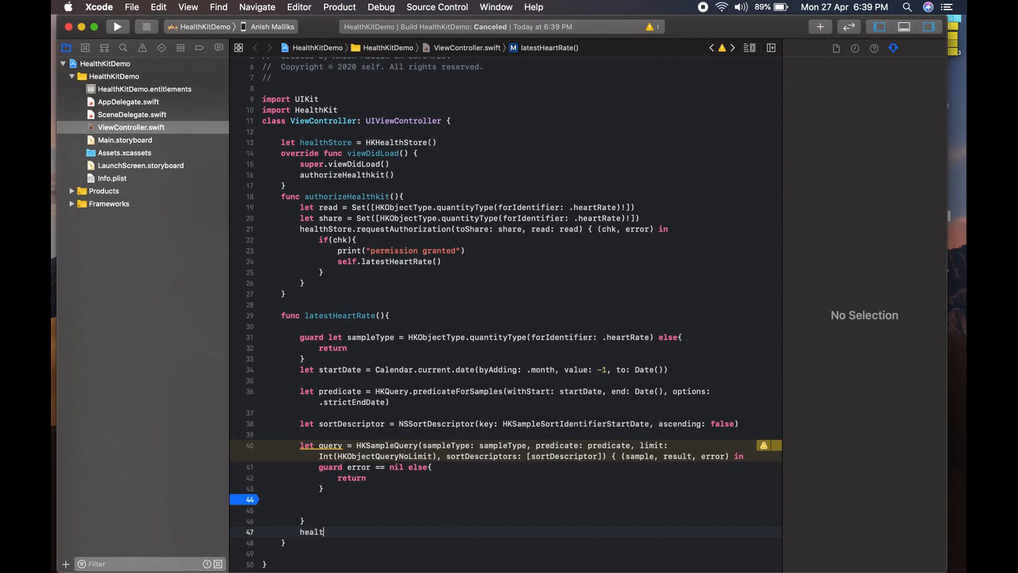
text(healt)
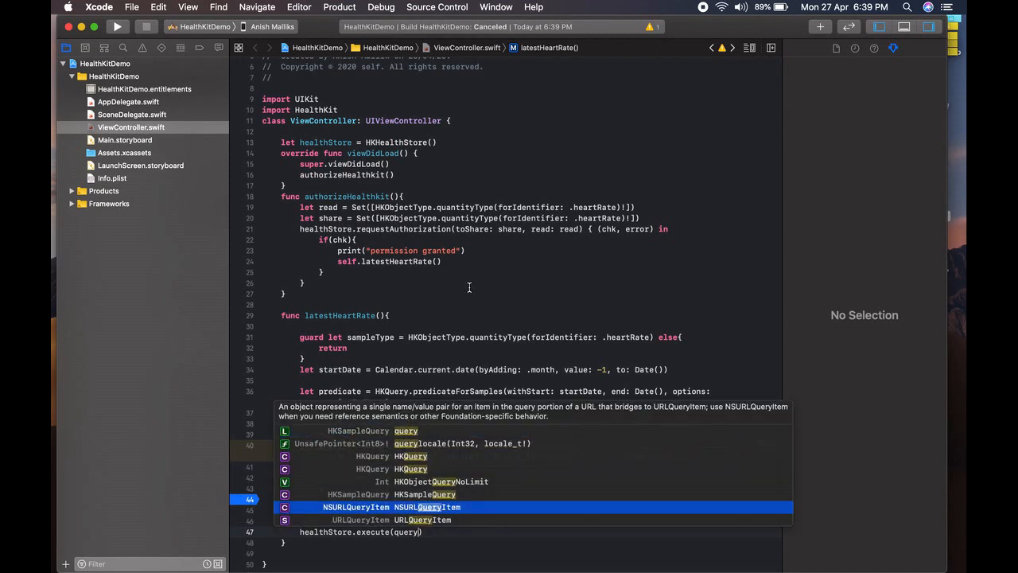
click(114, 32)
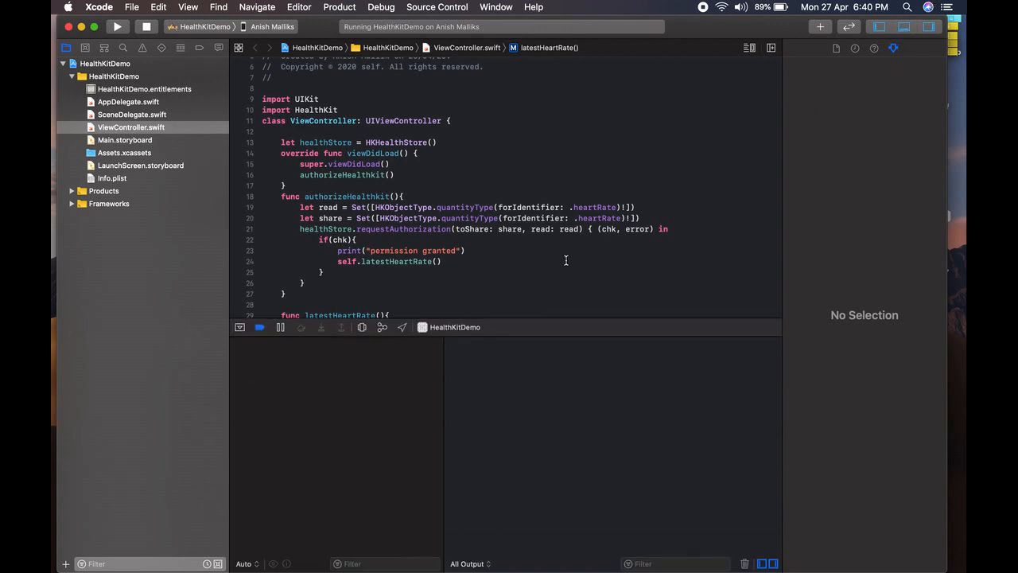
Step: Scroll the editor while the app pauses at the line-42 breakpoint with 16 results and nil error
scroll(down, 3)
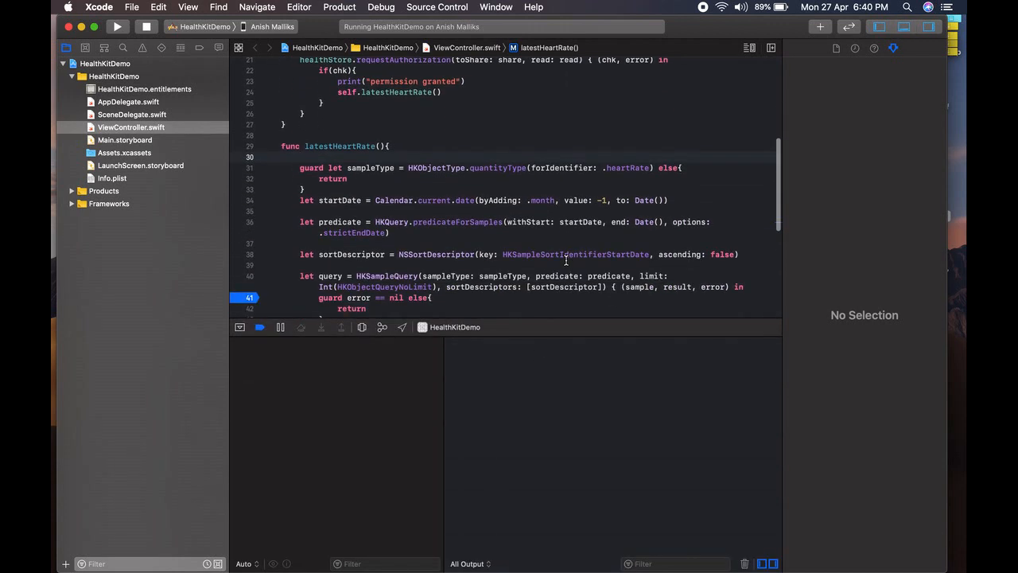
scroll(down, 3)
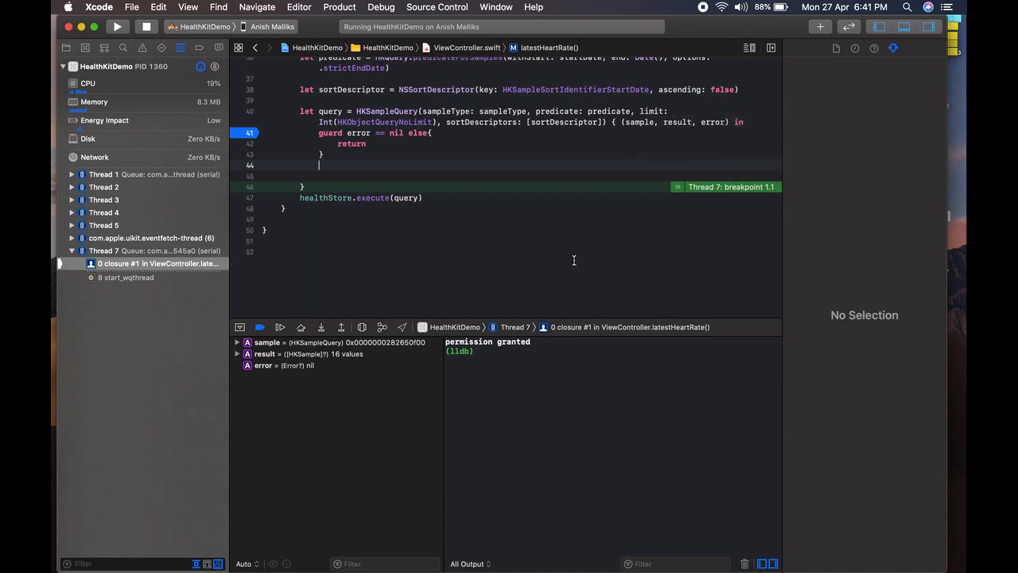
Step: Expand result, print its description to the console showing 16 Apple Watch heart-rate samples, then return to the handler
click(237, 353)
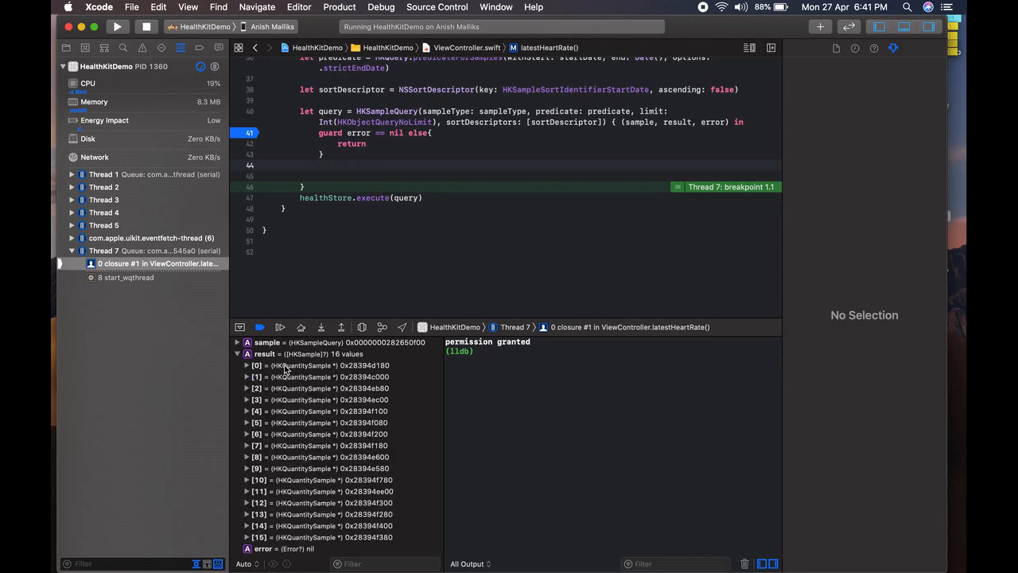
right_click(264, 353)
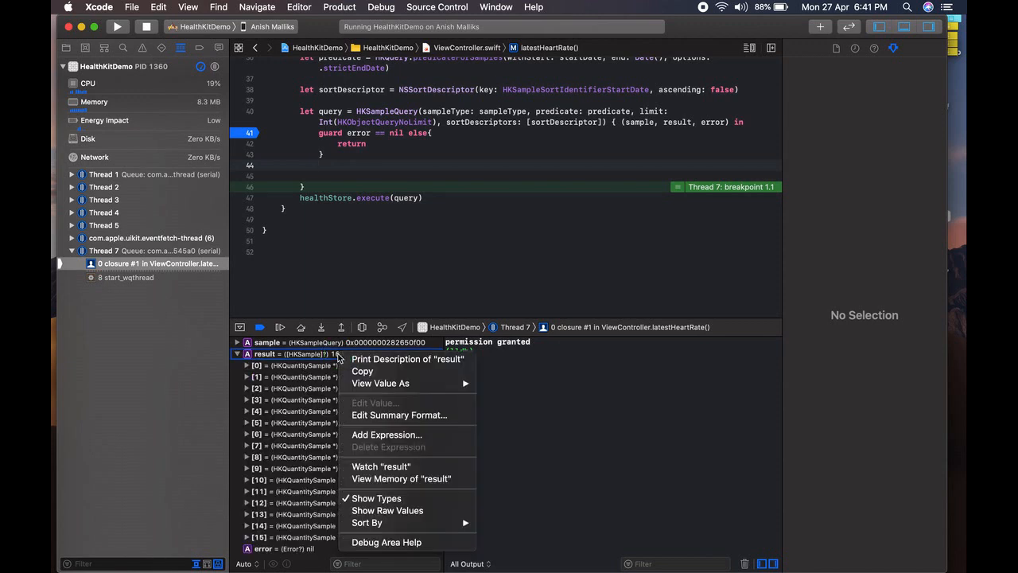
click(404, 360)
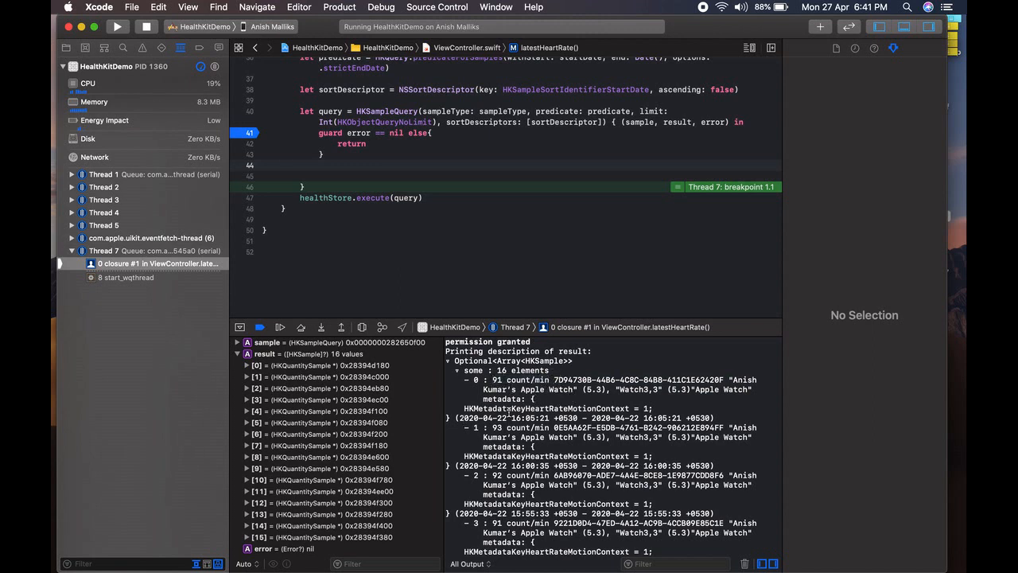
scroll(down, 3)
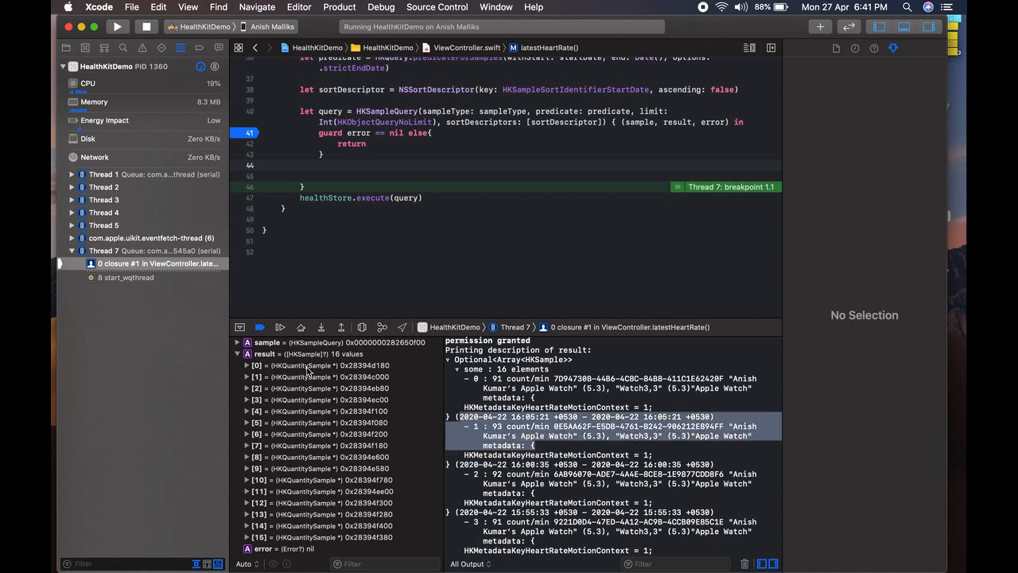
click(310, 364)
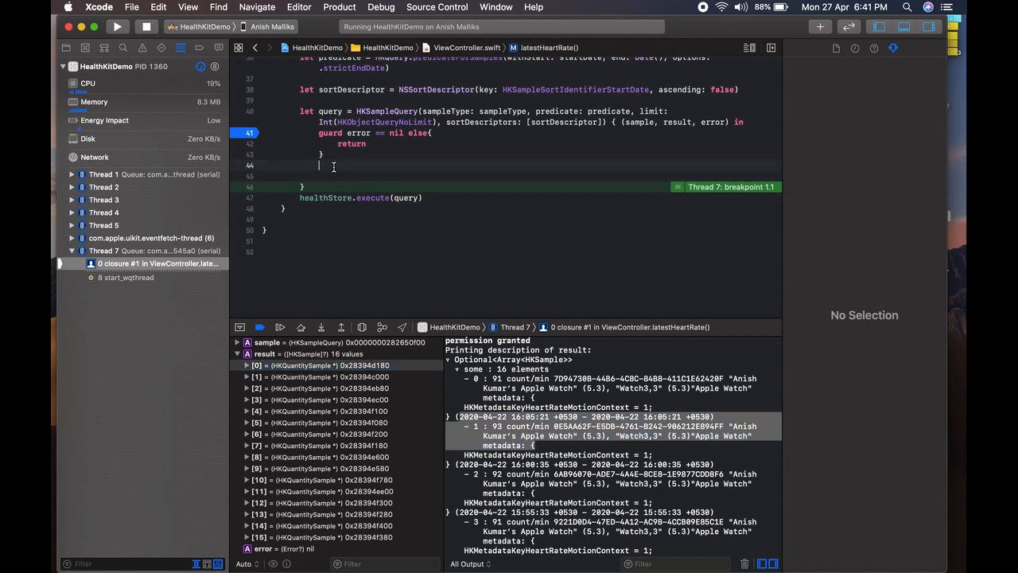
mouse_move(474, 430)
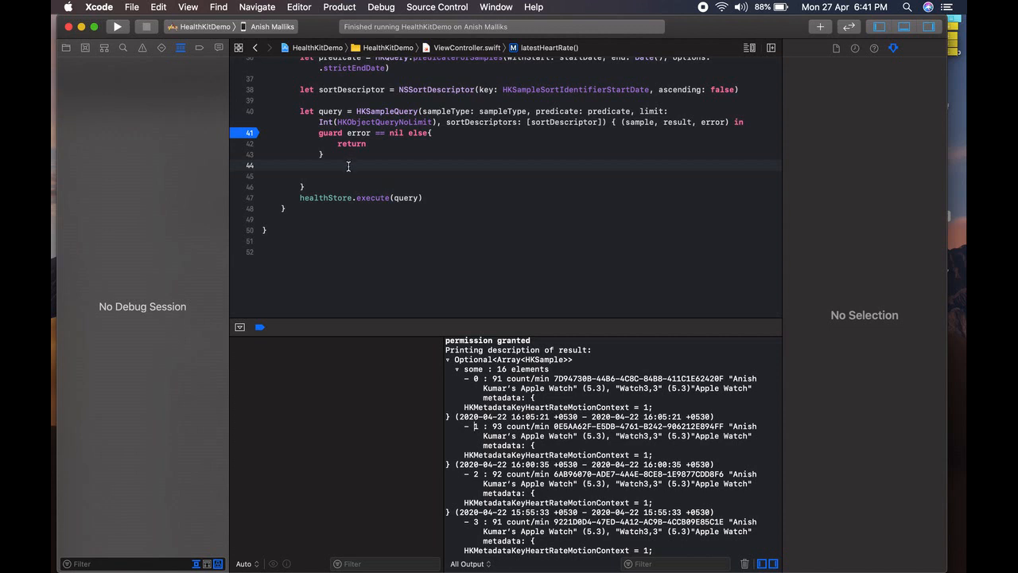
Step: Add let data = result[0] as HKQuantitySample and start a new line below it
text(let data = result)
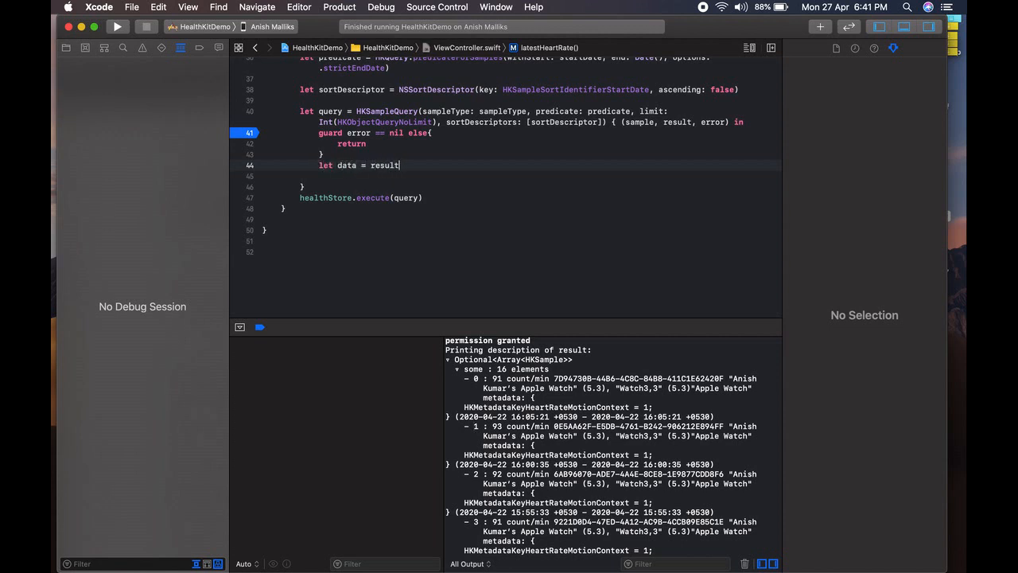
text([0])
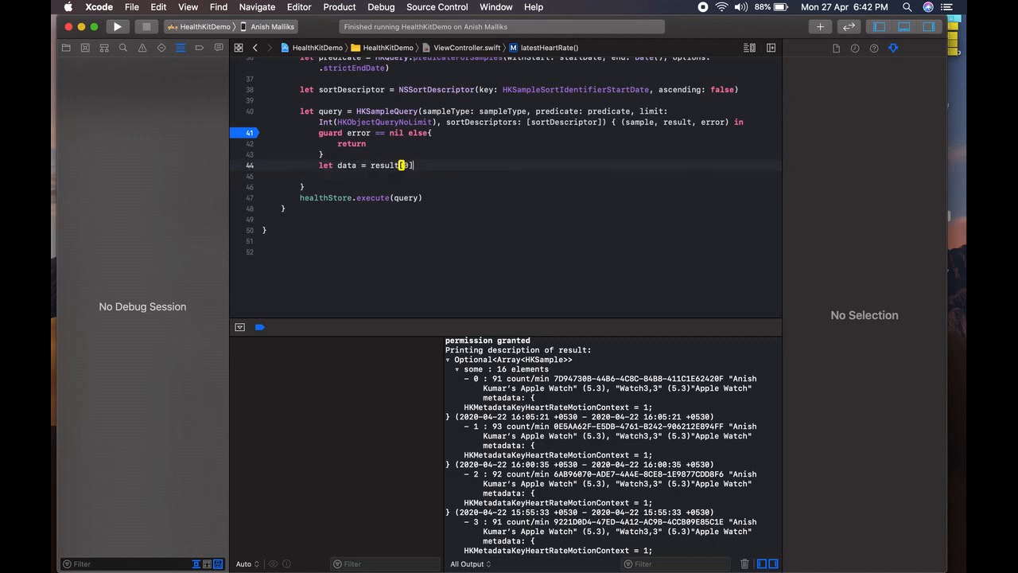
text(as HKqua)
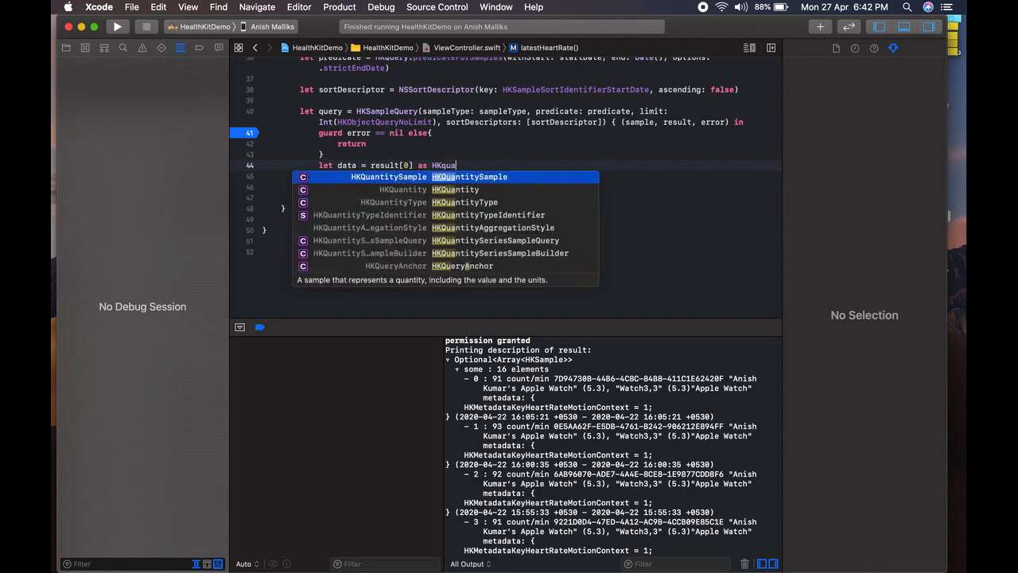
key(Return)
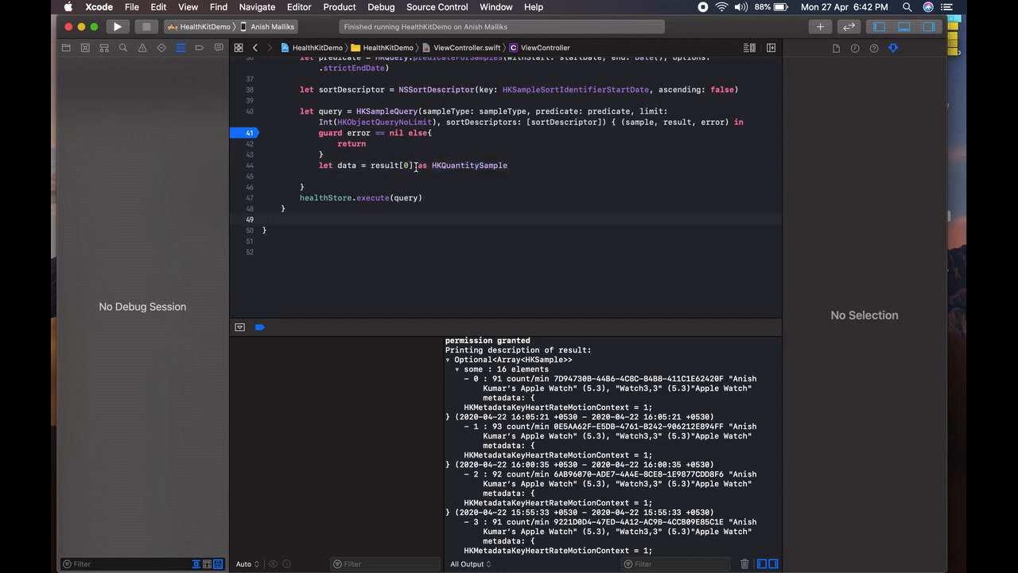
click(420, 183)
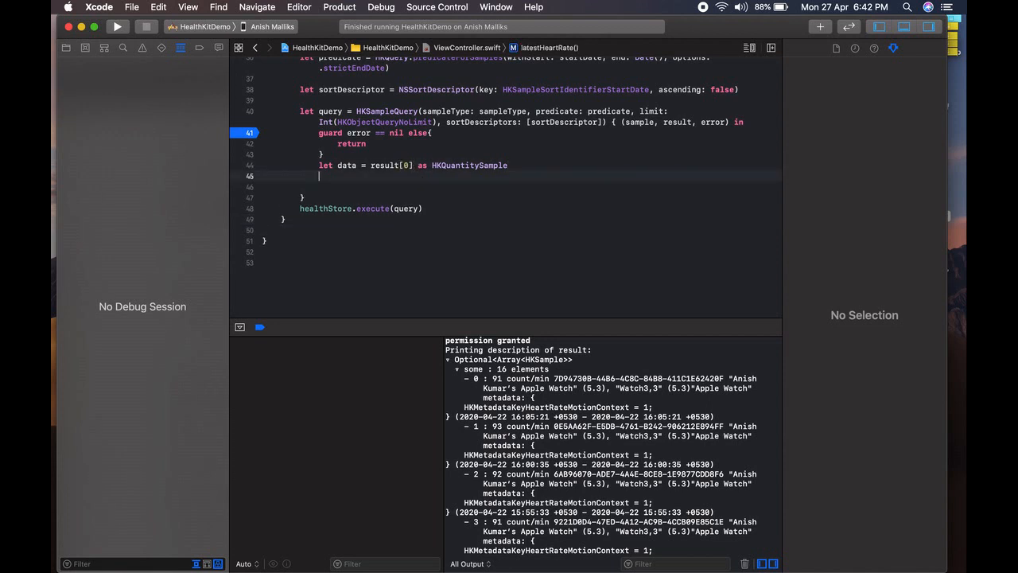
Step: Force-unwrap result via Fix-it and define let unit = HKUnit(from: "count/min")
text(let h)
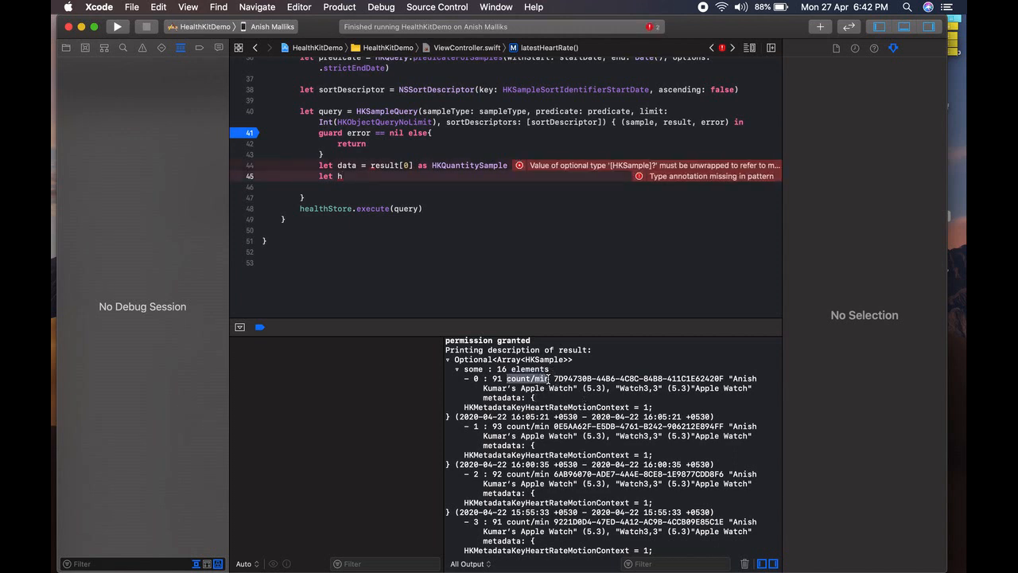
click(528, 164)
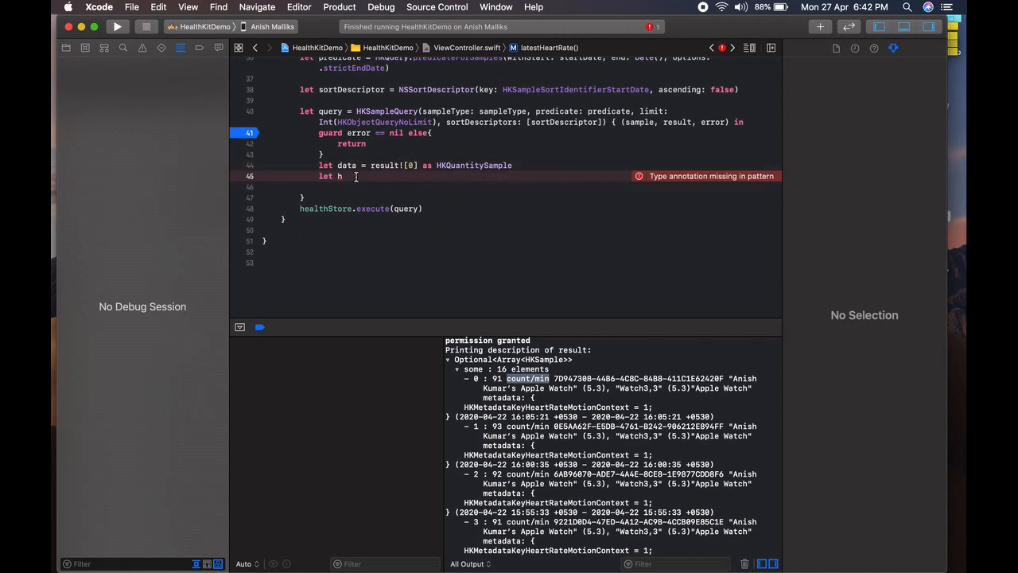
text(u)
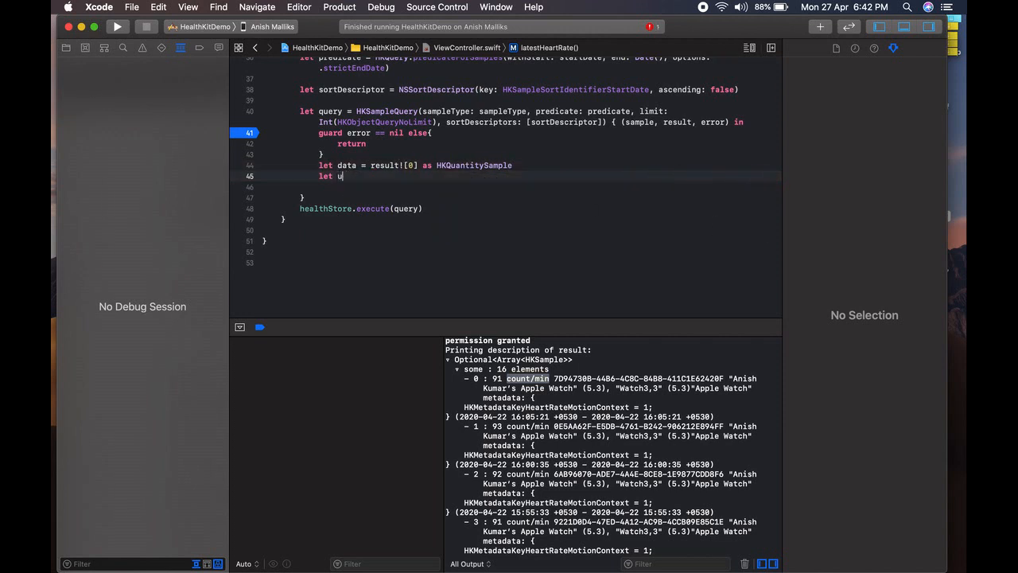
text(nit =)
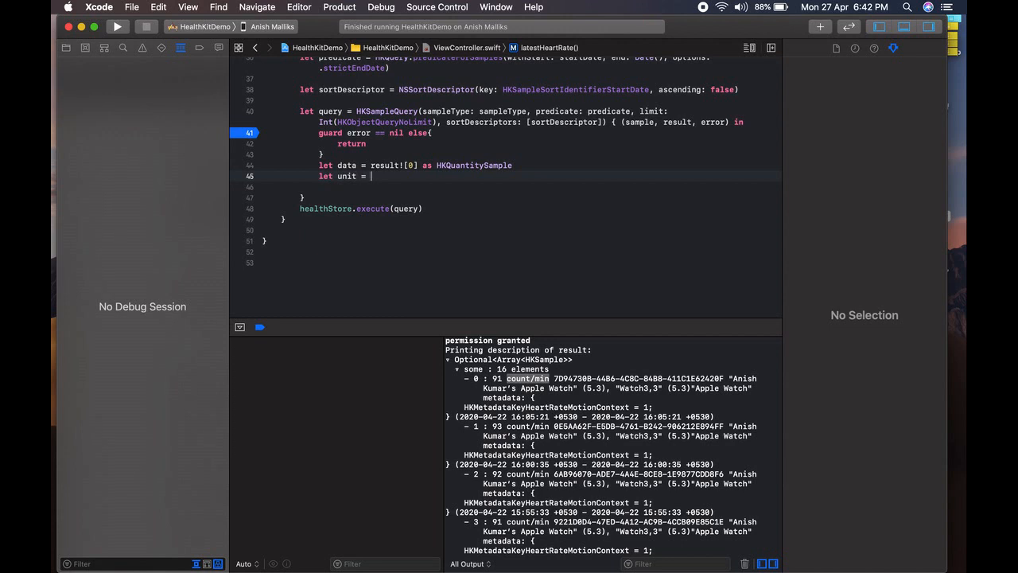
text(HKuN)
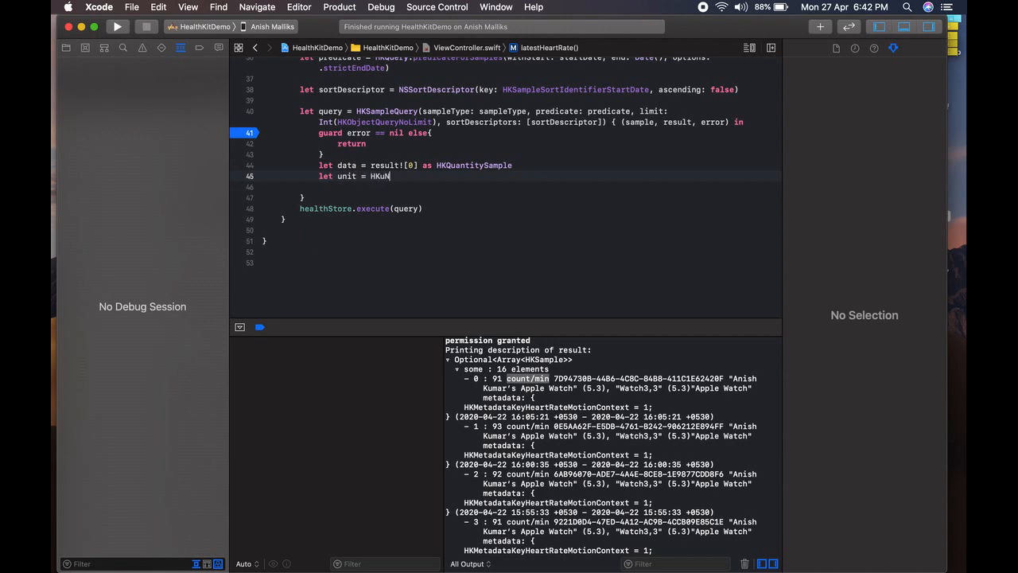
text(Unit(from: ")
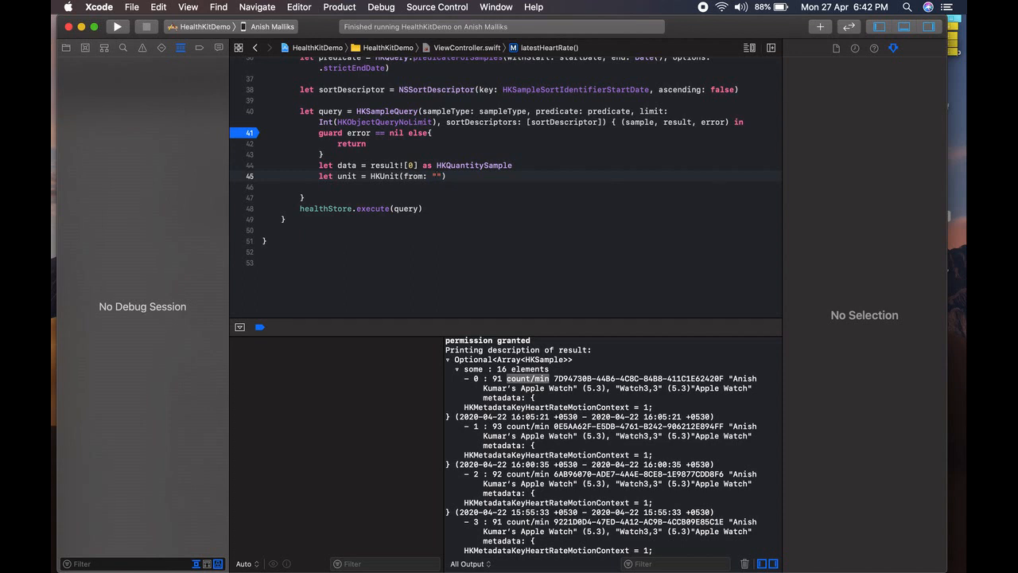
text(C)
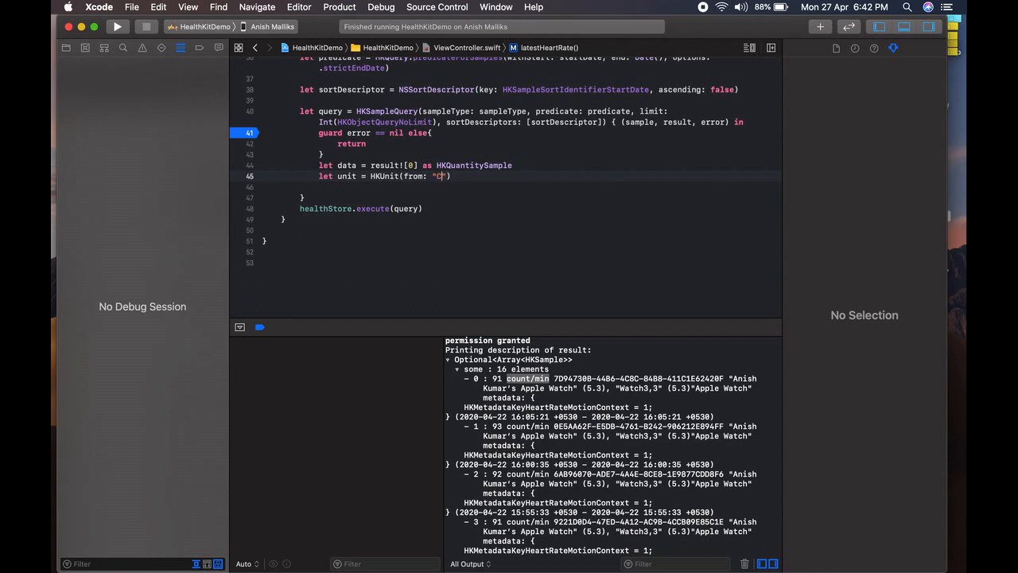
text(ount/min)
click(522, 186)
text(let l)
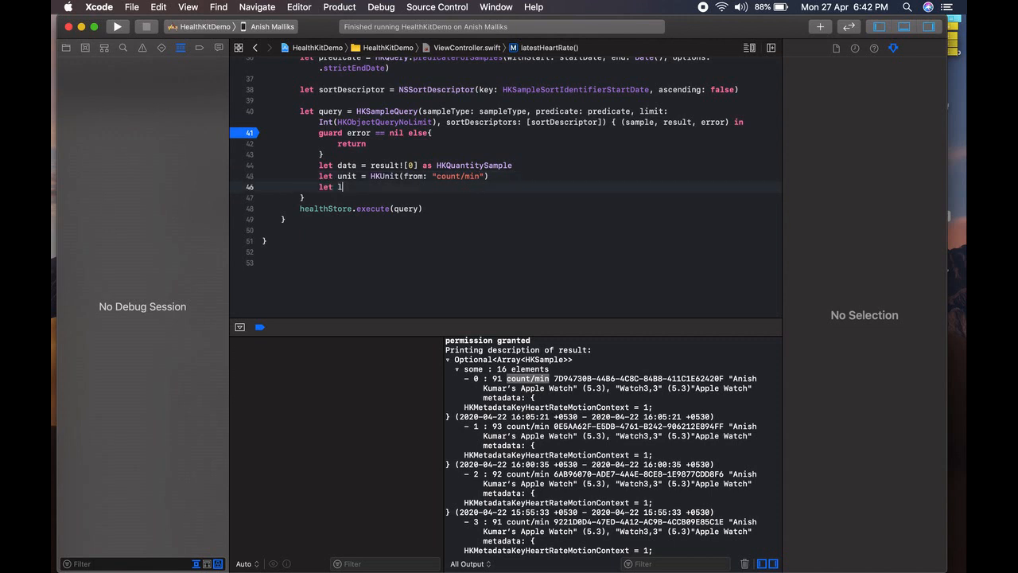
Step: Begin let latestHr = data.quantity.doubleValue, forcing the downcast to as! HKQuantitySample via Fix-it
text(atestHr)
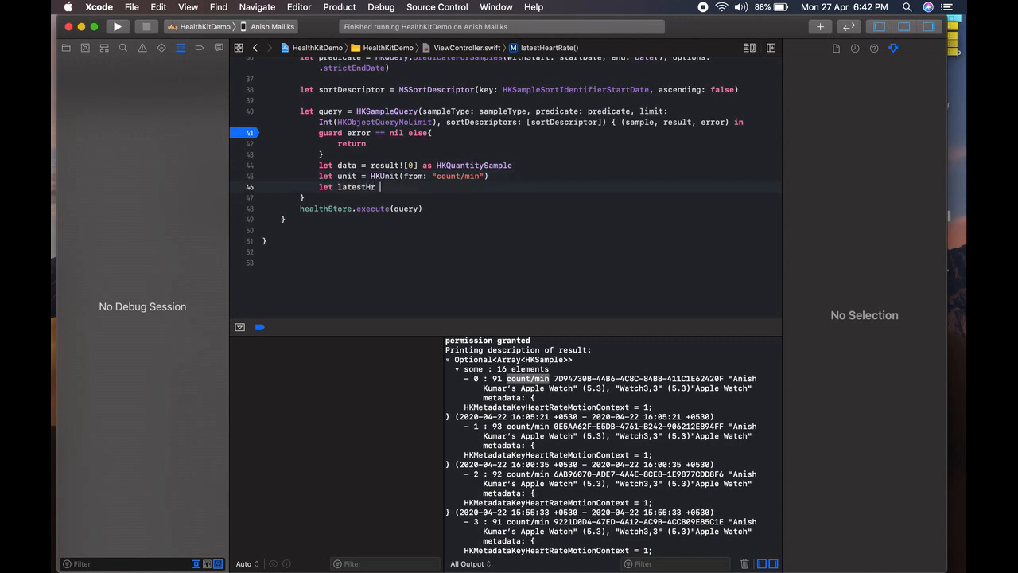
text(= data.qu)
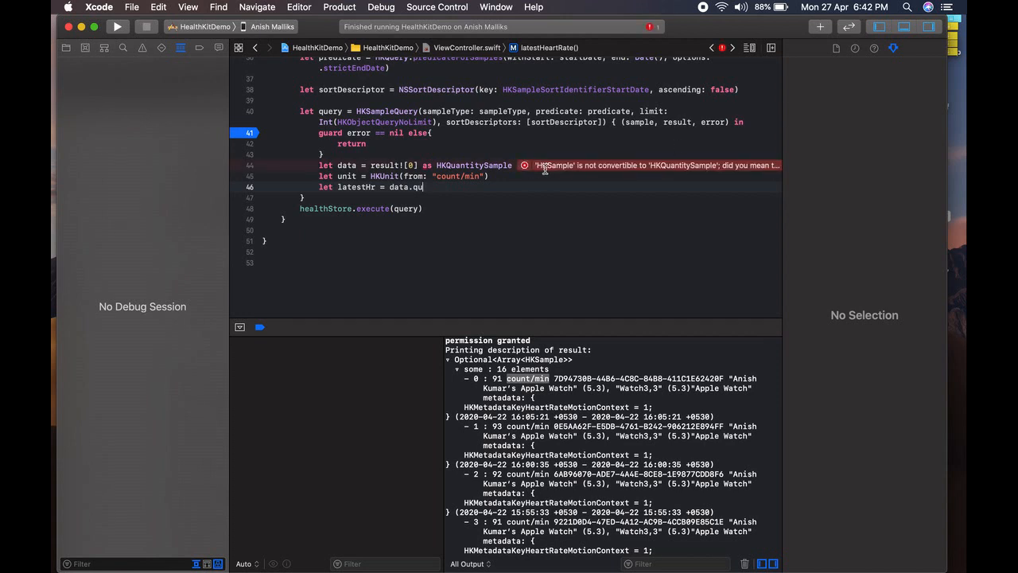
click(522, 166)
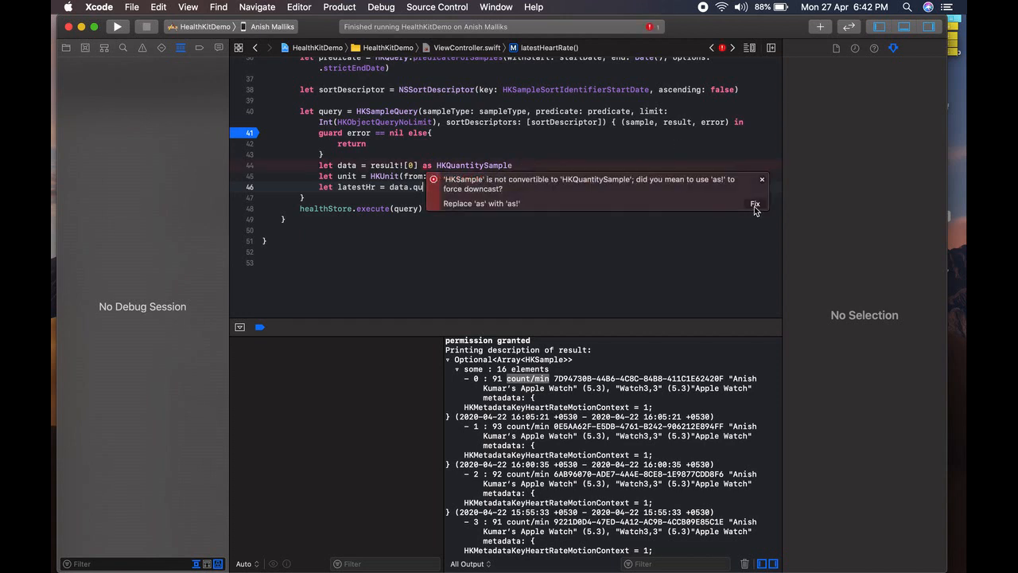
click(754, 204)
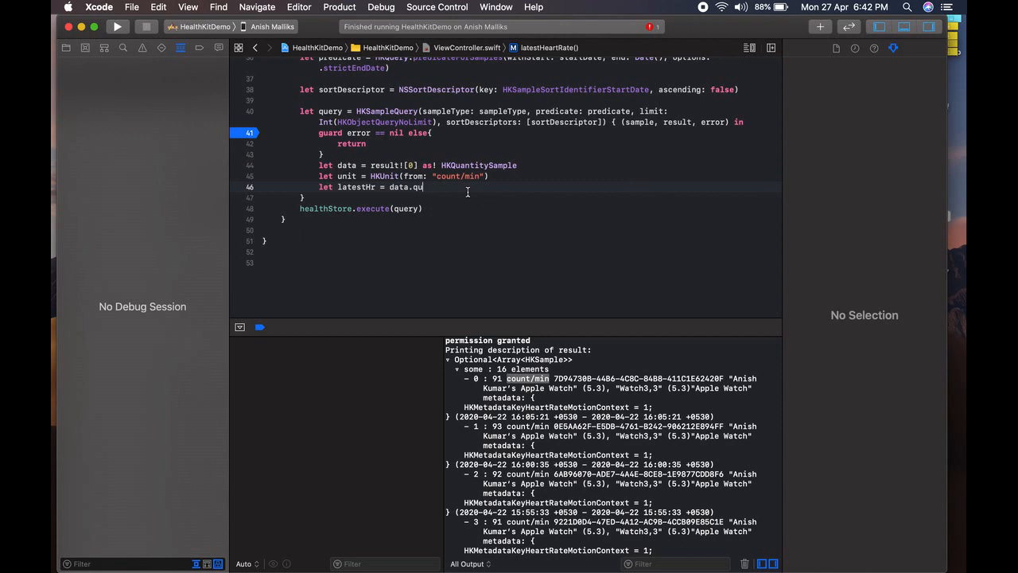
text(antity.)
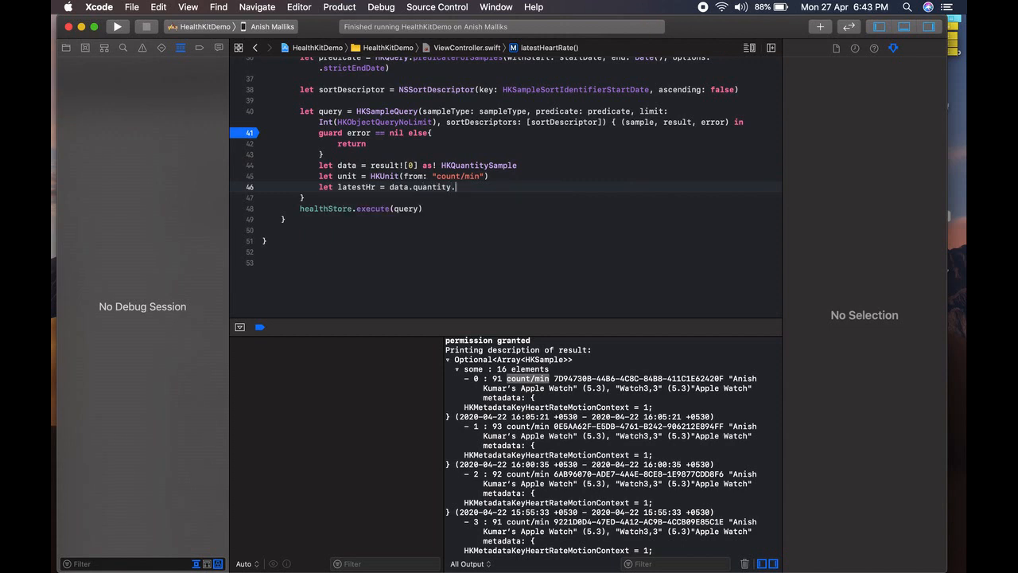
text(doubleValue(for: uni)
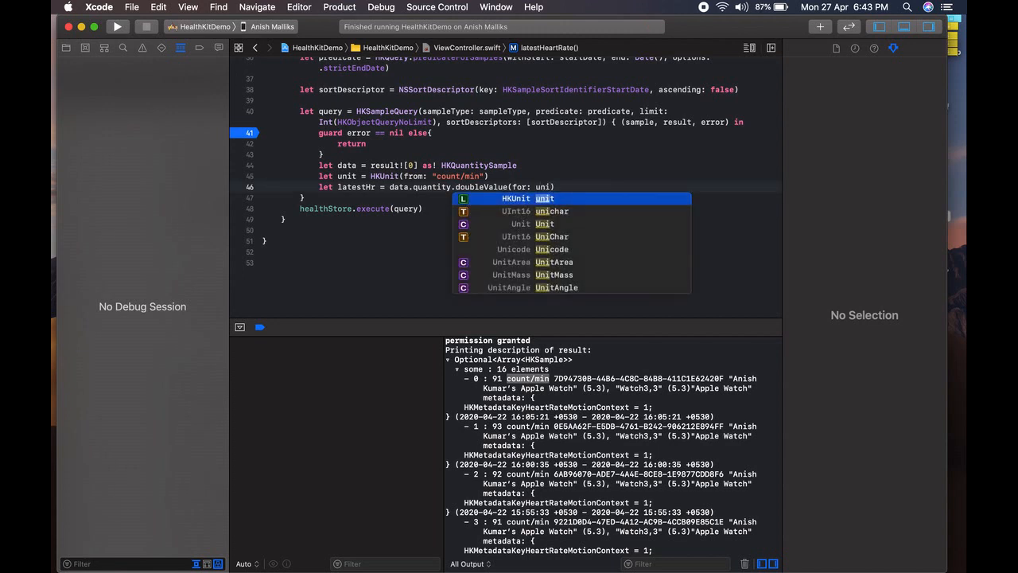
Step: Add print("Latest Hr \(latestHr) BPM") after the latestHr computation in the query closure
text(print(")
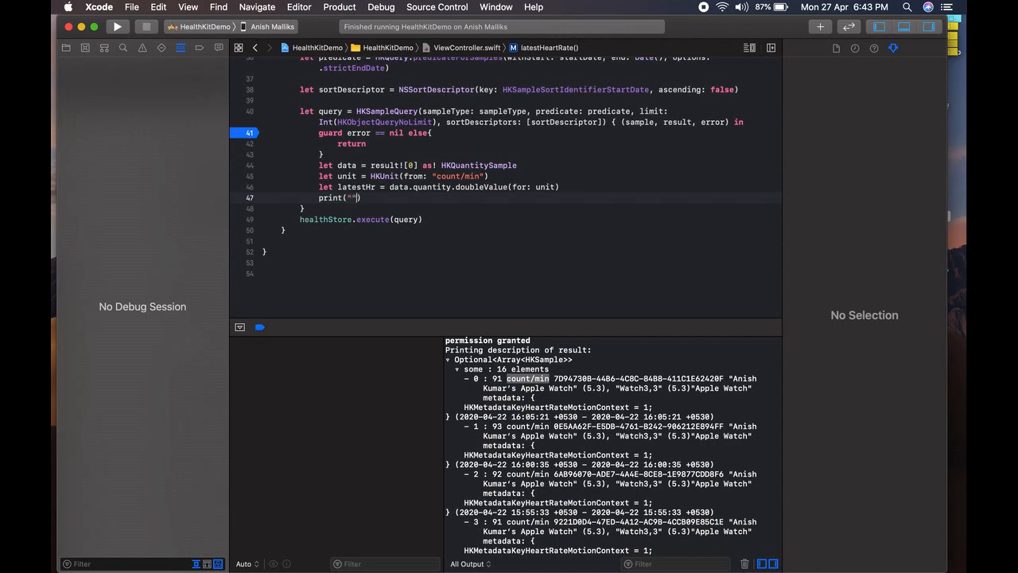
text(Lastest)
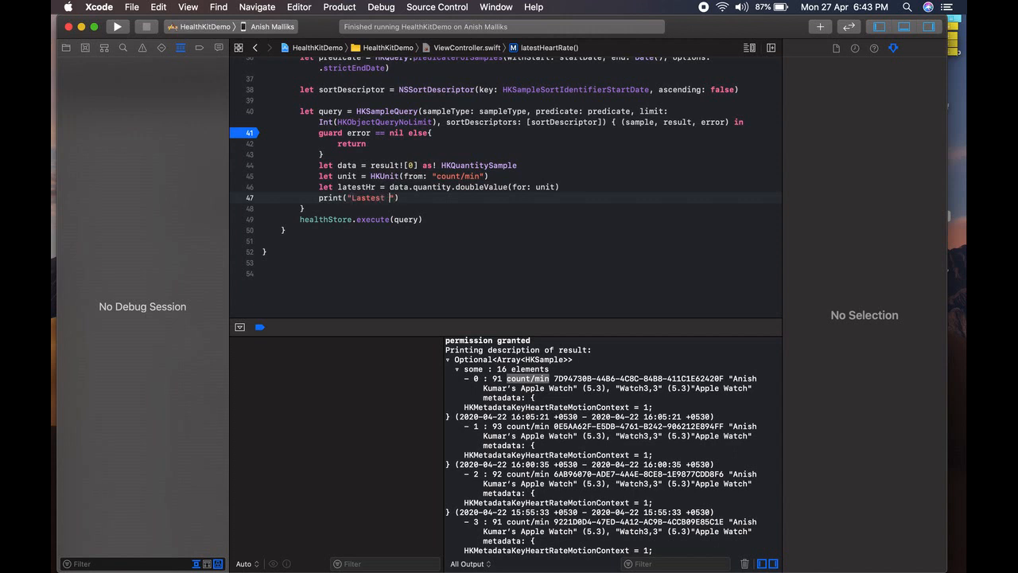
text(Hr\)
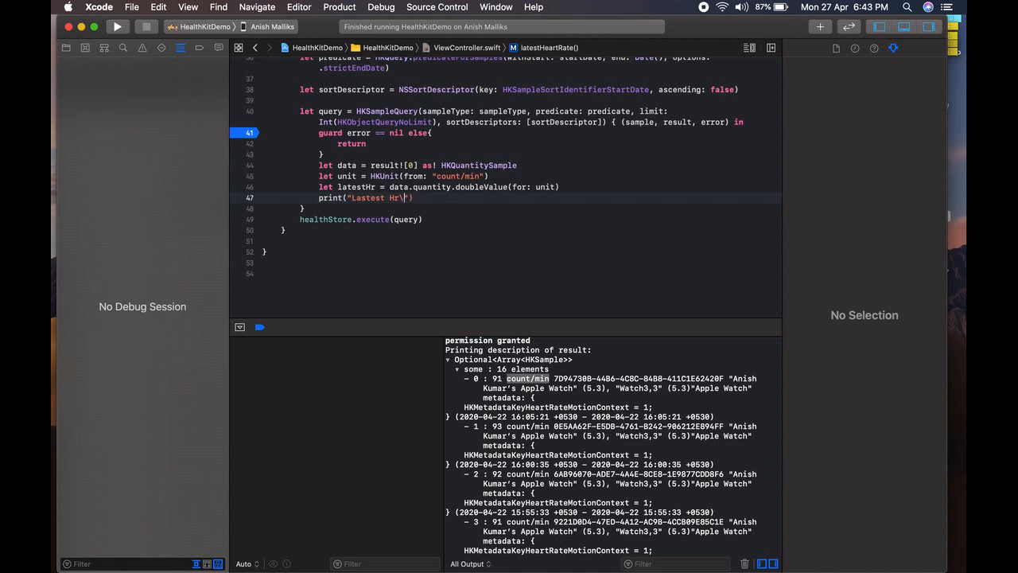
text(\(late))
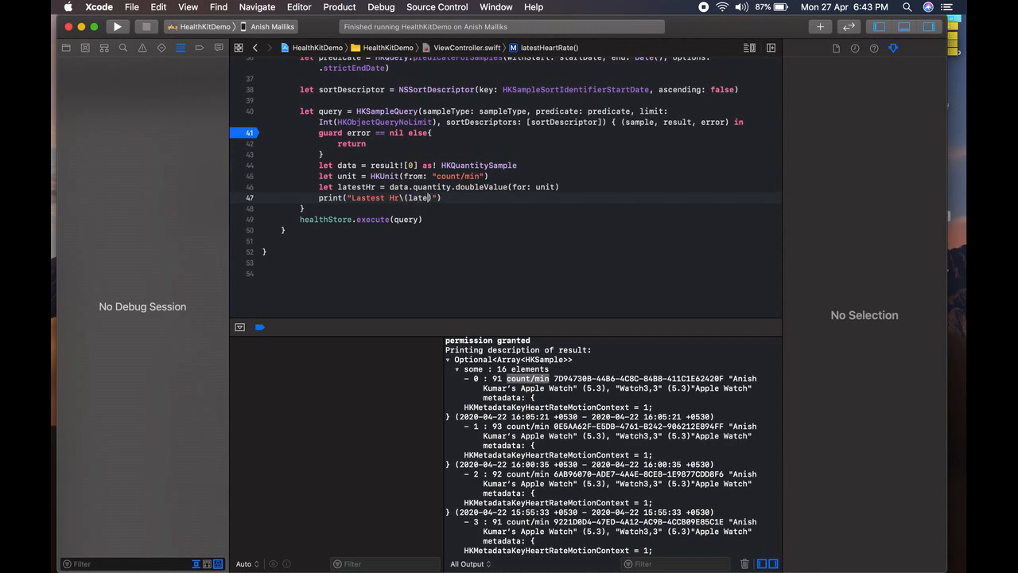
text(stHr)
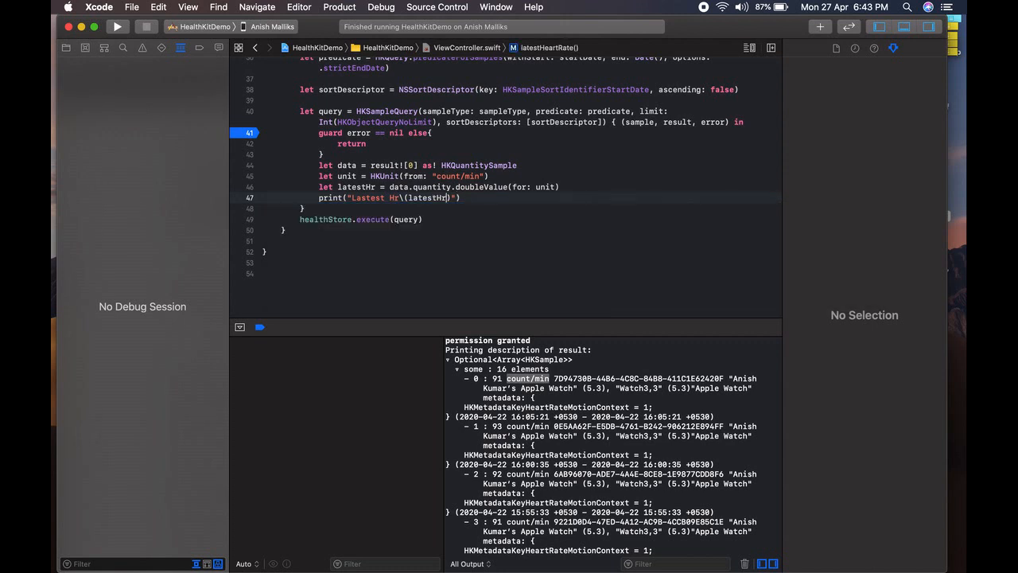
text(BPM)
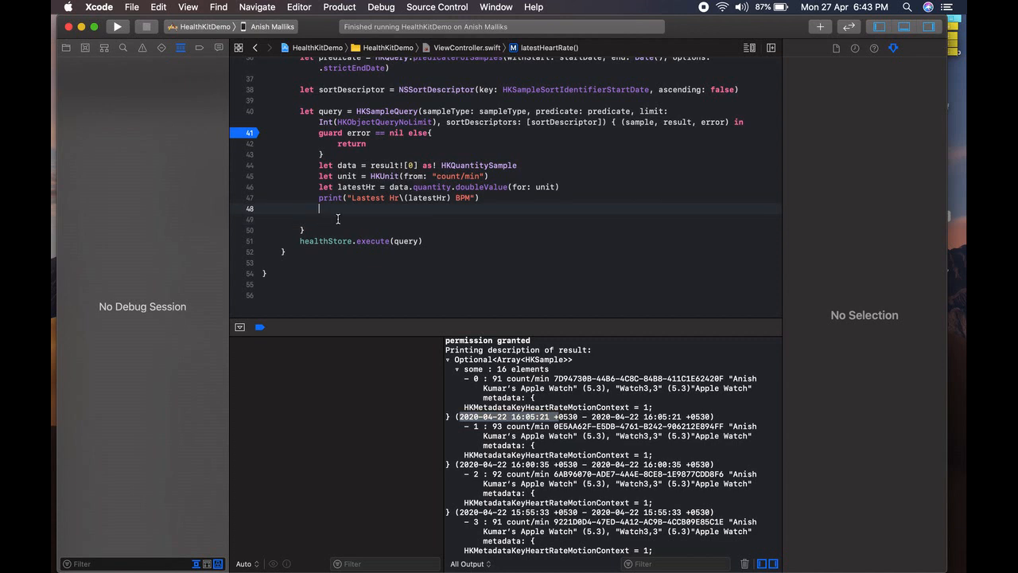
Step: Declare let dateFormatter = DateFormatter() and assign it a dd/MM/yyyy format string
text(let)
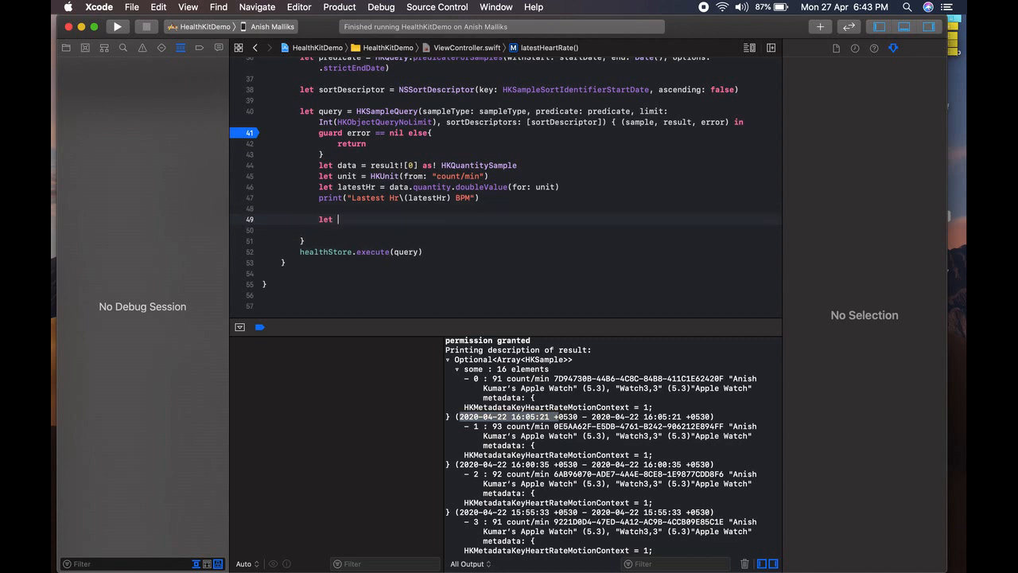
text(dateF)
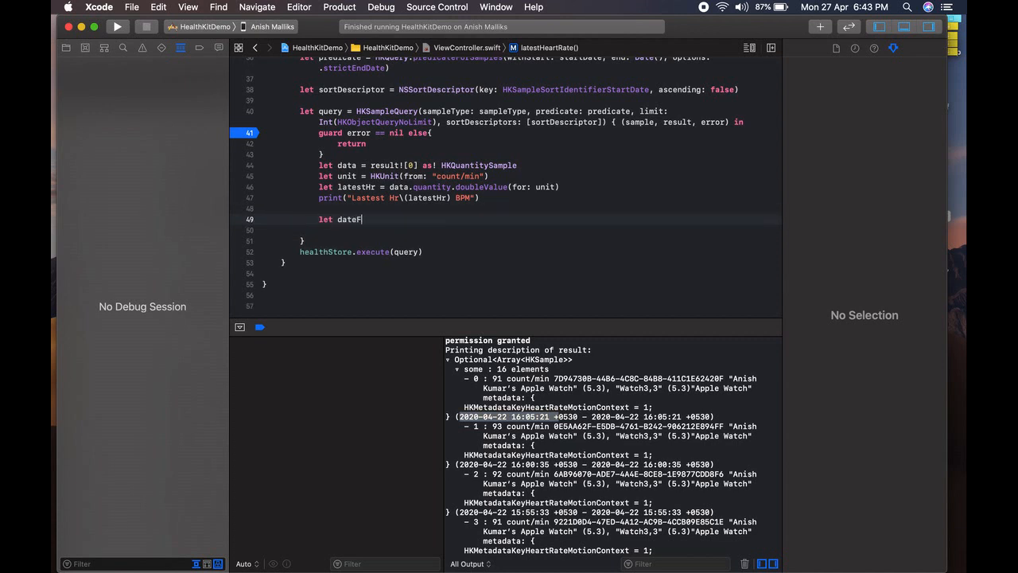
text(ormator =)
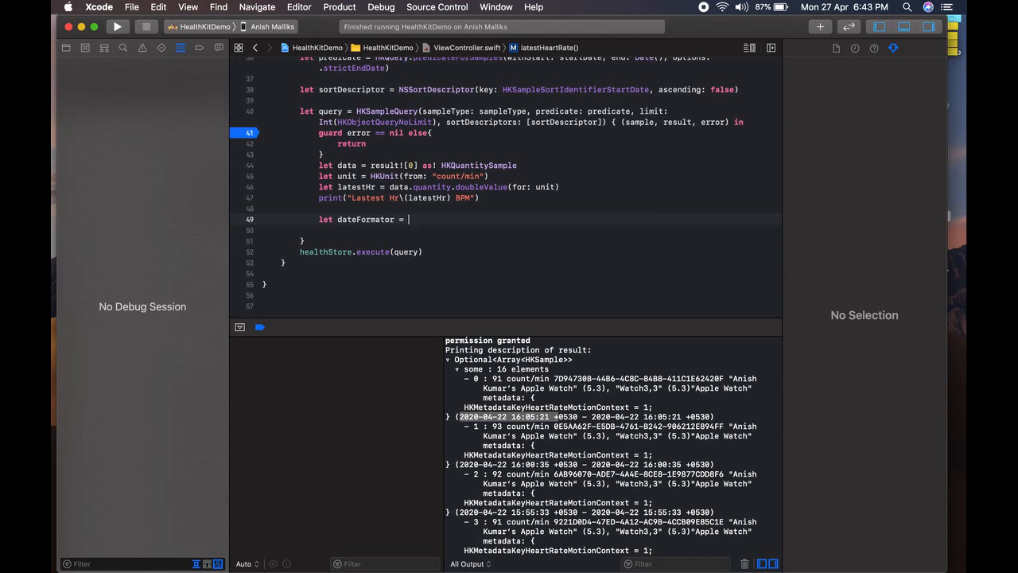
text(Dateforma)
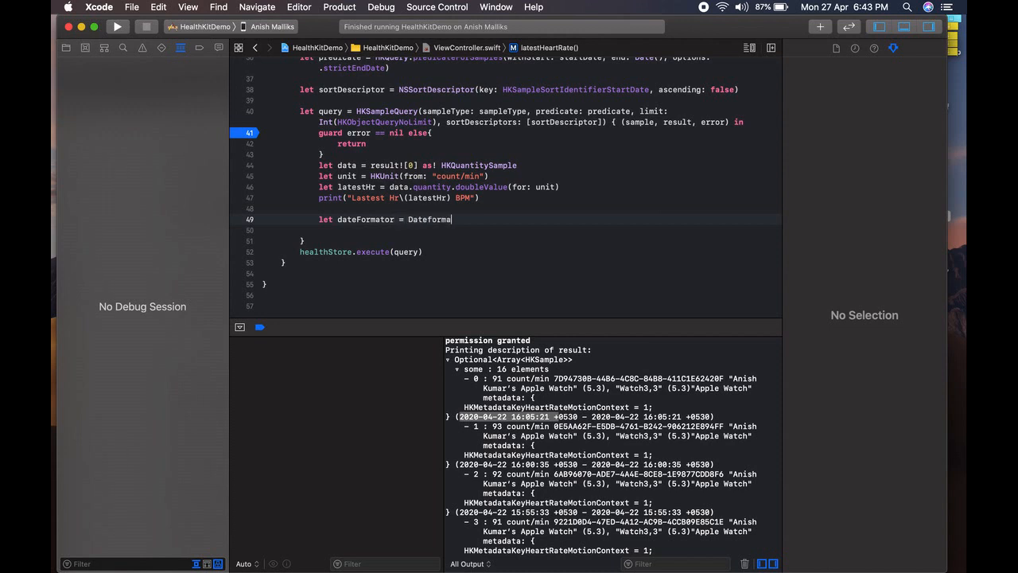
text(tter())
click(521, 230)
text(da)
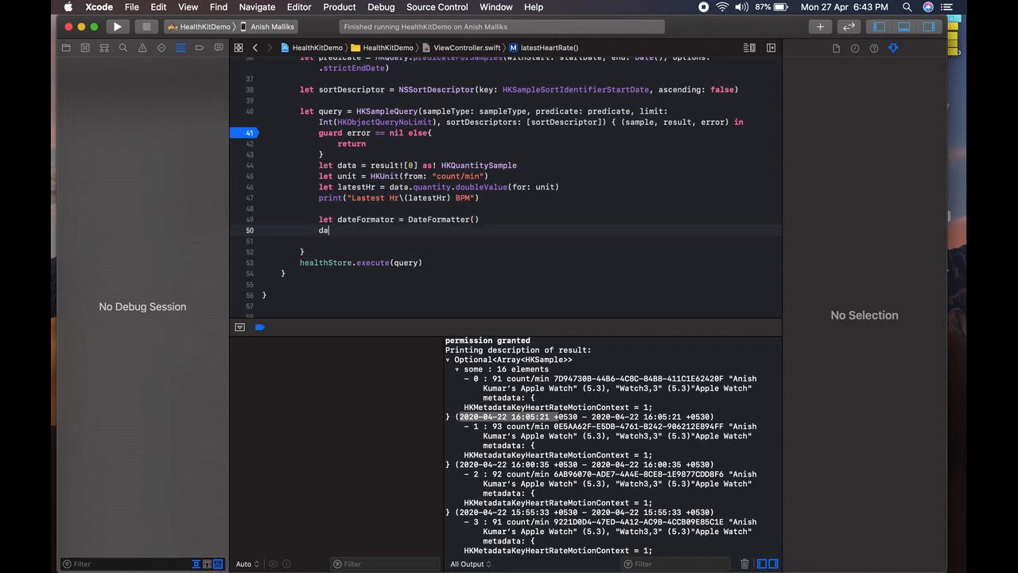
text(teformator.)
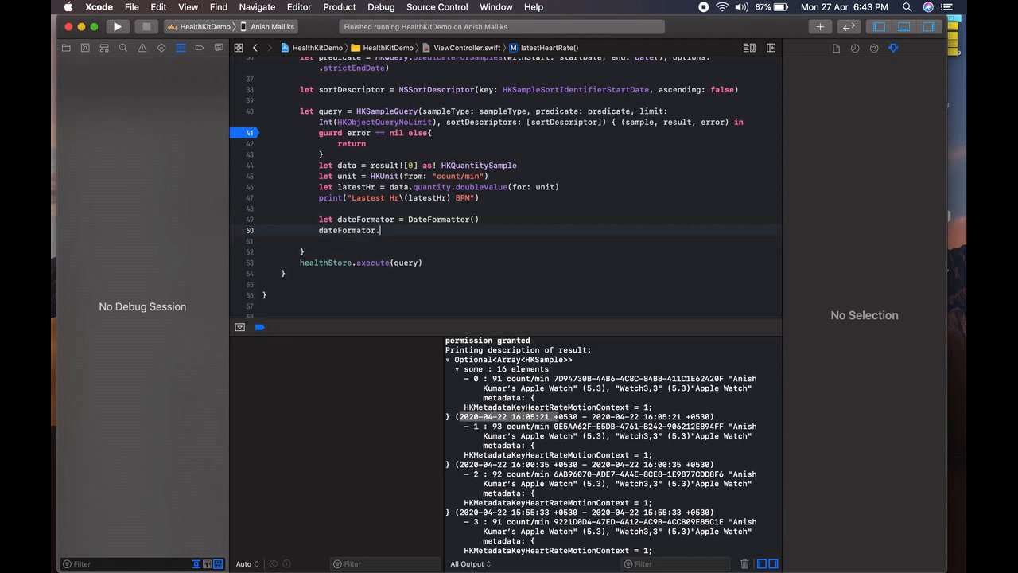
text(format)
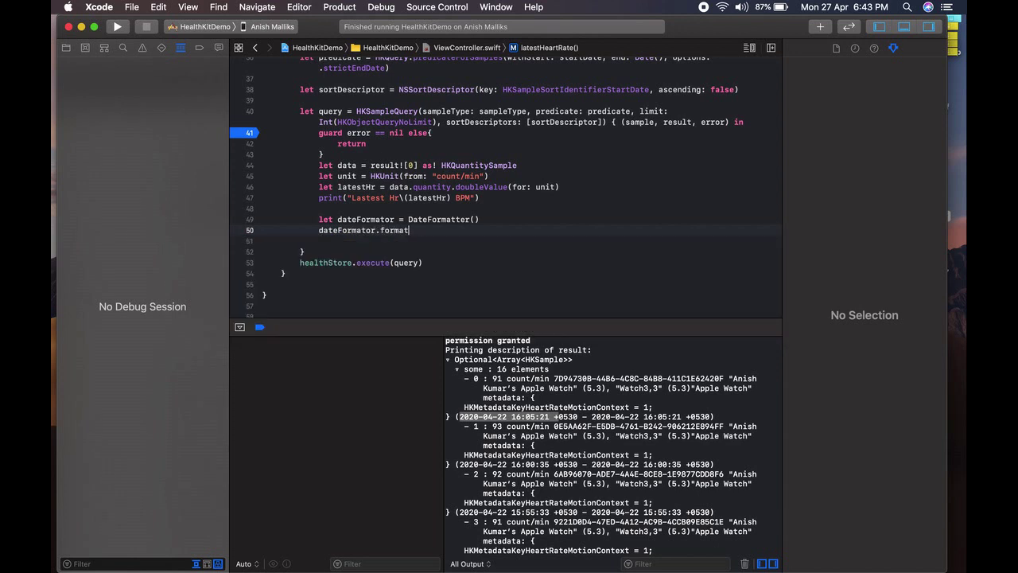
text(= "")
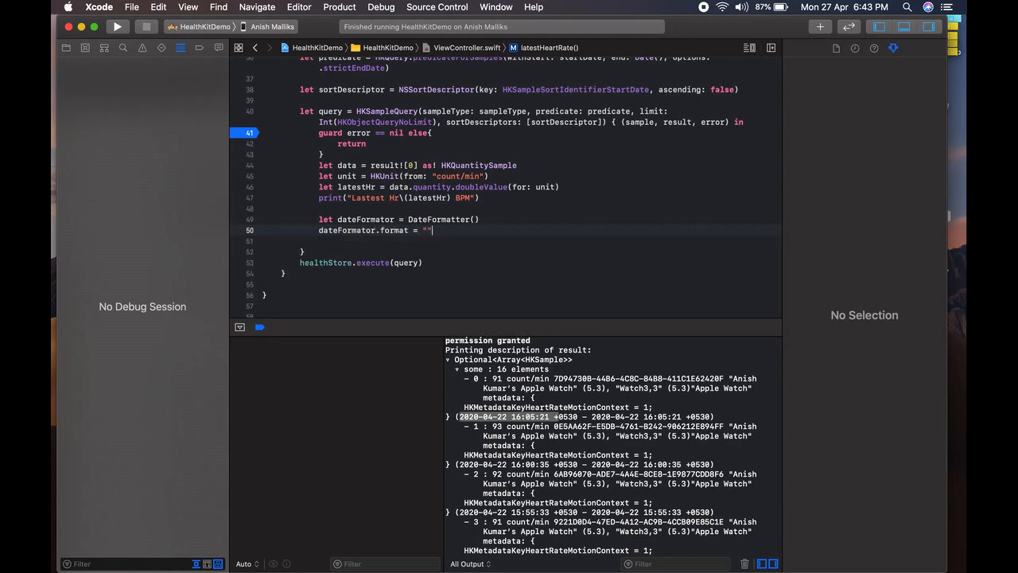
text(dd/)
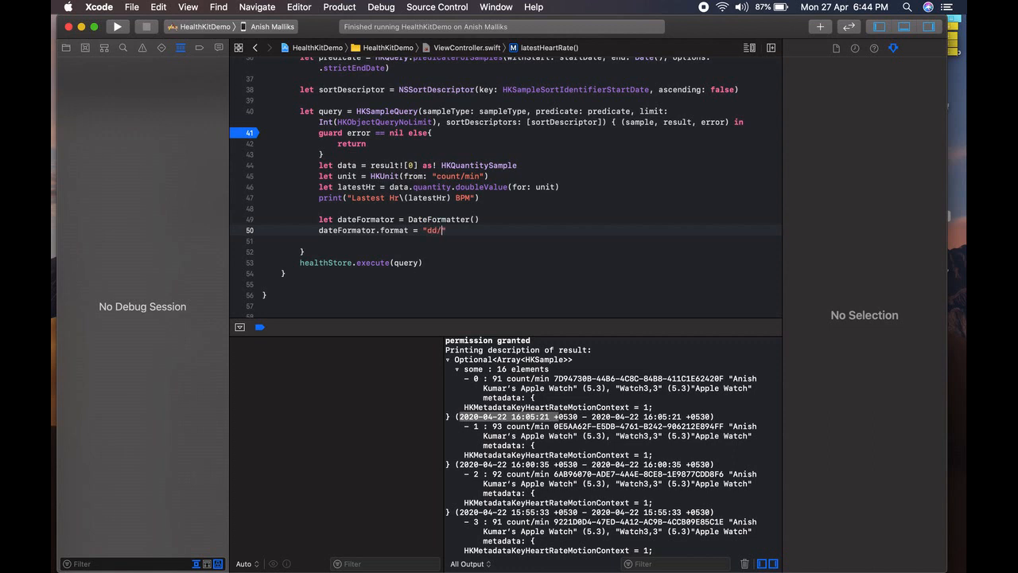
text(MM/yyyy hh:mm s)
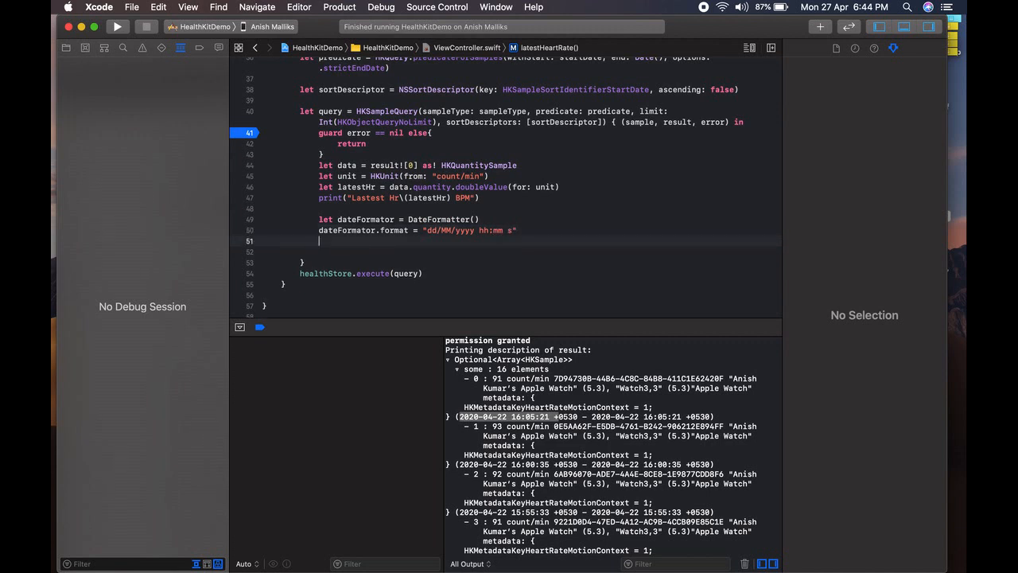
Step: Create StartDate and EndDate strings from data.startDate and data.endDate via the formatter
text(let StartDate =)
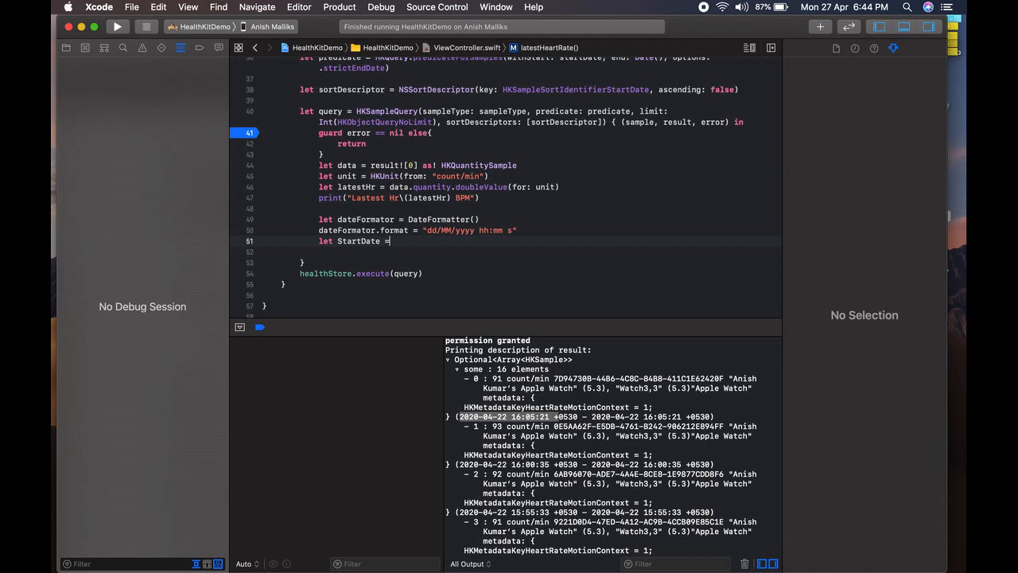
text(dateformator.)
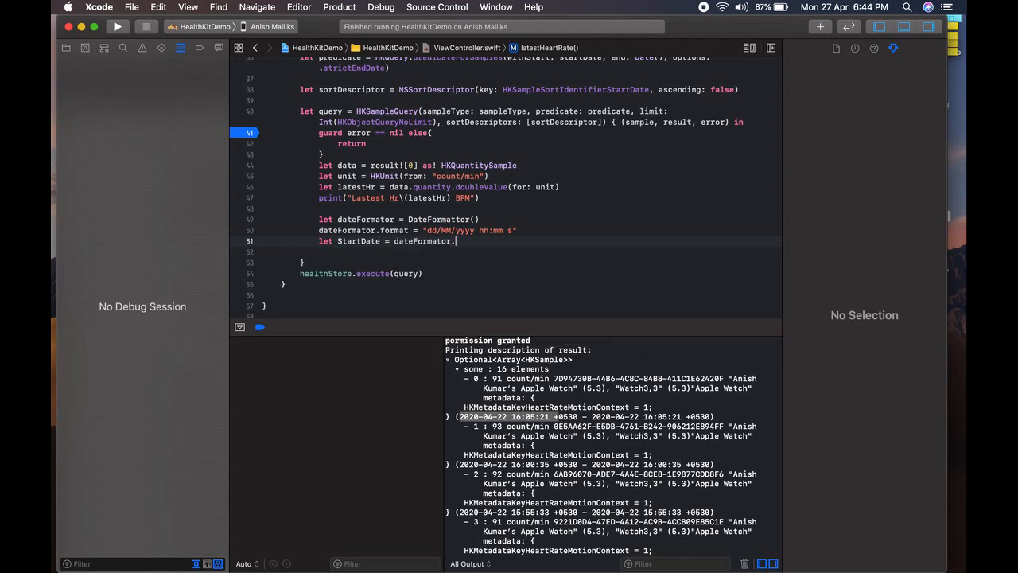
text(string(from: data.)
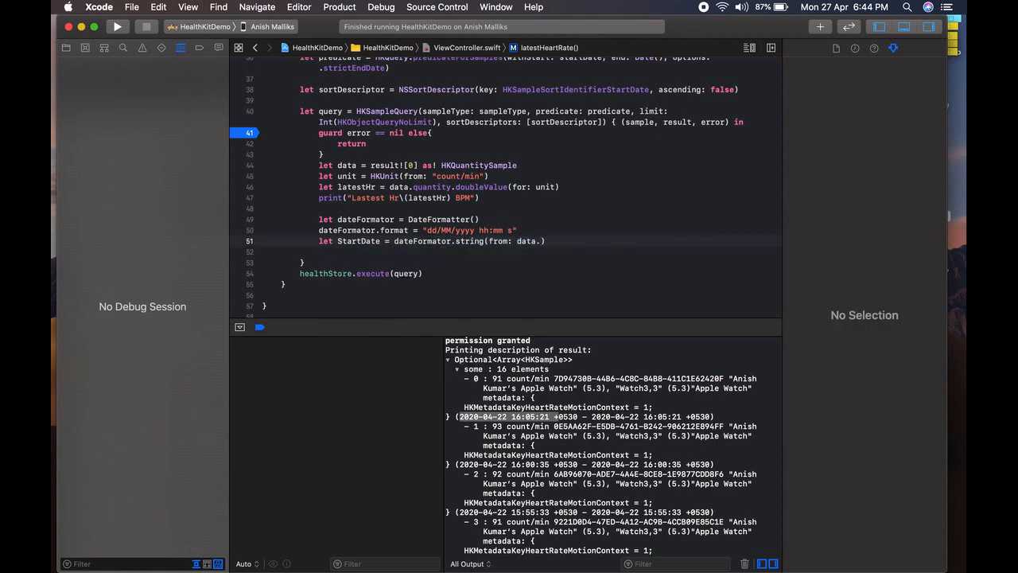
text(startDate)
click(521, 251)
text(let EndDate = dateFormator.string(from: data.en)
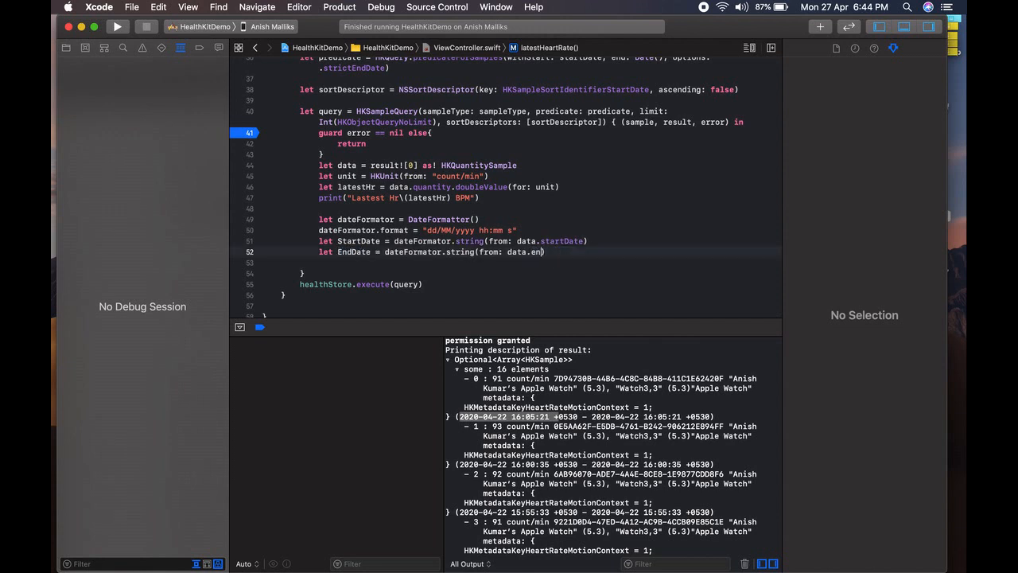
text(d))
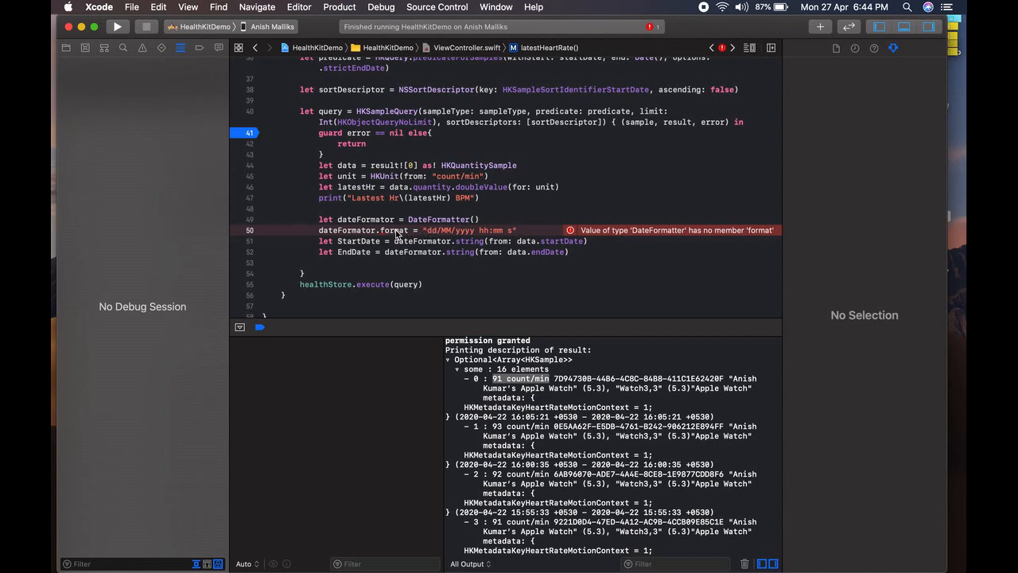
Step: Rename .format to .dateFormat and begin a print line for StartDate
double_click(391, 229)
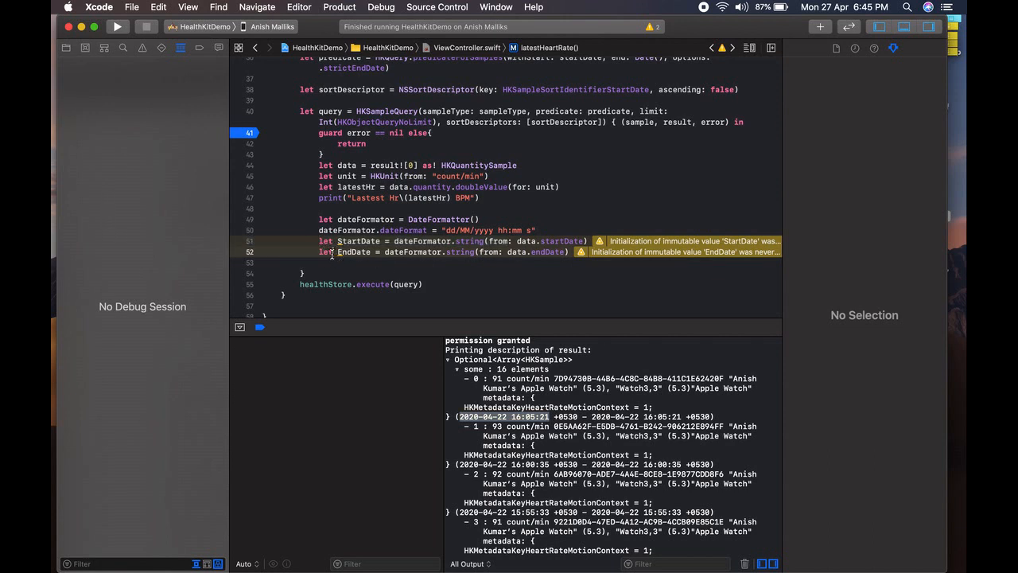
double_click(353, 251)
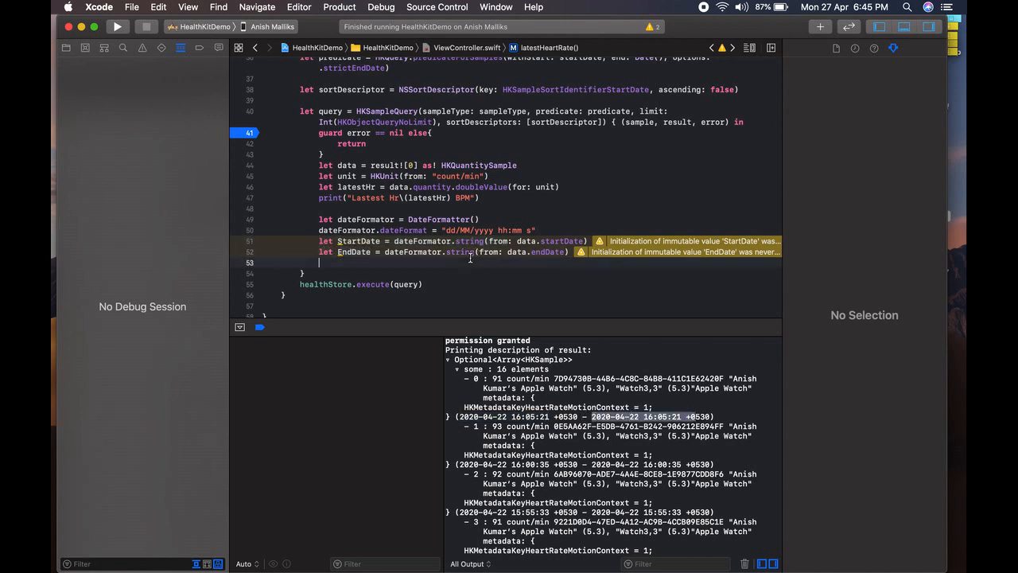
text(print)
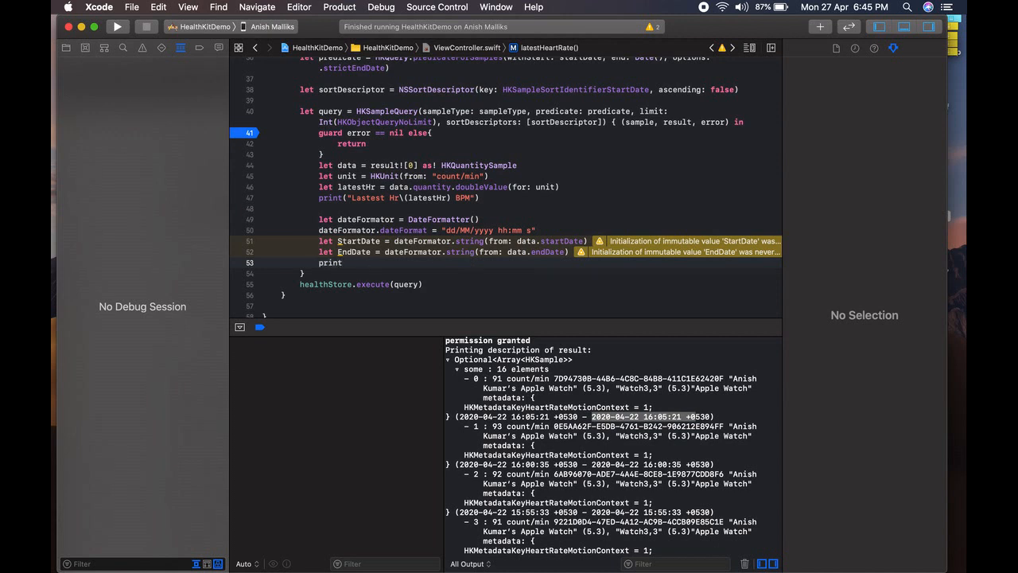
text(())
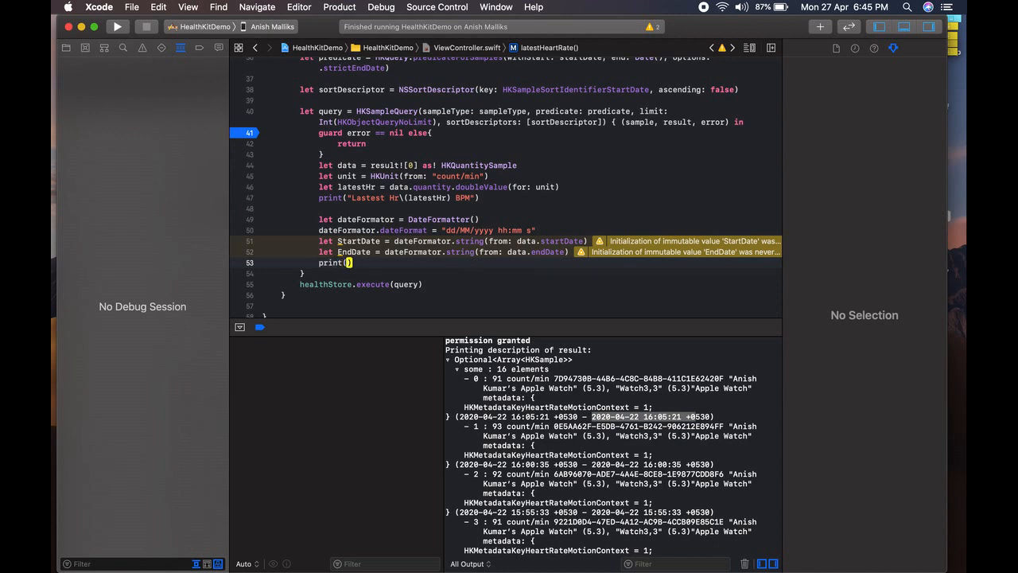
text(")
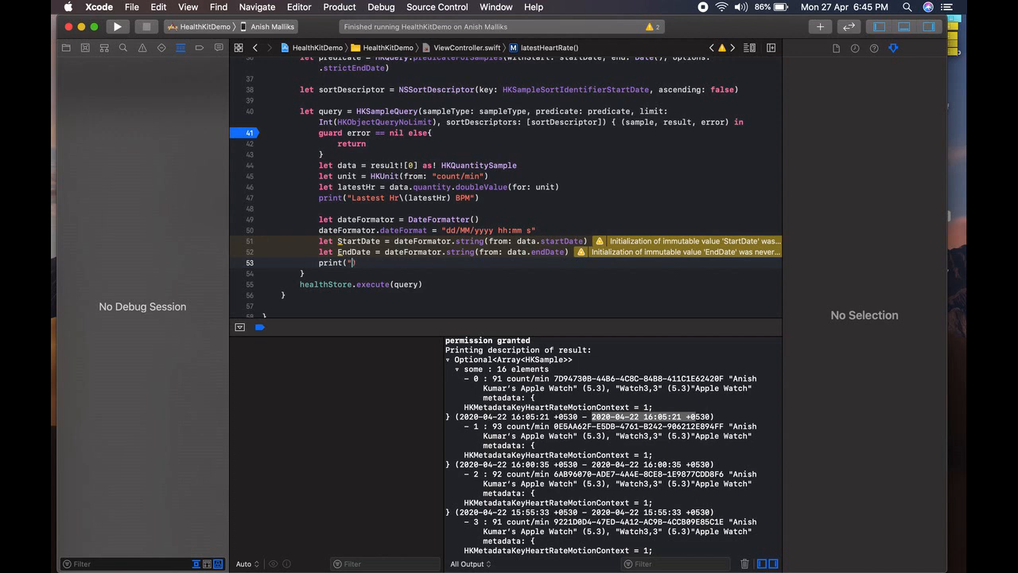
text(StartDate \()
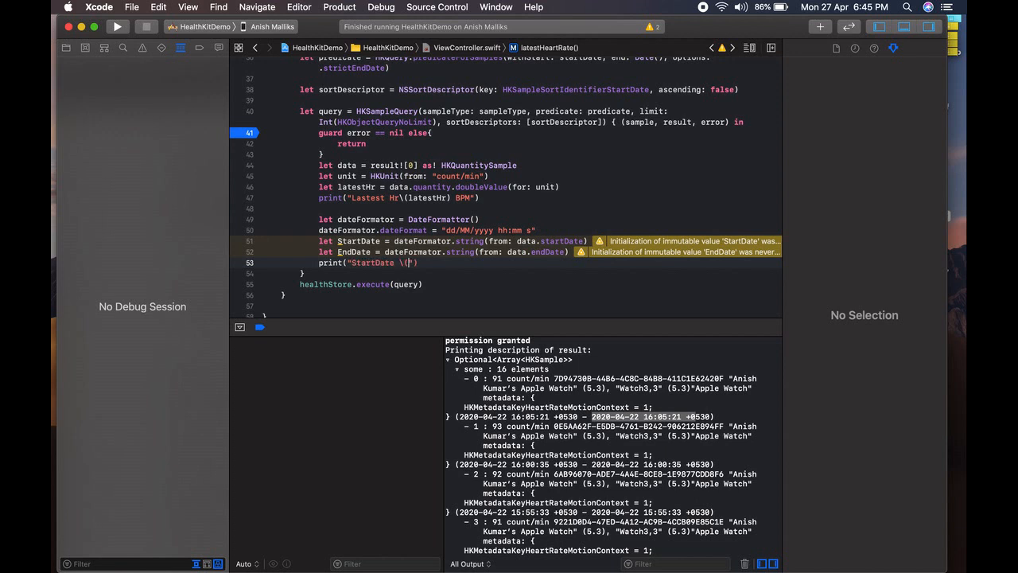
Step: Complete print("StartDate \(StartDate) : EndDate \(EndDate)") and build-run the project
text(stra)
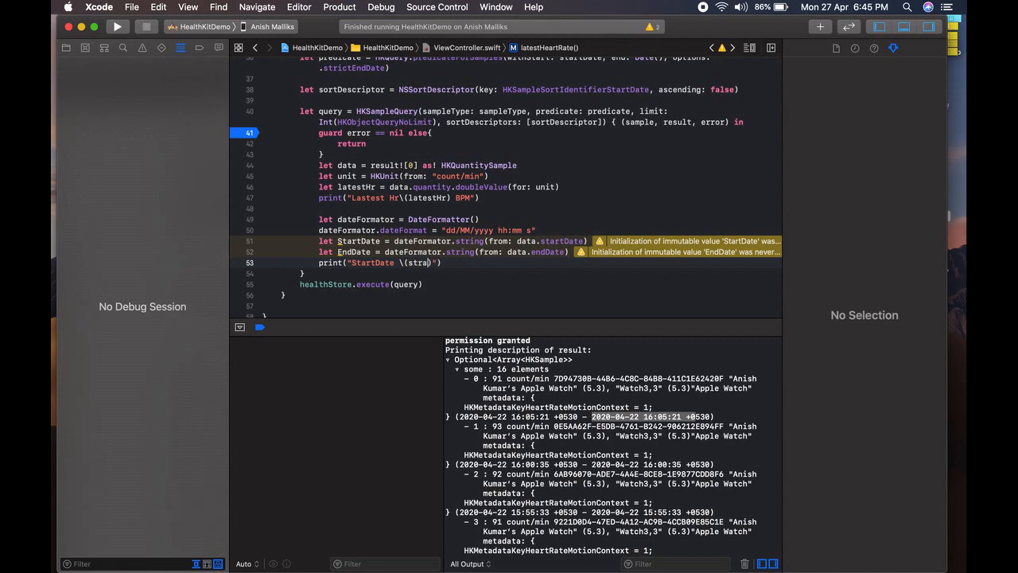
text(startDate) : EndDate)
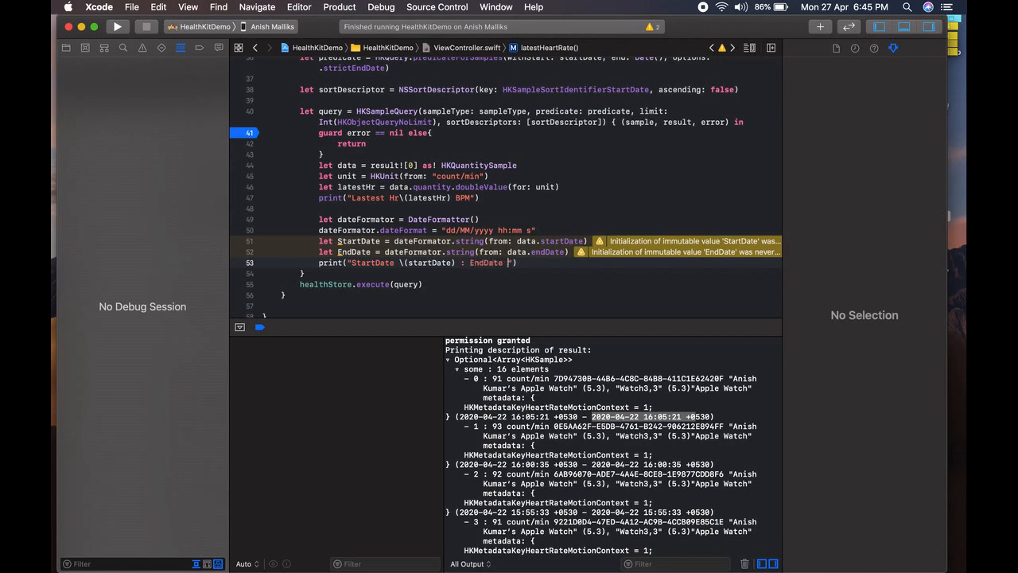
text(()
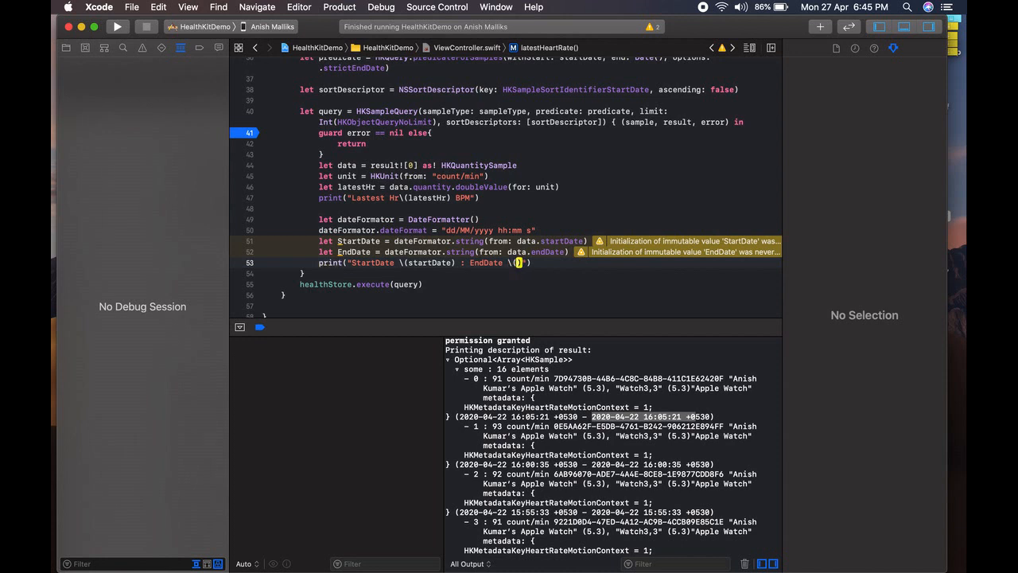
text(end)
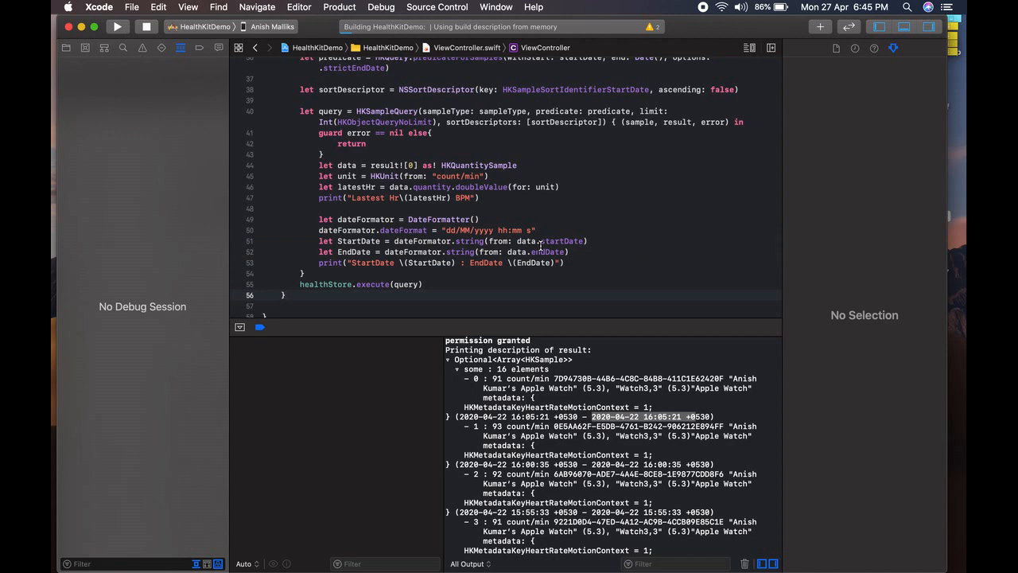
Step: Let HealthKitDemo run, then show the Project navigator's file list beside the code
click(416, 283)
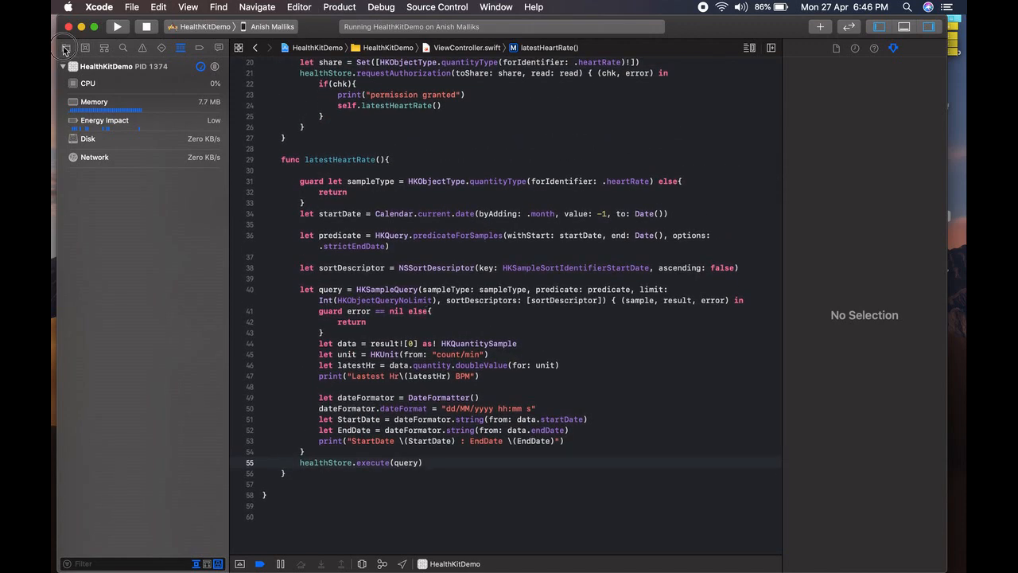
click(38, 48)
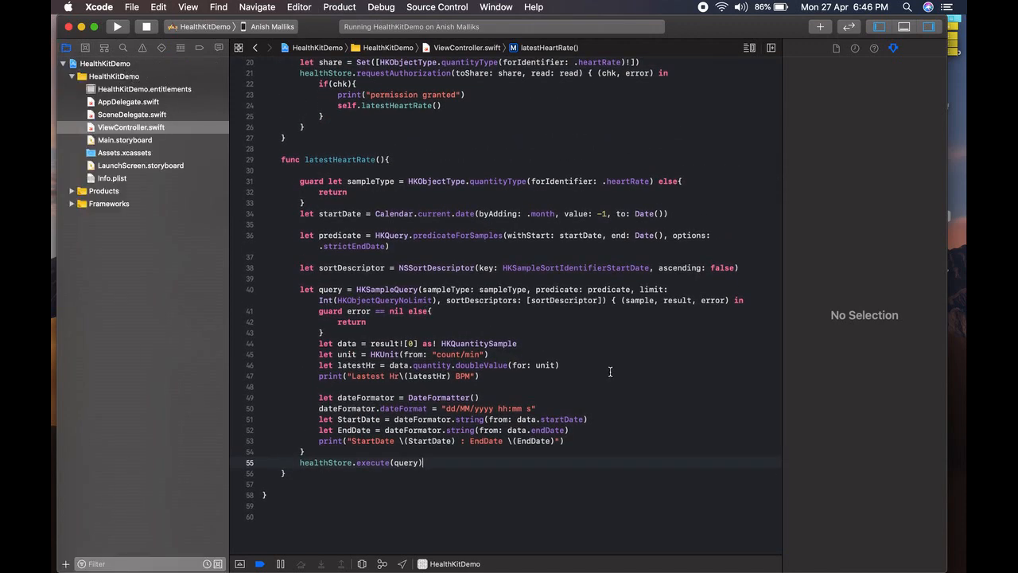